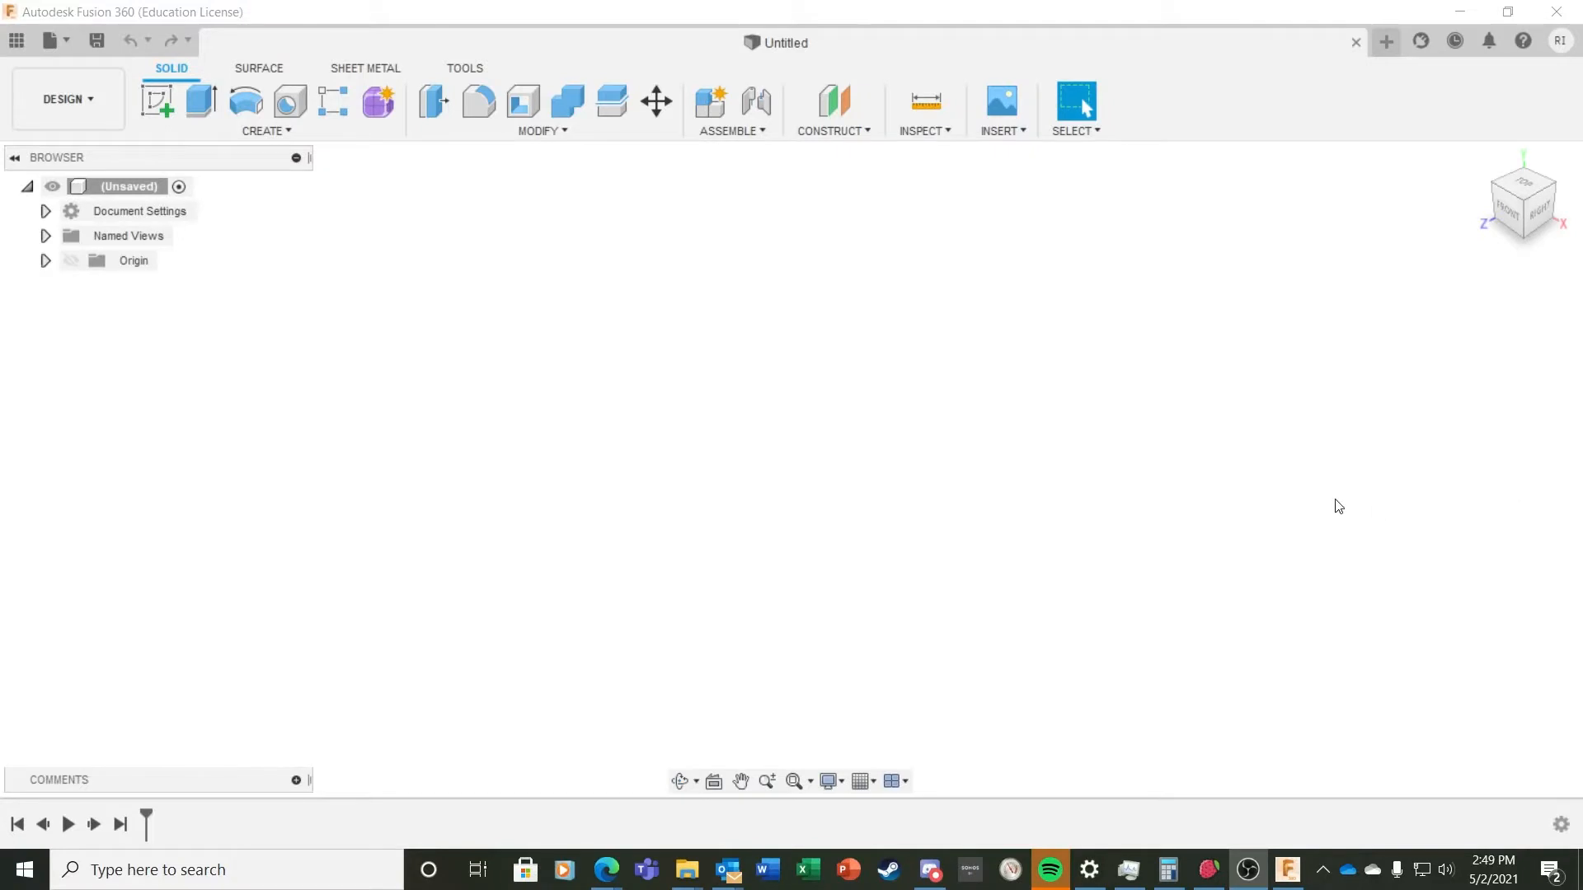
mouse_move(1177, 73)
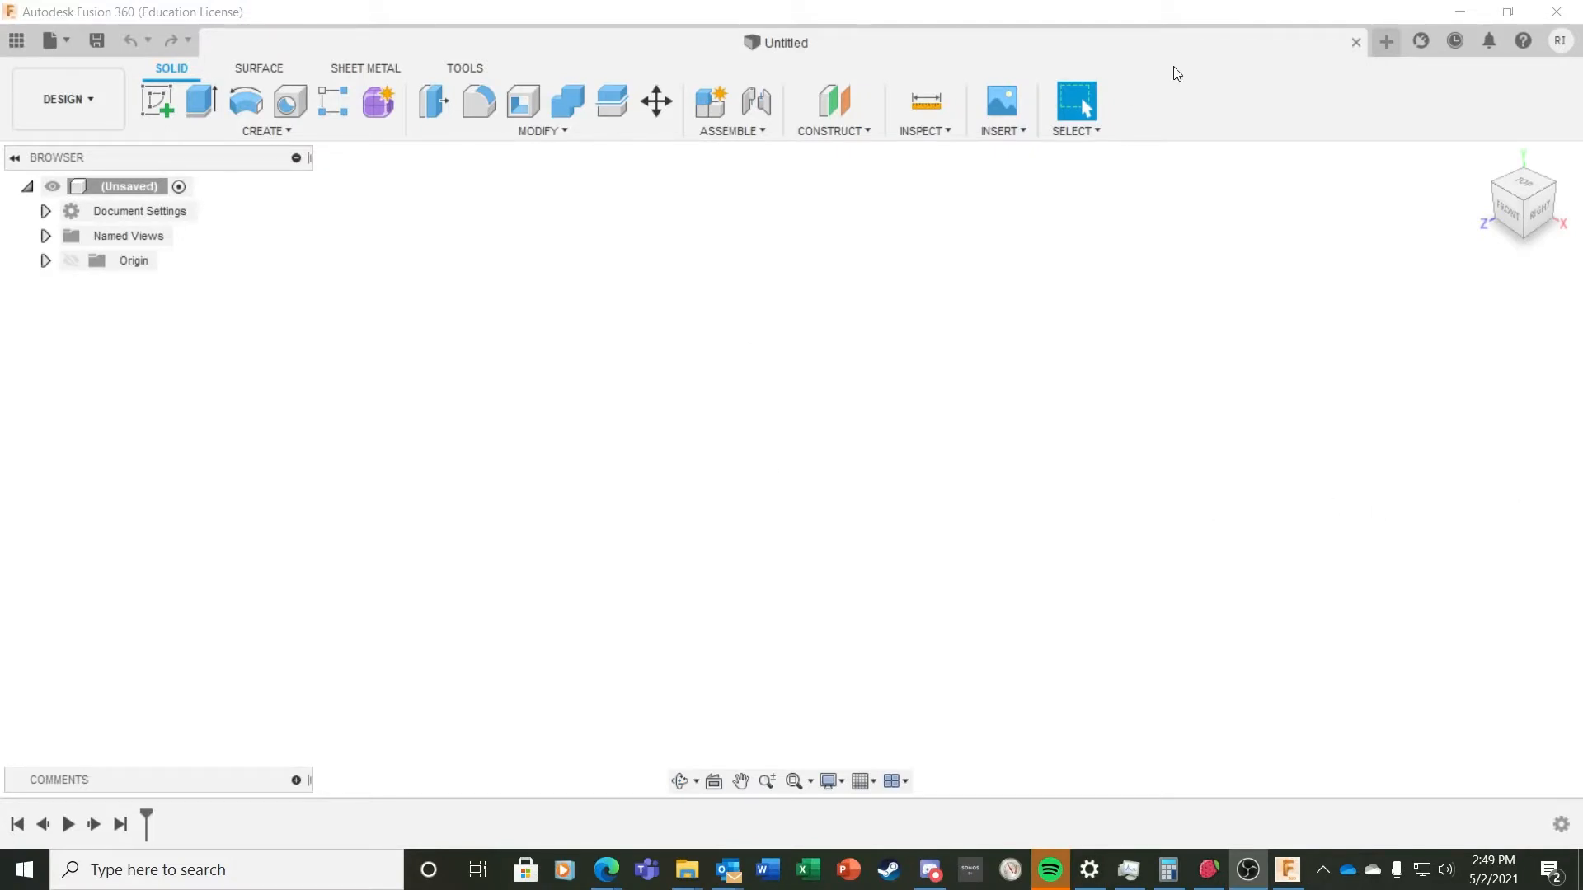
Step: Insert Samura Helmet.jpg from the computer as a canvas on the front origin plane
left_click(1001, 112)
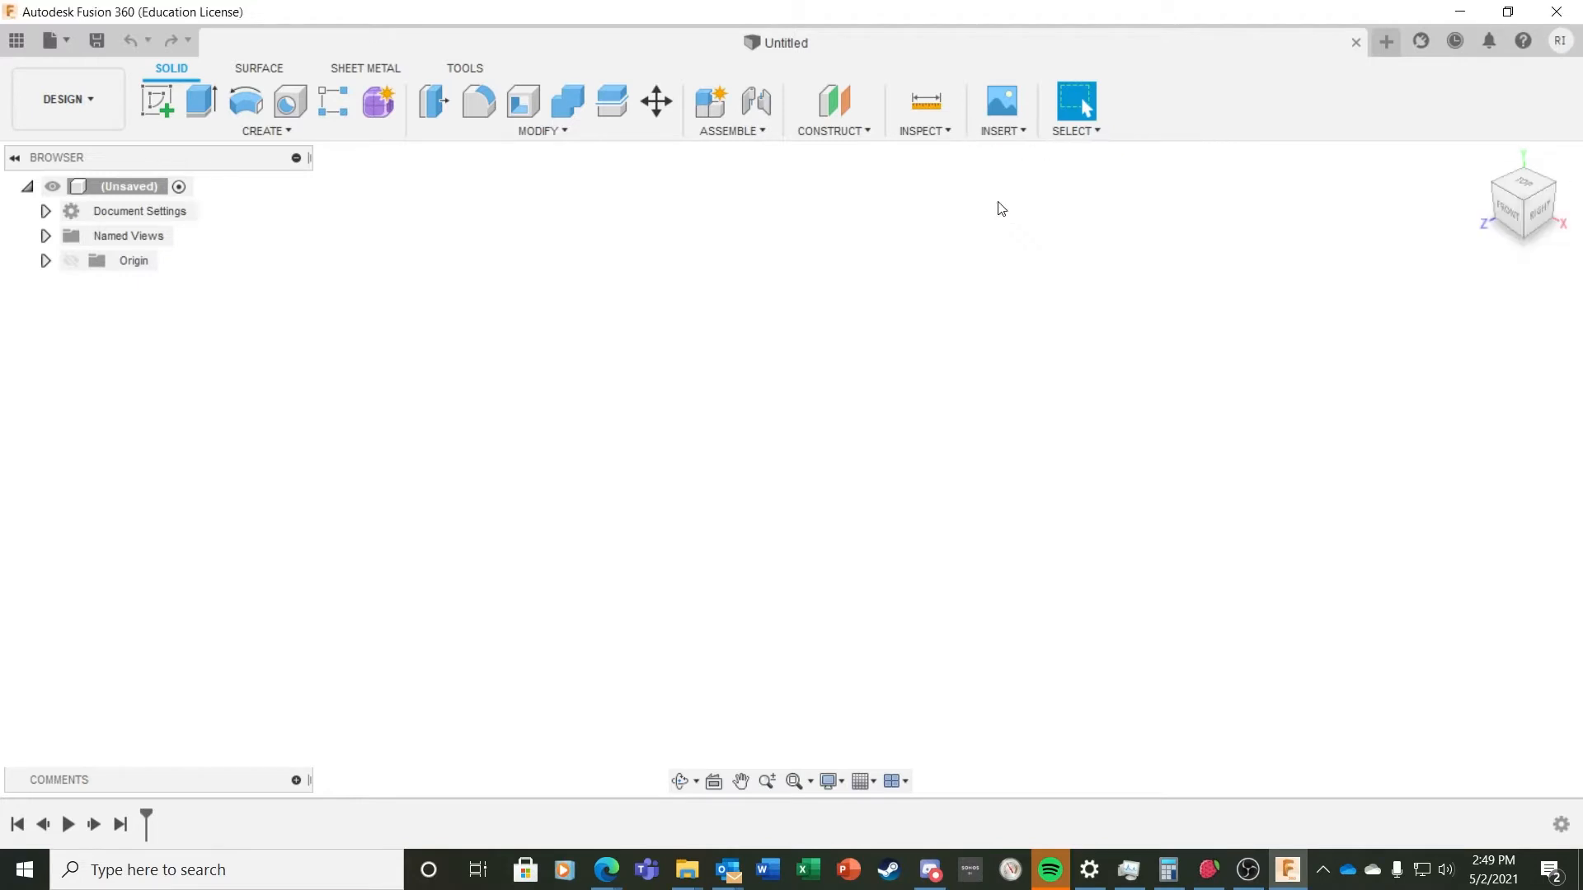
left_click(1000, 99)
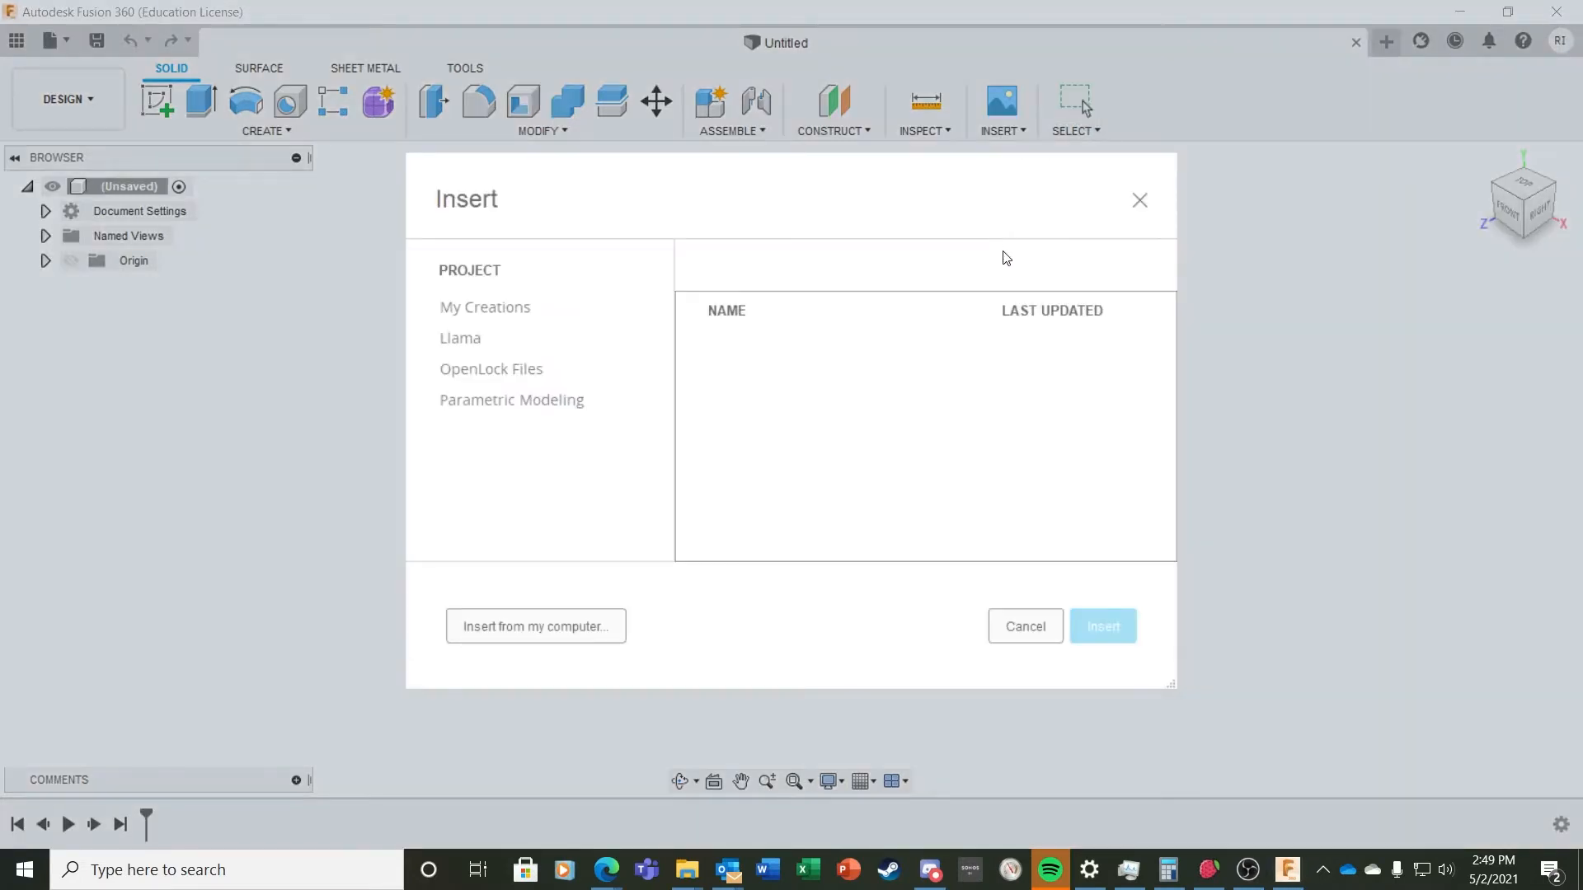
left_click(1025, 626)
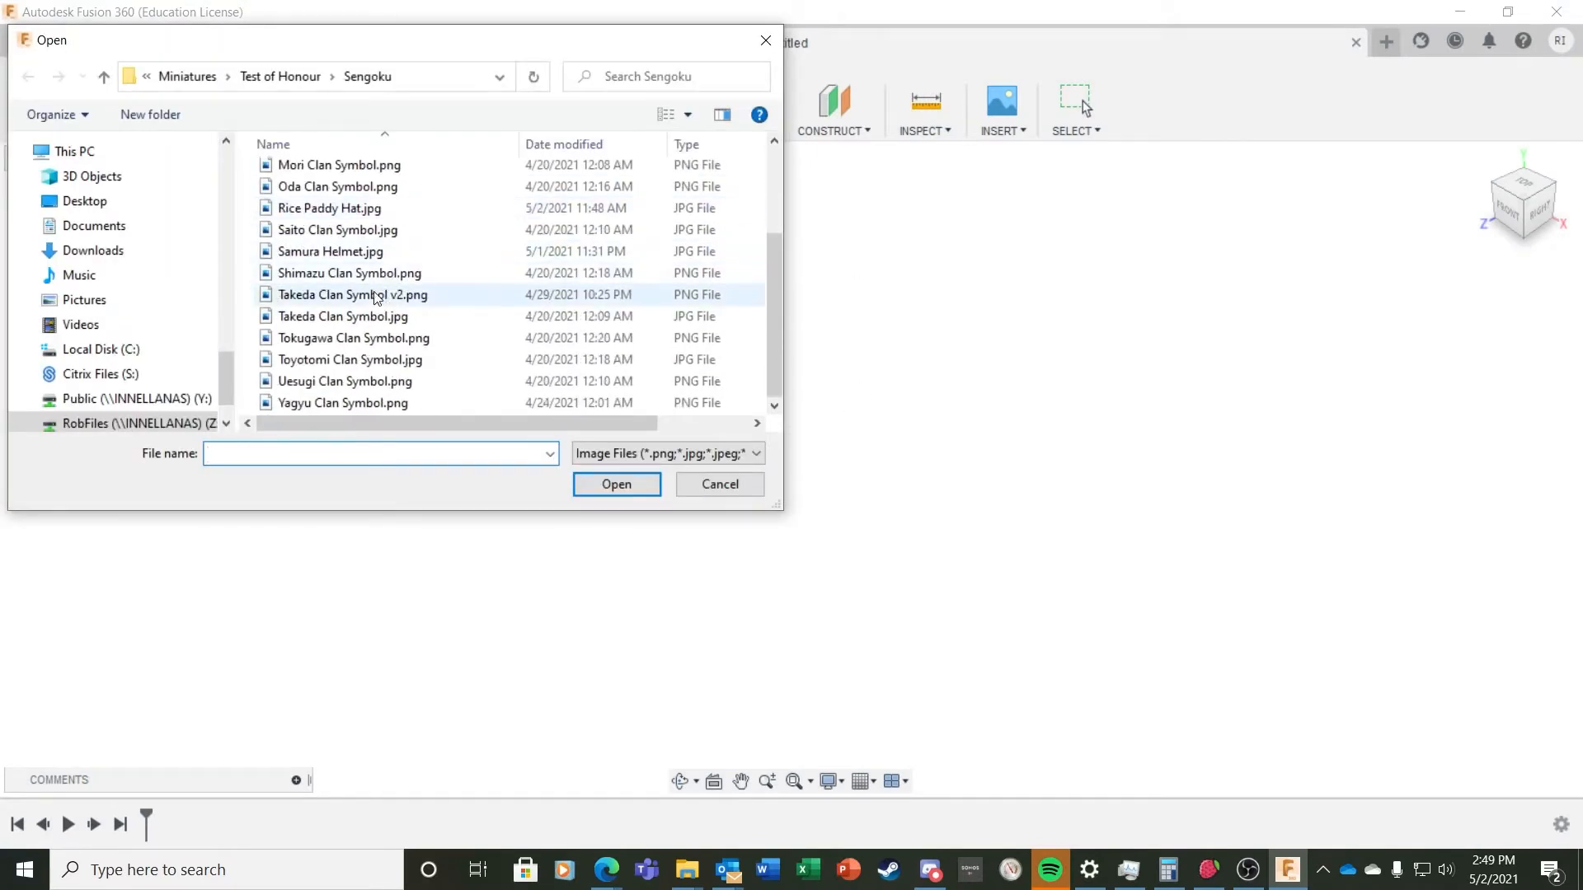
left_click(330, 251)
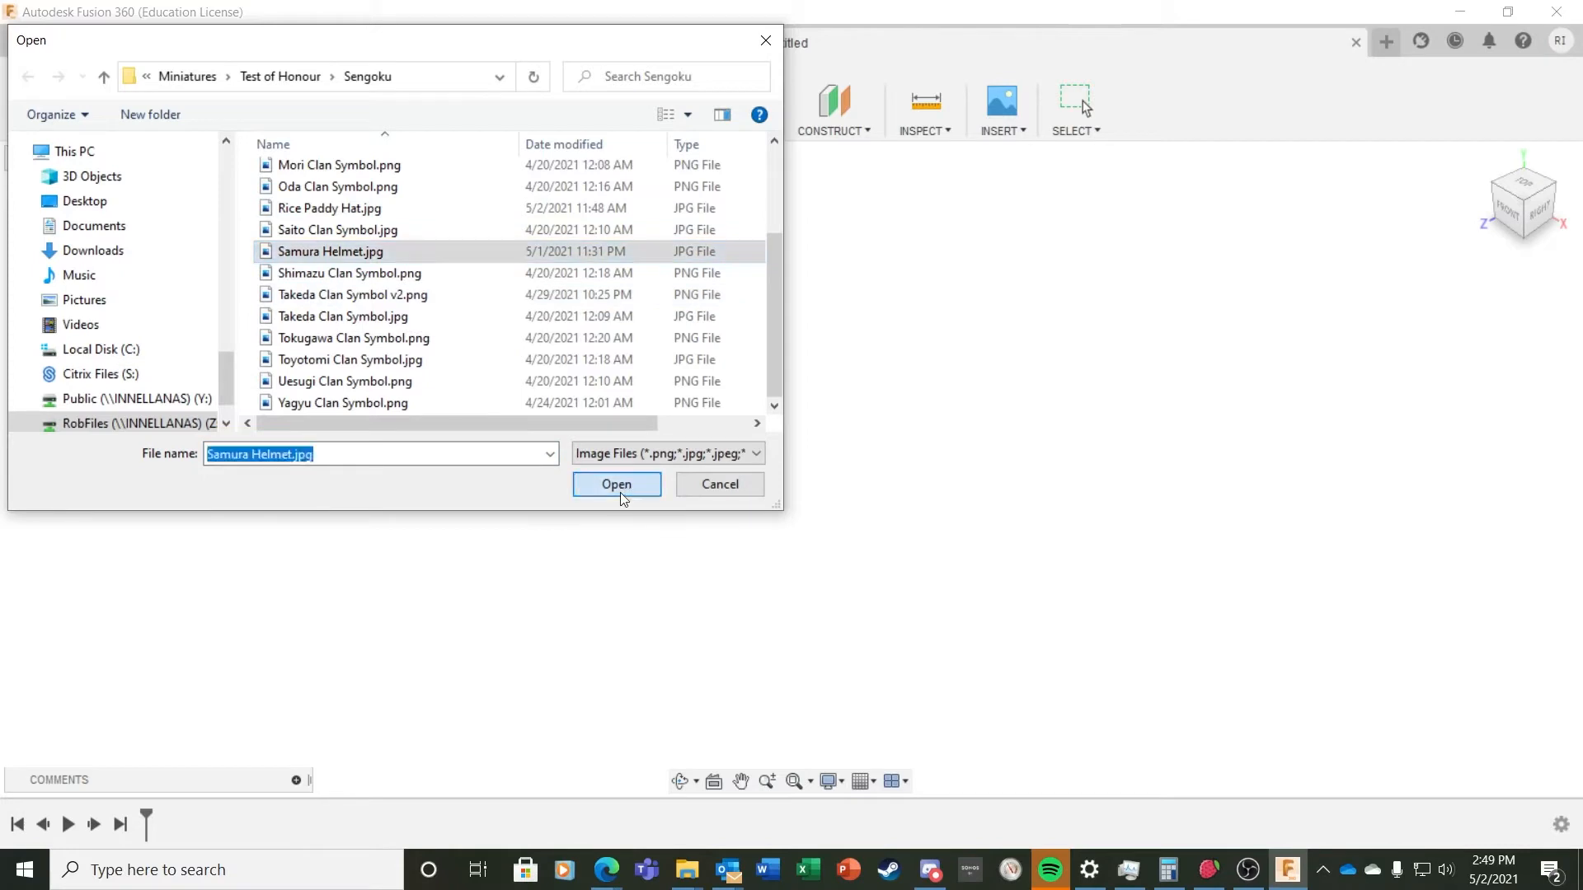
left_click(617, 484)
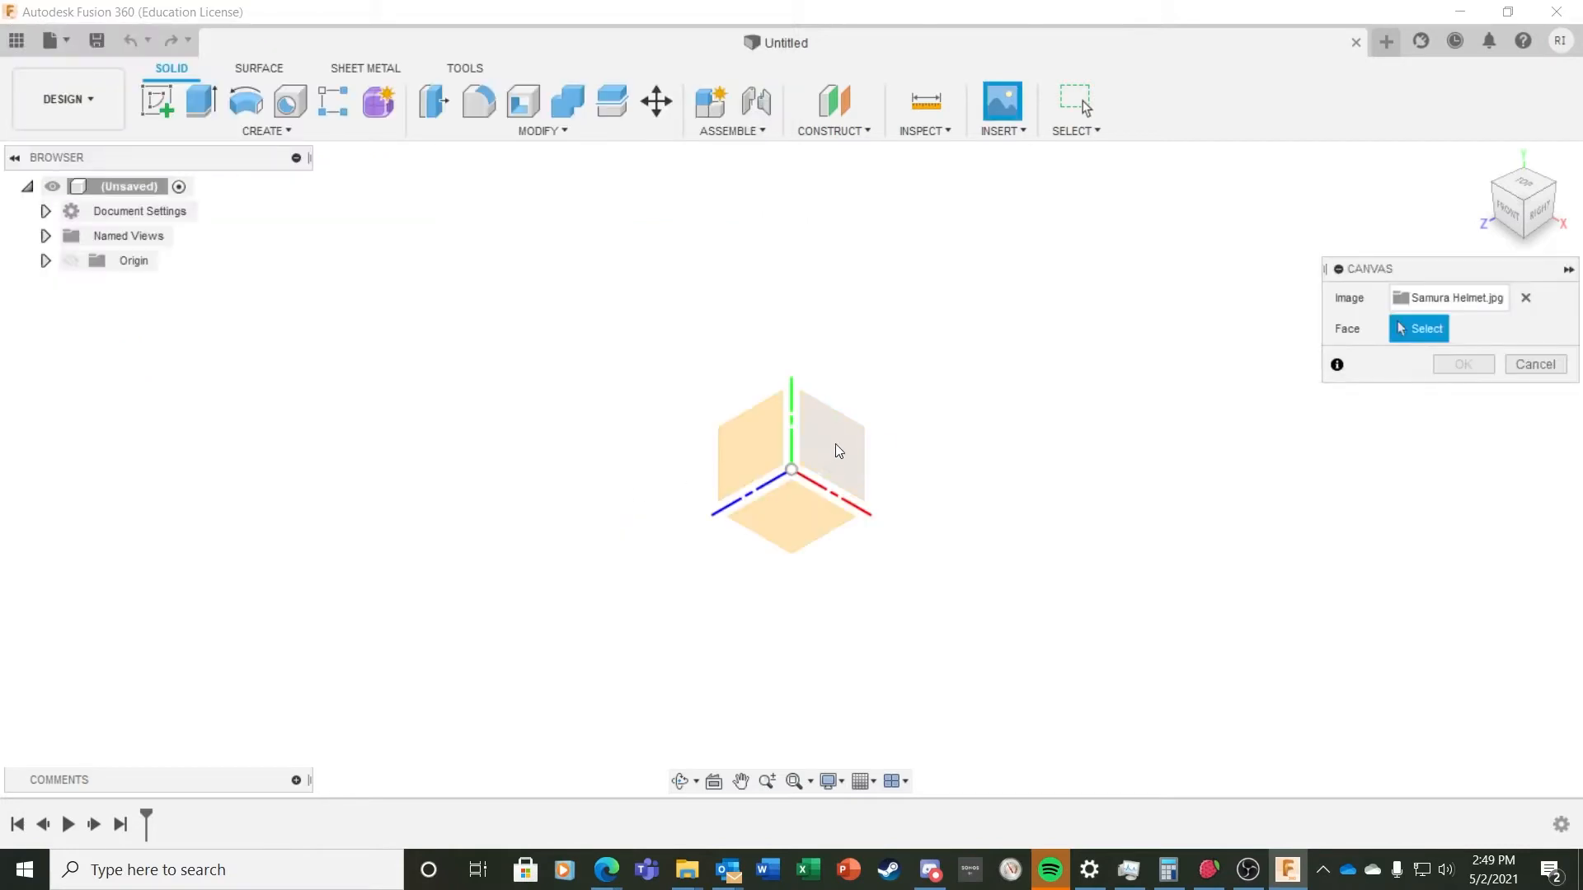
left_click(831, 436)
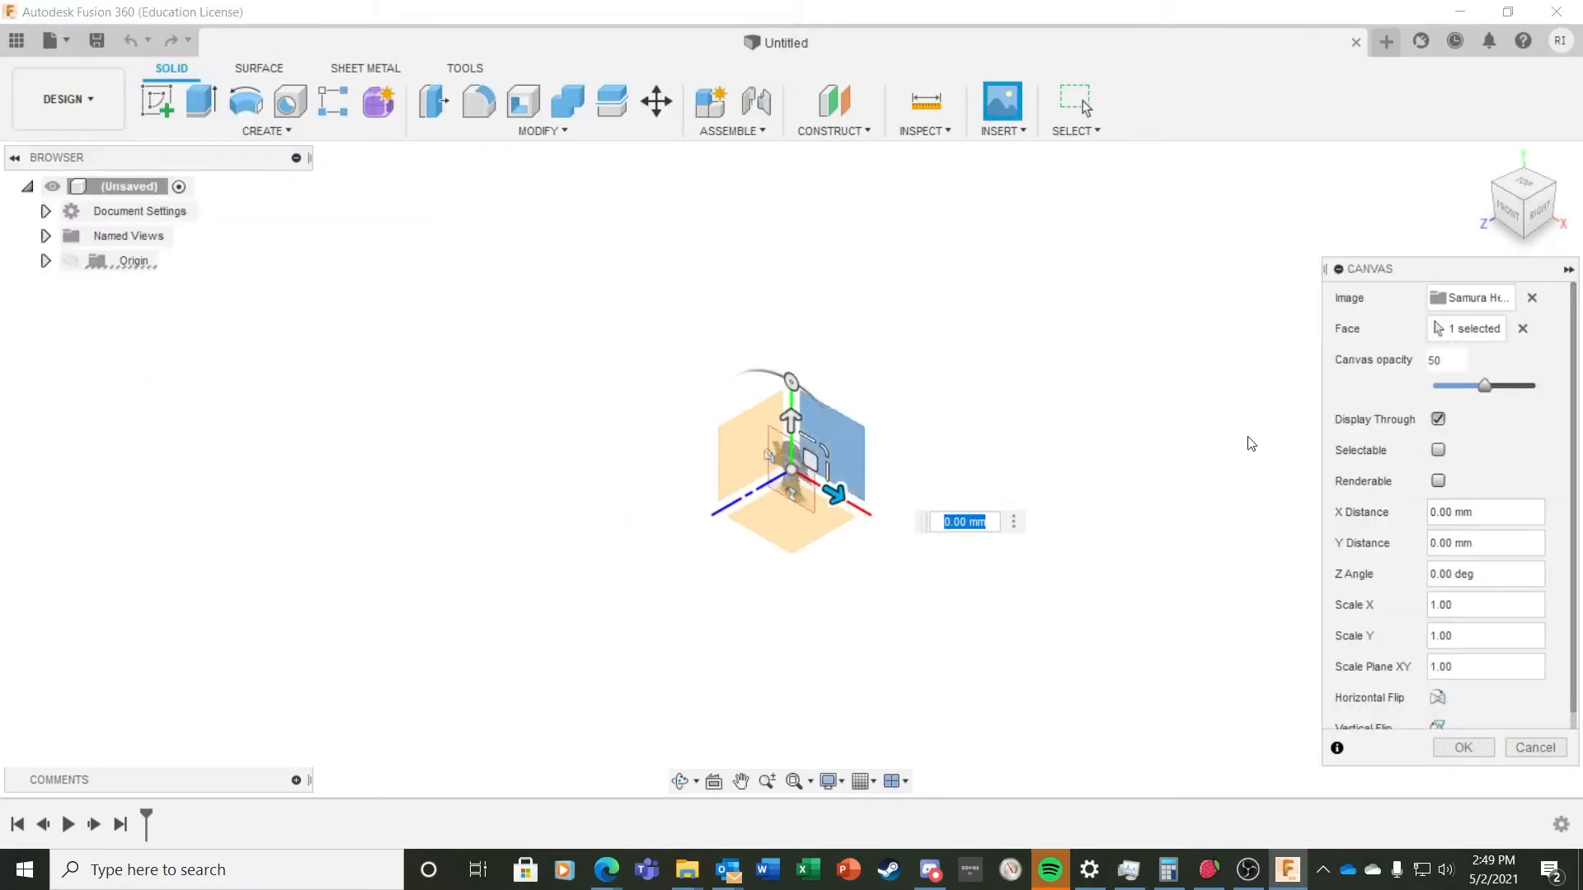
left_click(1462, 748)
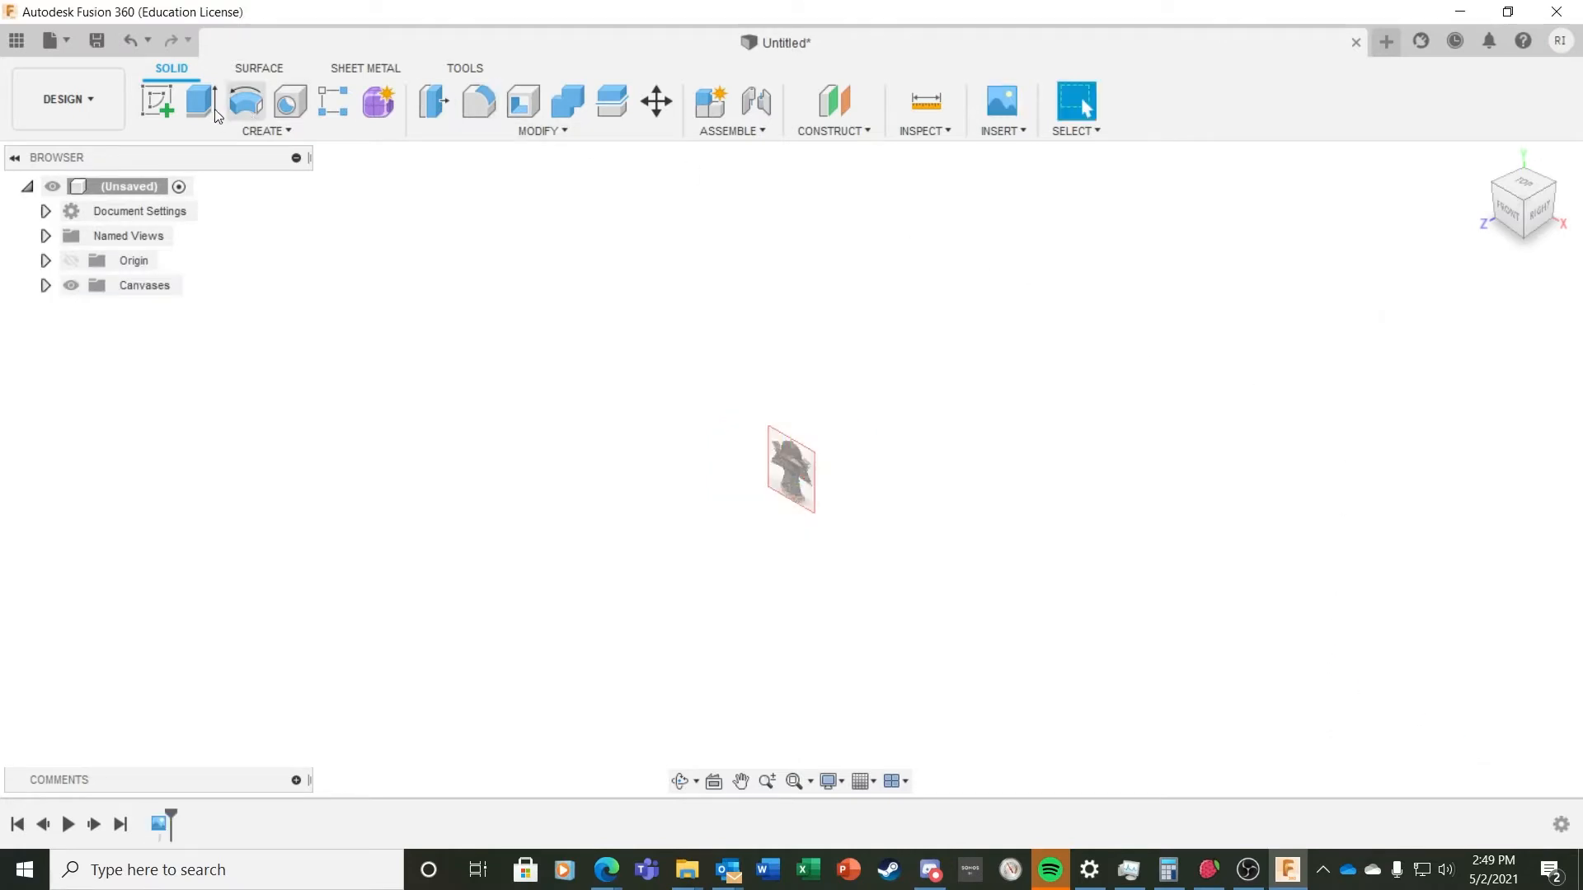
Step: Draw a 25 mm center-diameter circle from the origin on the front plane
left_click(265, 130)
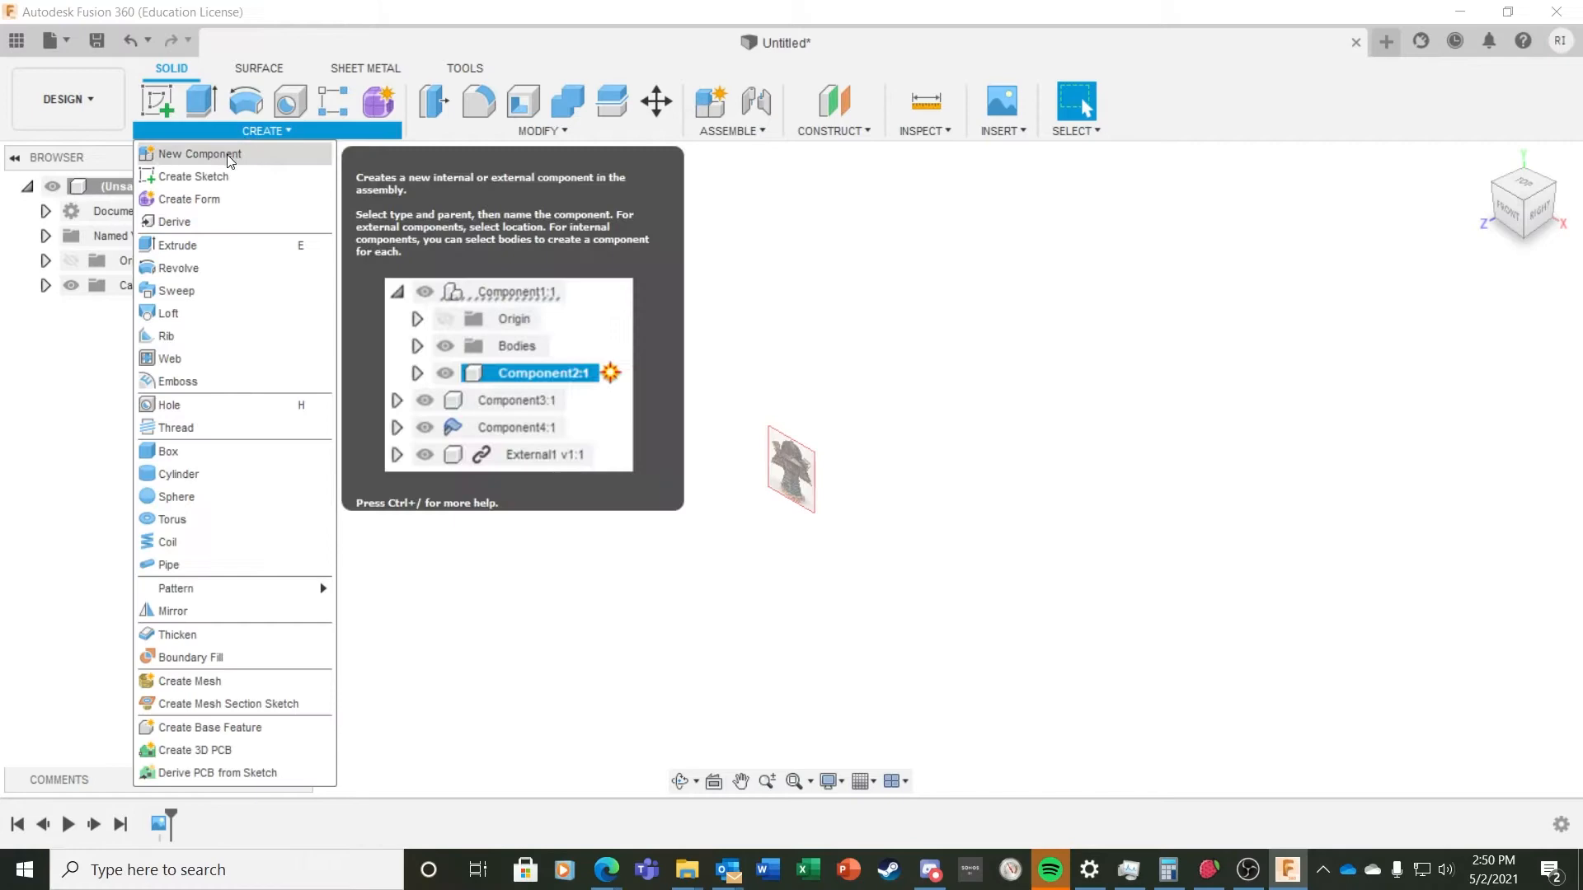
mouse_move(190, 150)
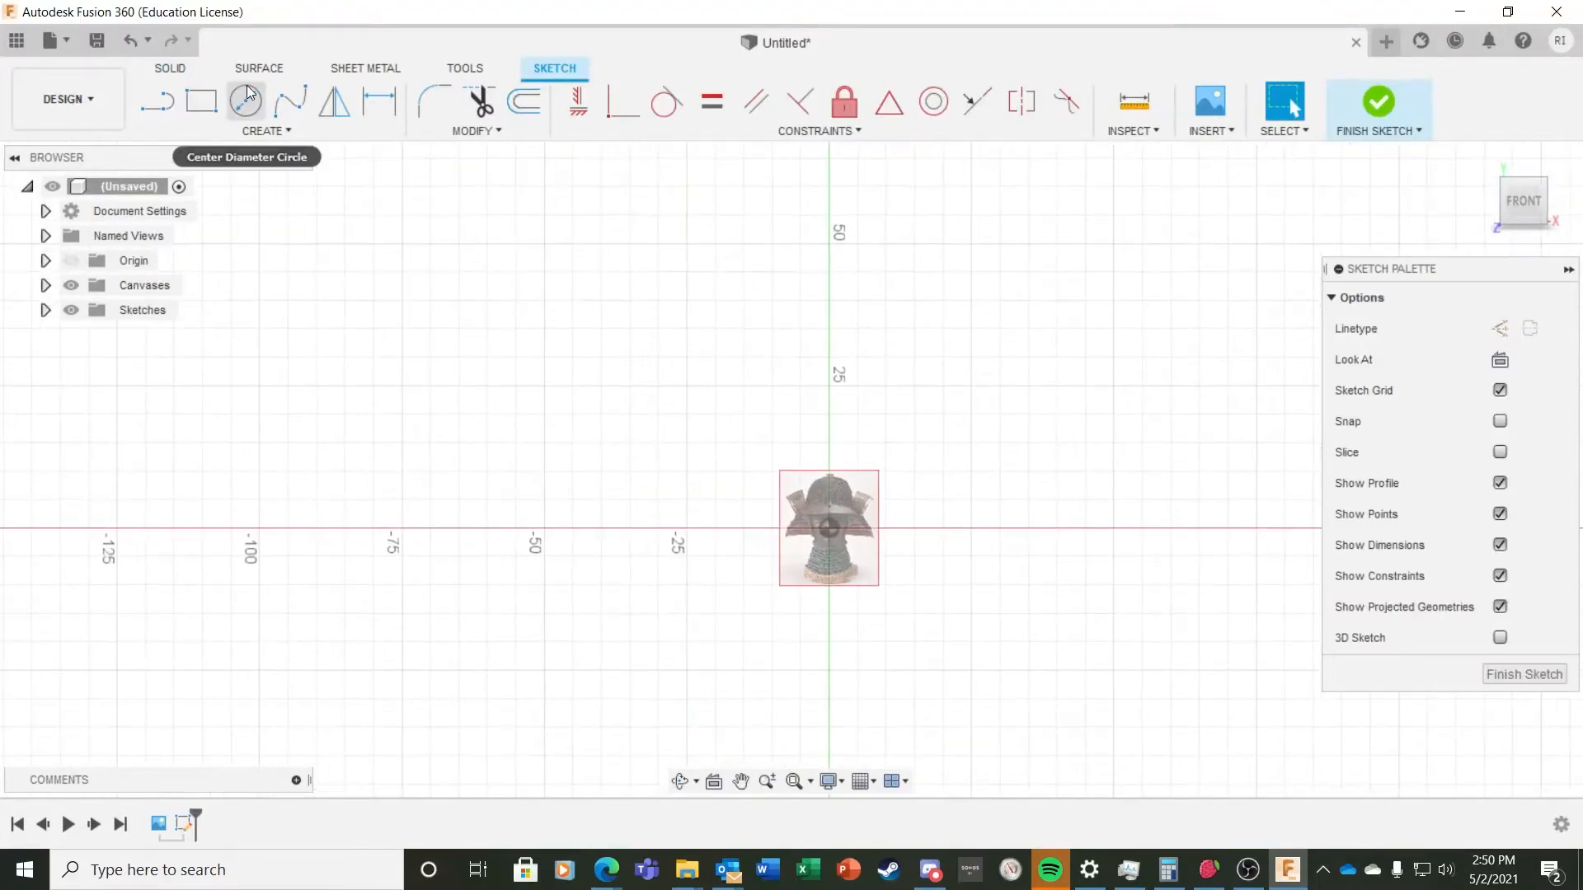
left_click_drag(827, 526, 957, 603)
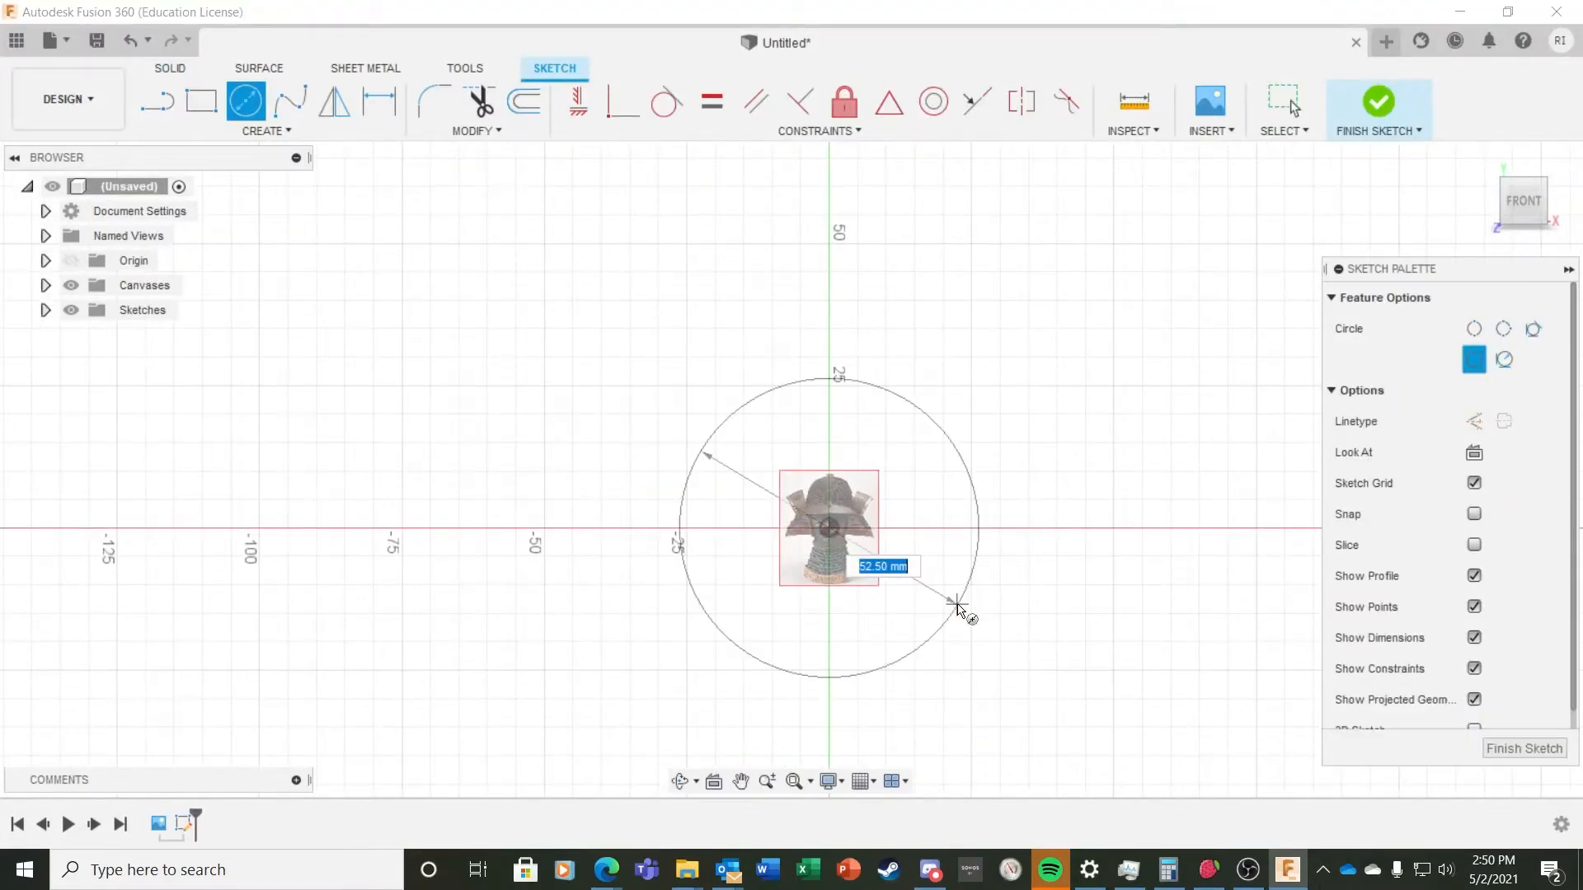
type("25")
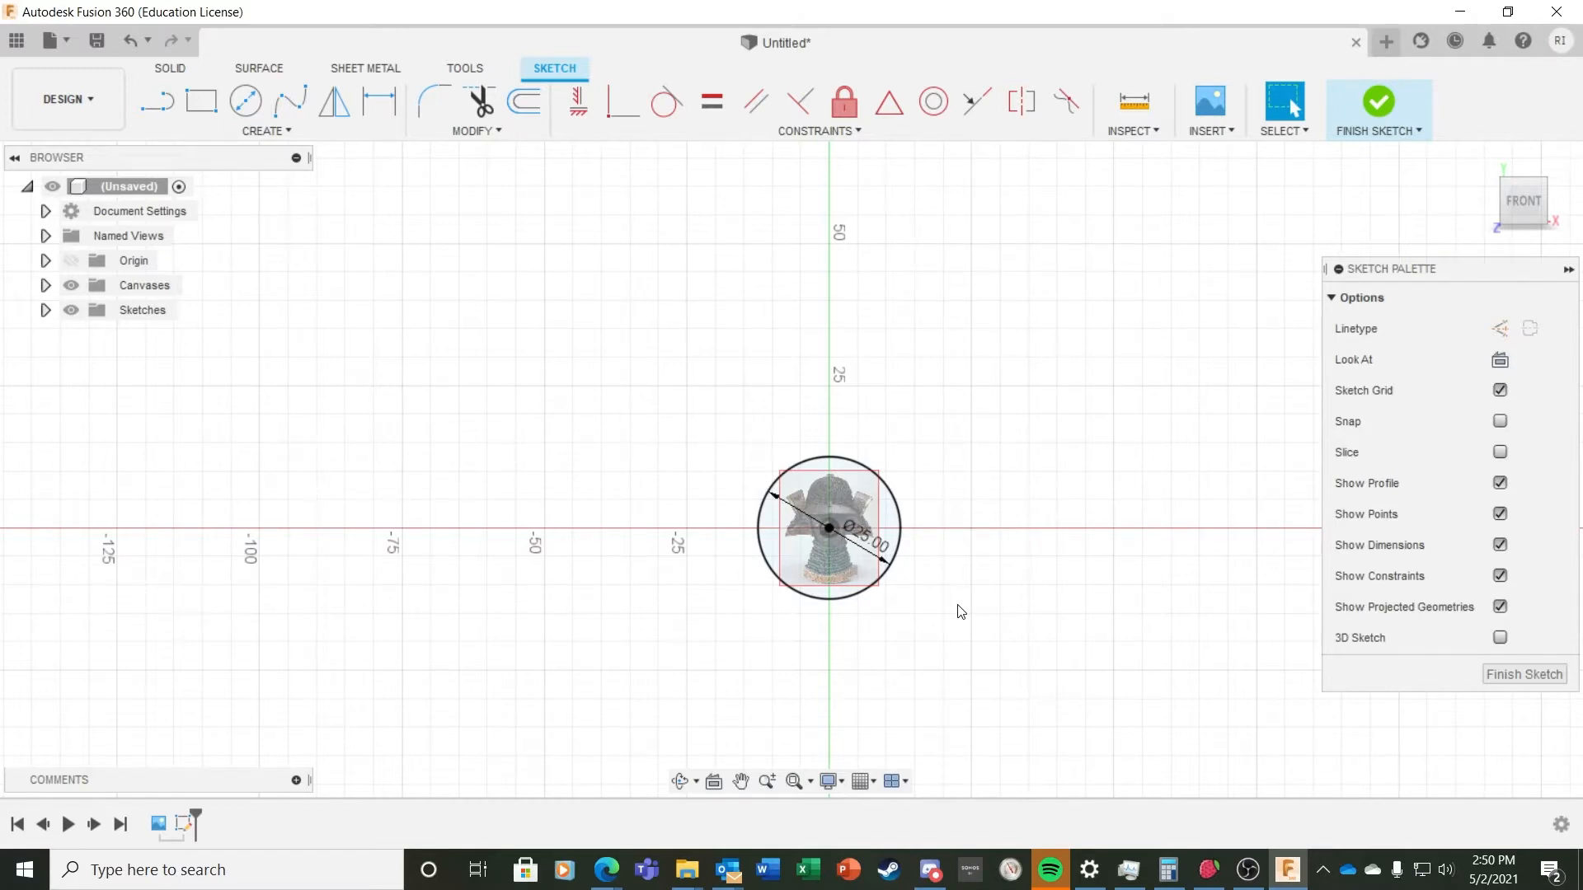
mouse_move(880, 595)
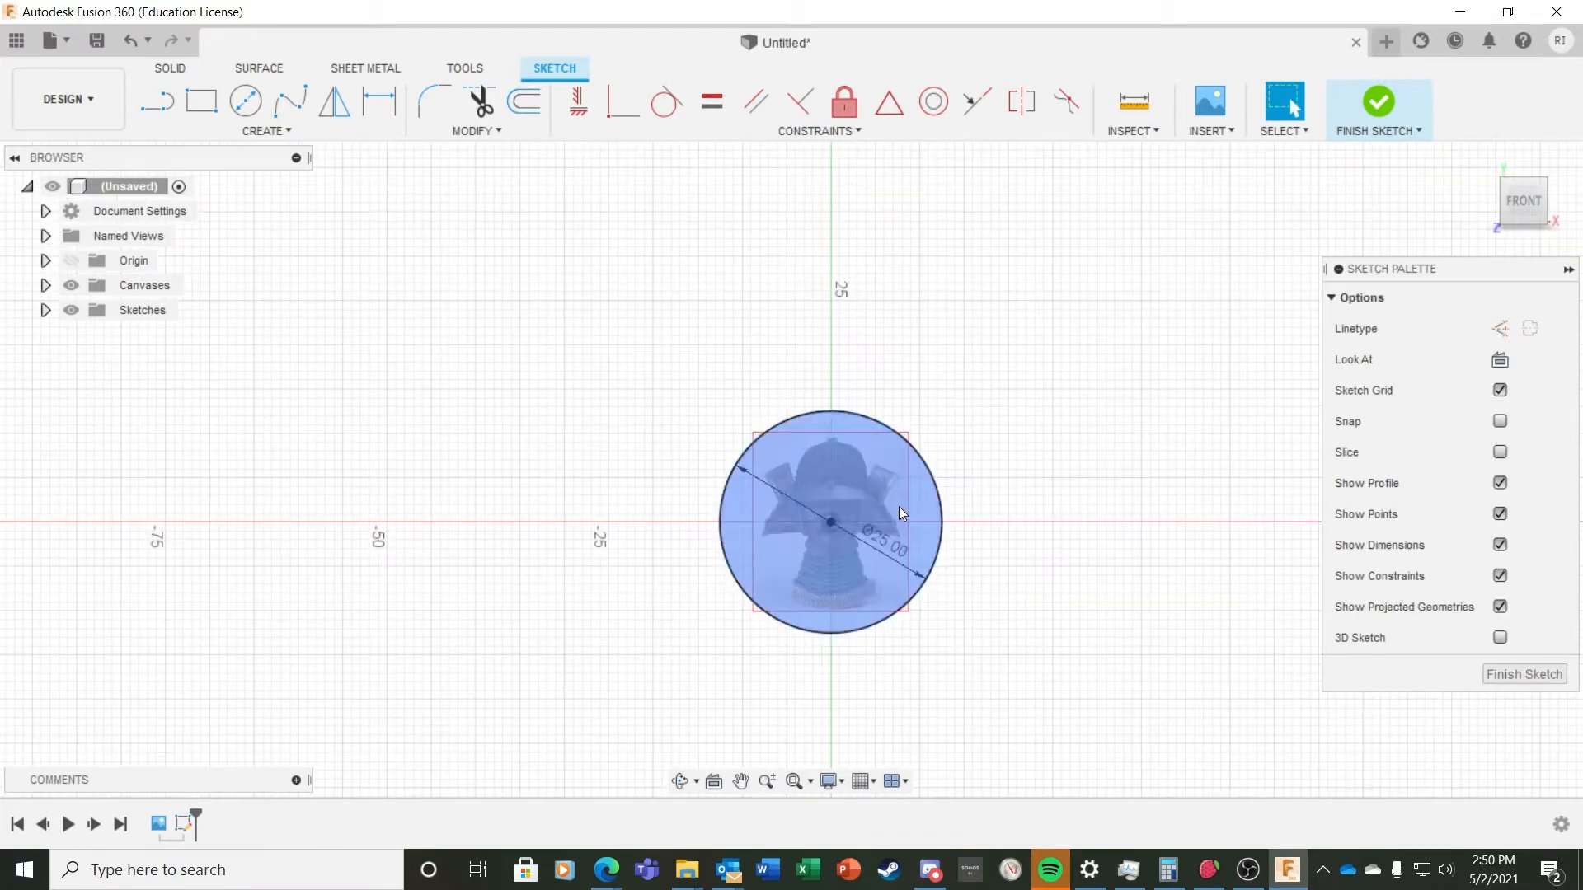
Step: Extrude the circle profile 1.6 mm into a thin disc body
right_click(900, 512)
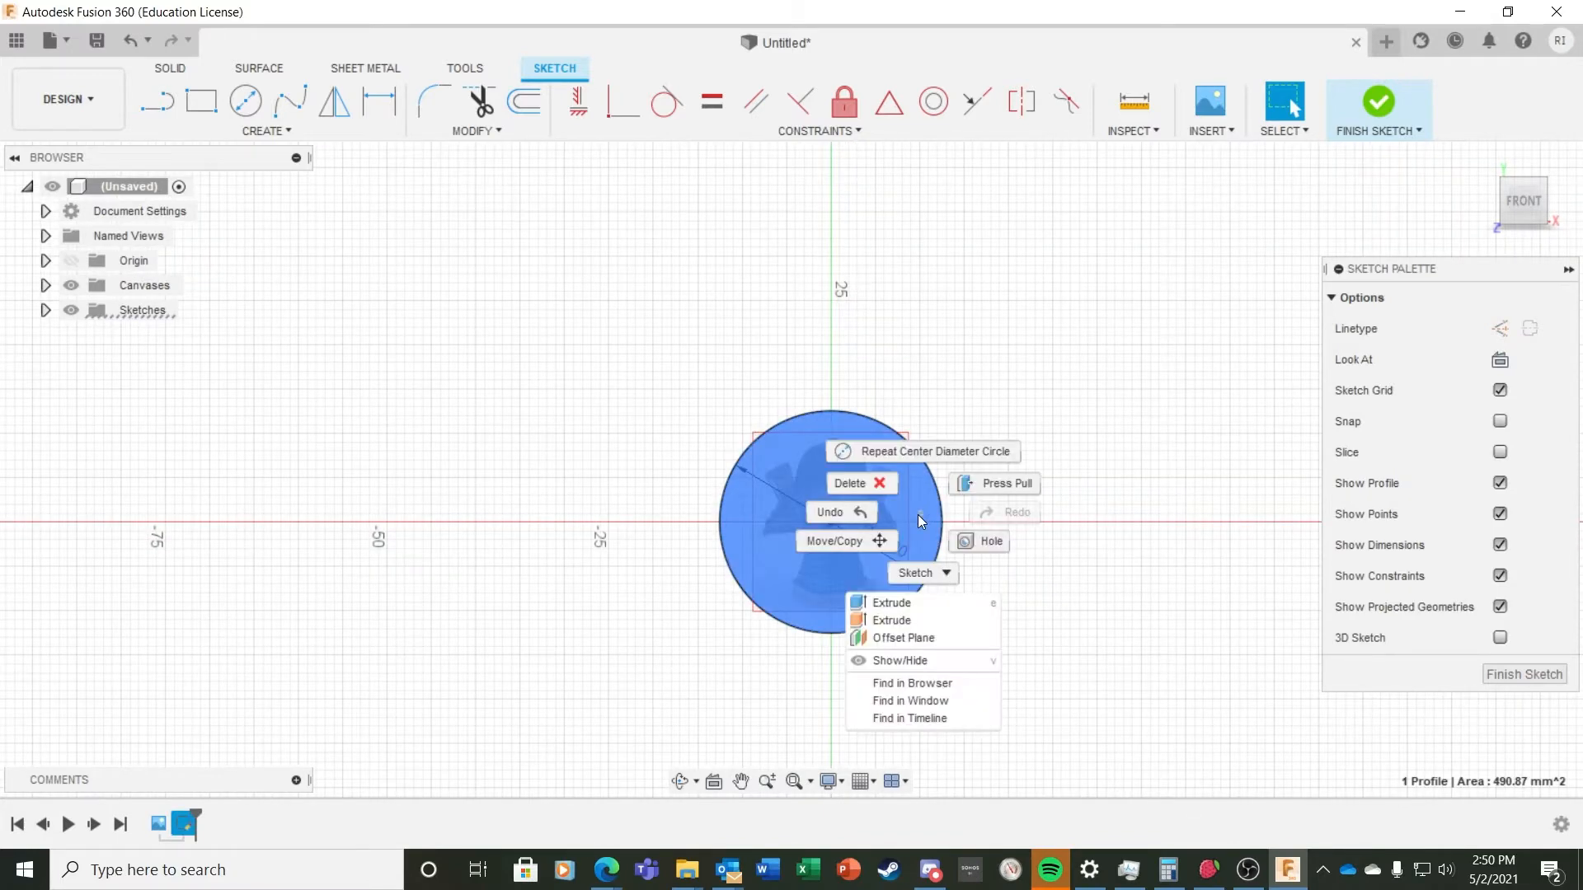
left_click(892, 603)
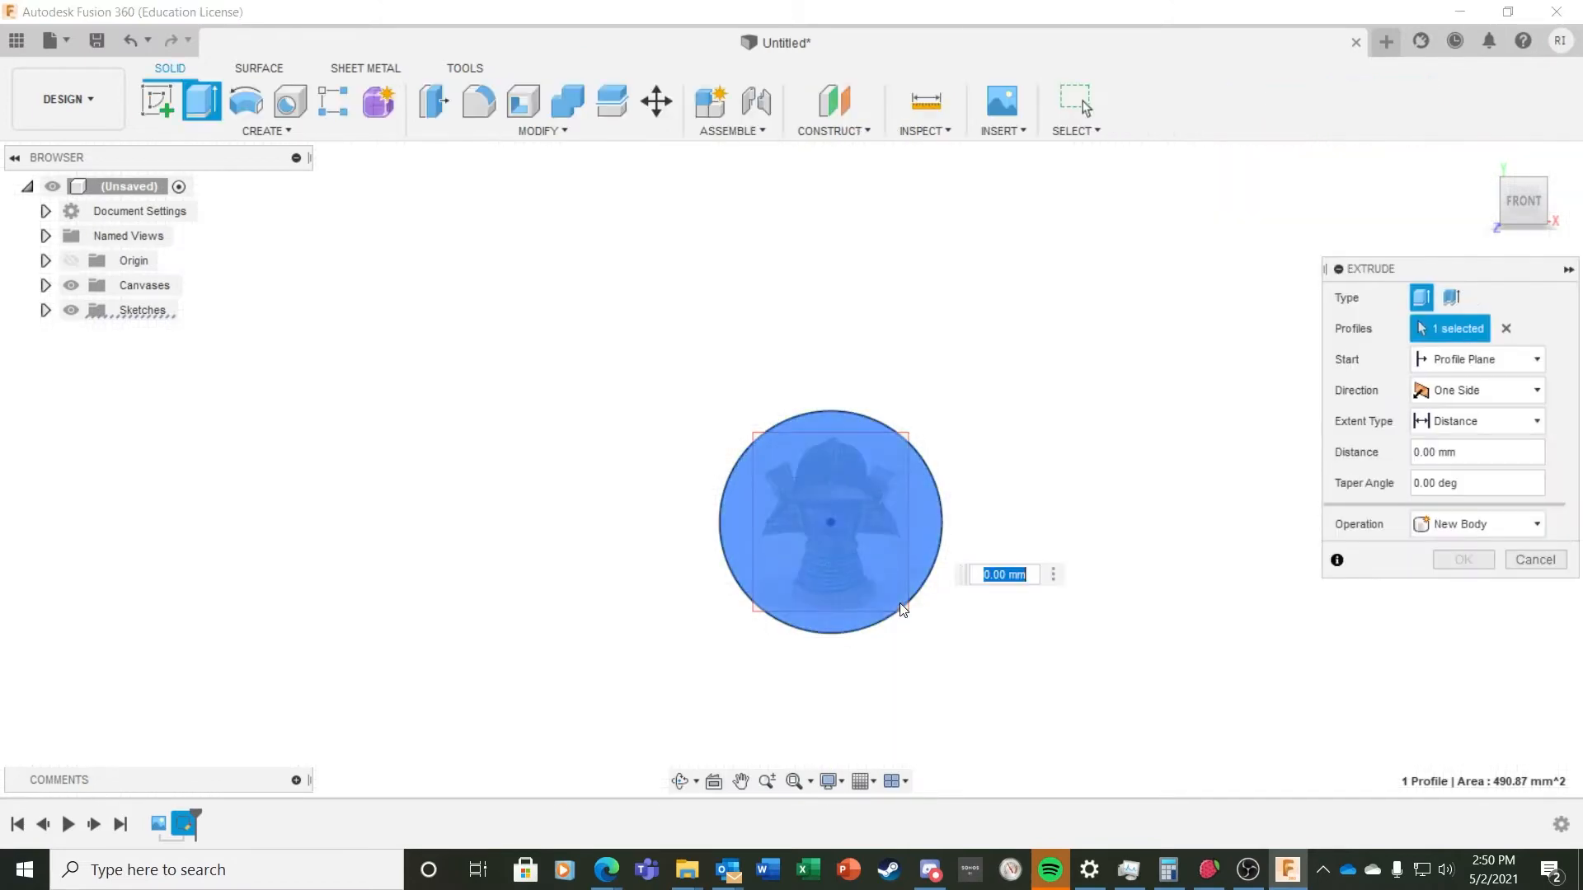
mouse_move(902, 610)
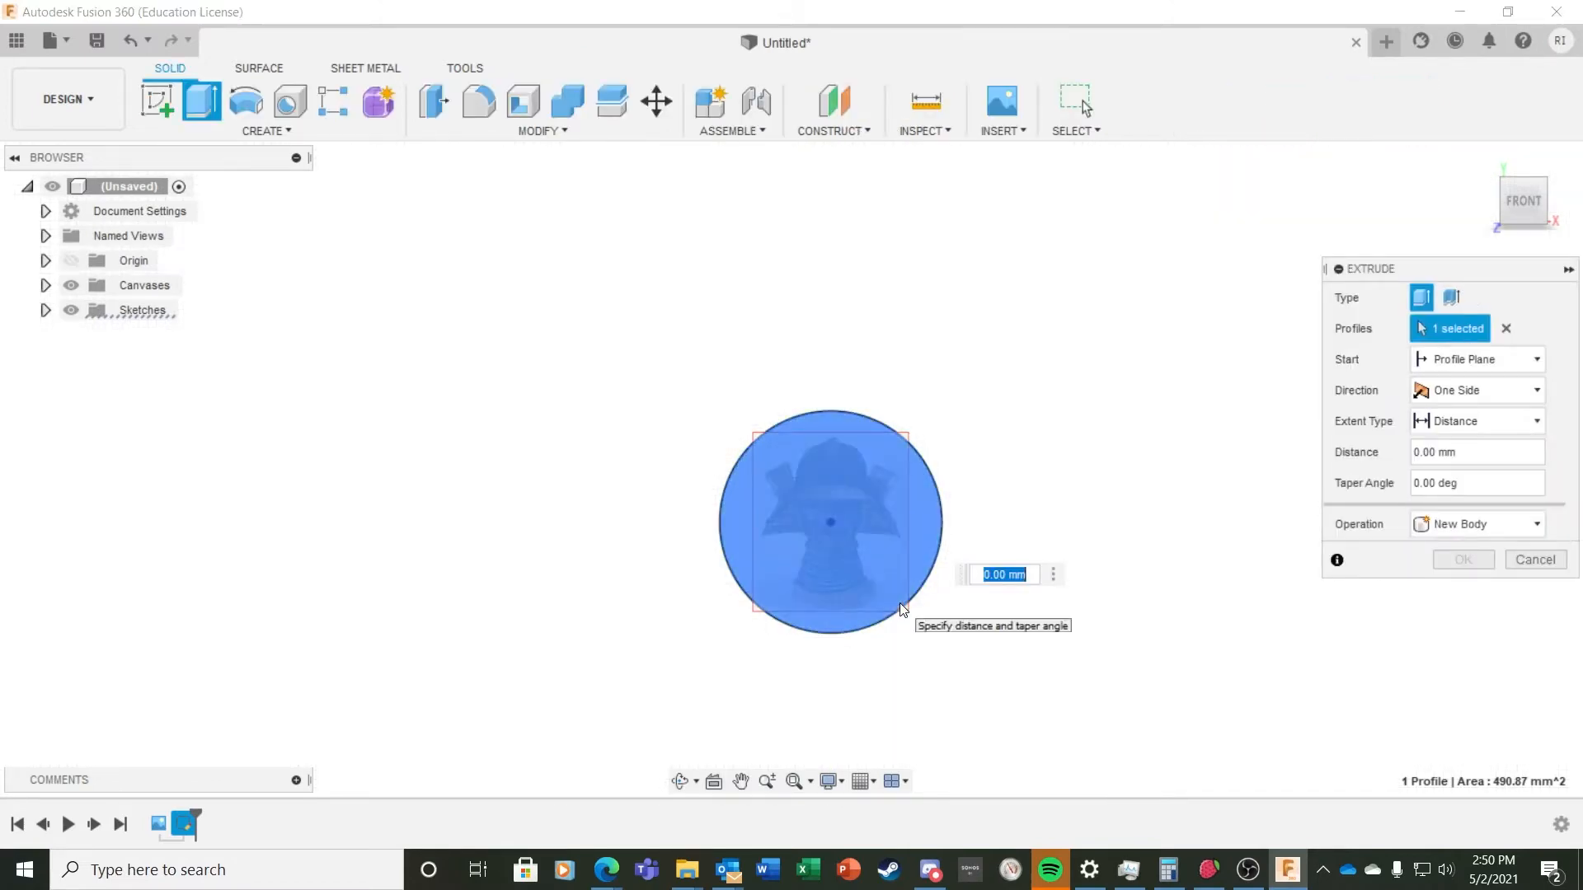
type("1.6")
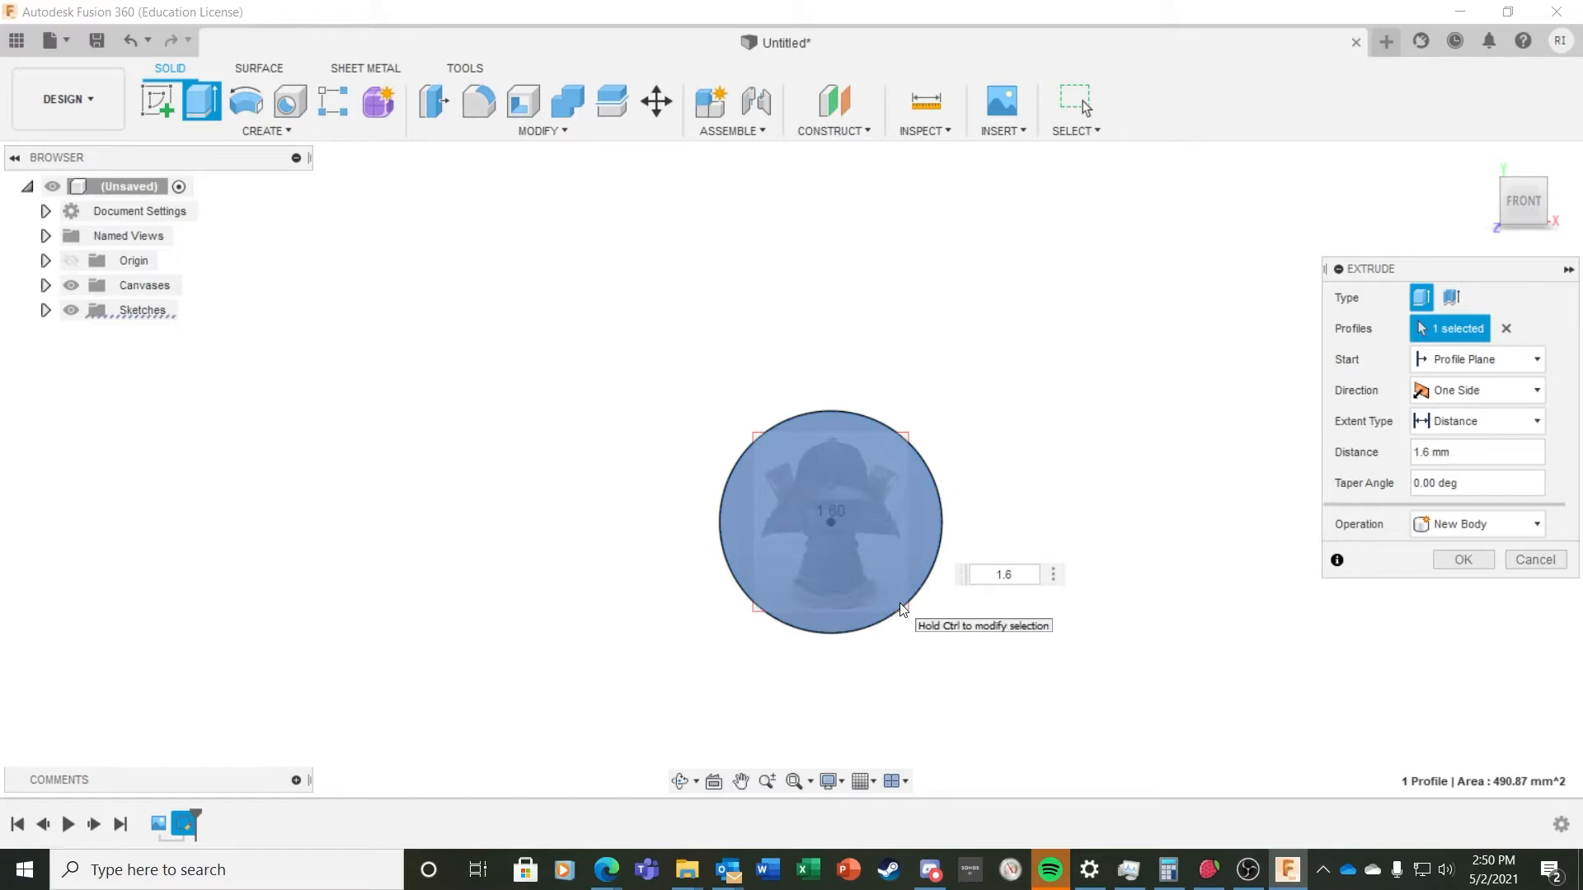
left_click(1463, 560)
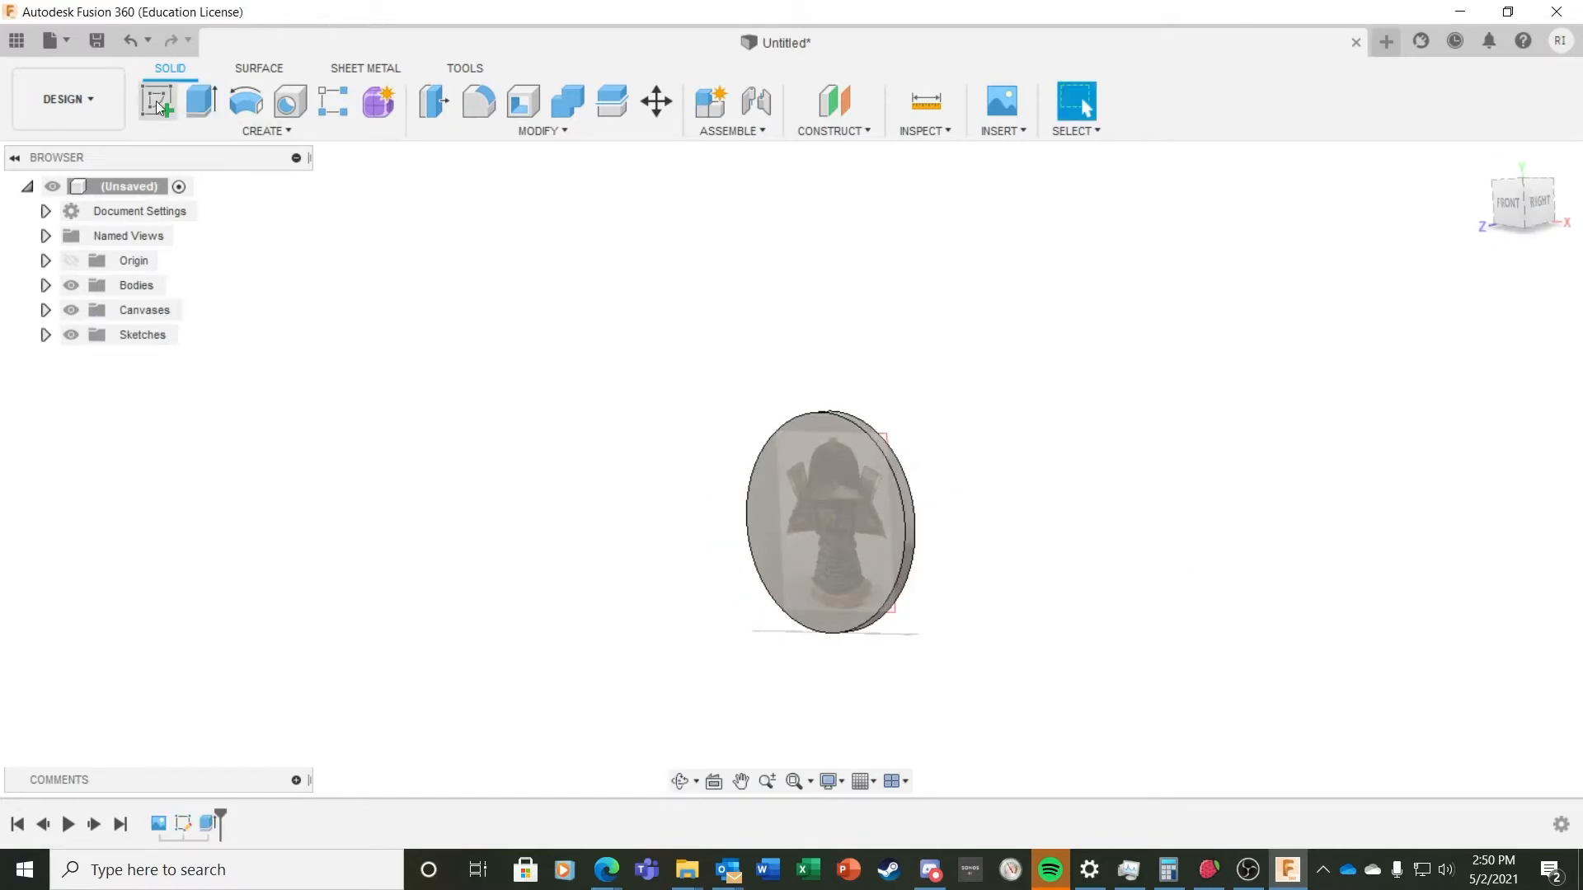
Step: Offset the disc edge 0.60 mm inward and add a vertical construction line through the centre
left_click(160, 103)
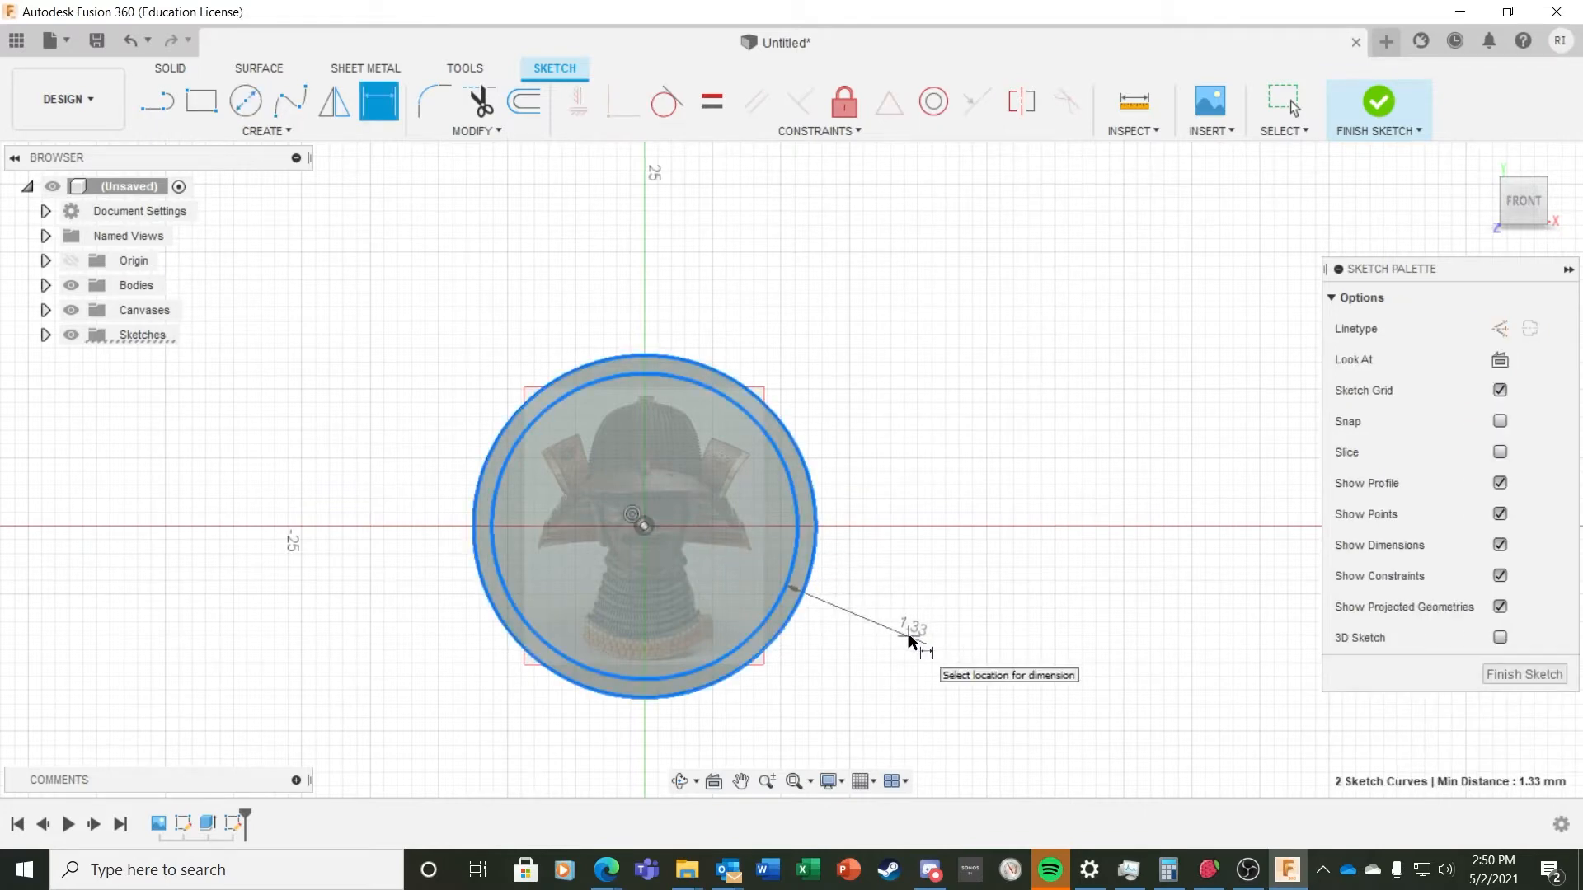
left_click(913, 641)
type("0.6")
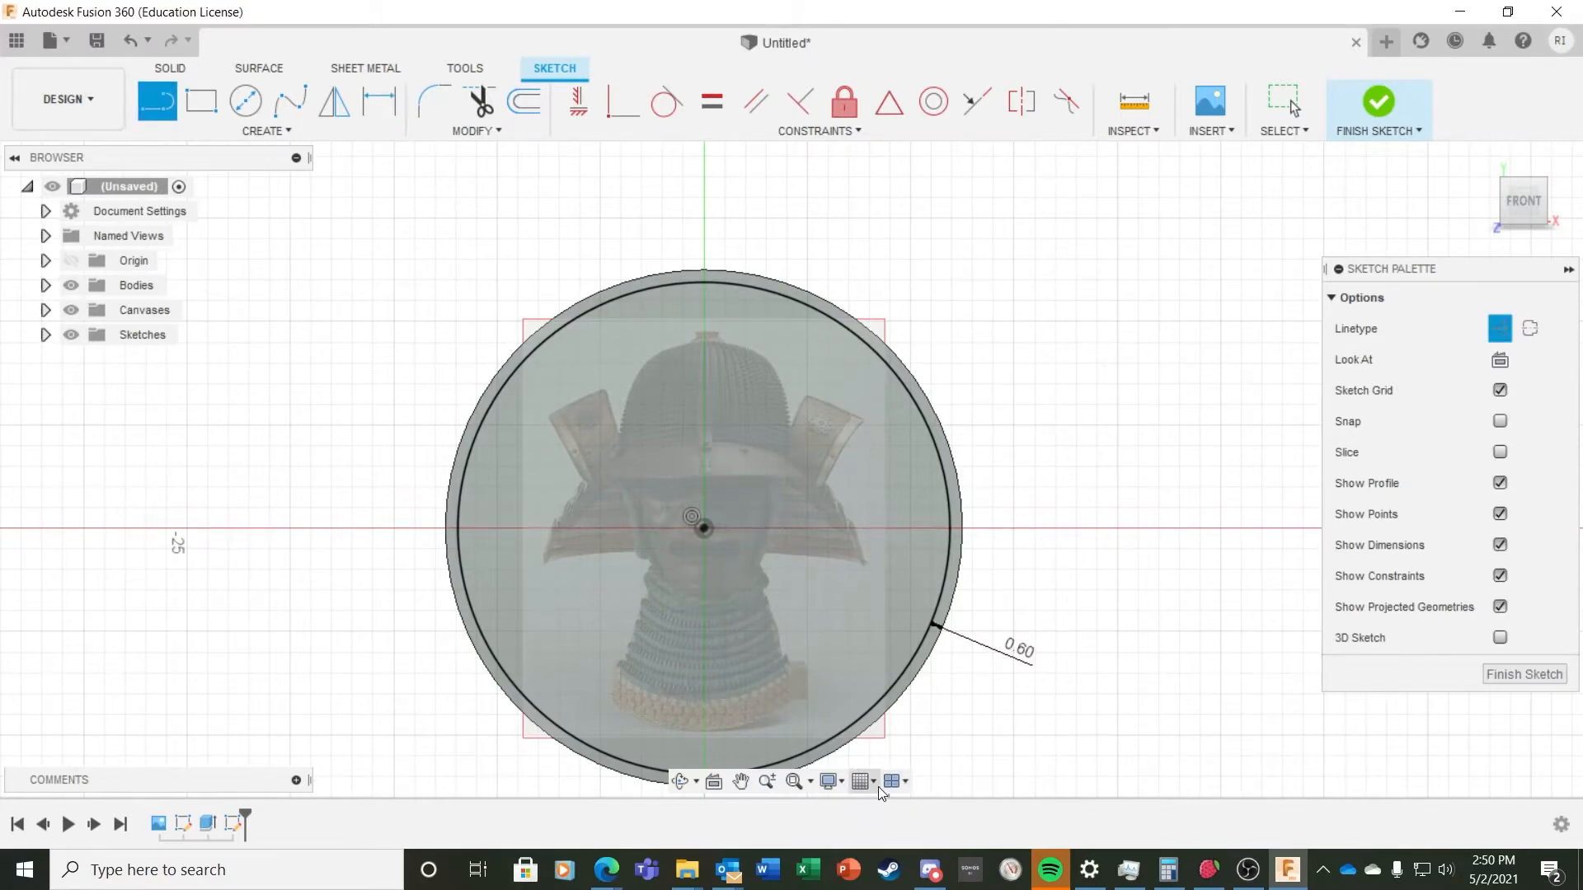
left_click(859, 781)
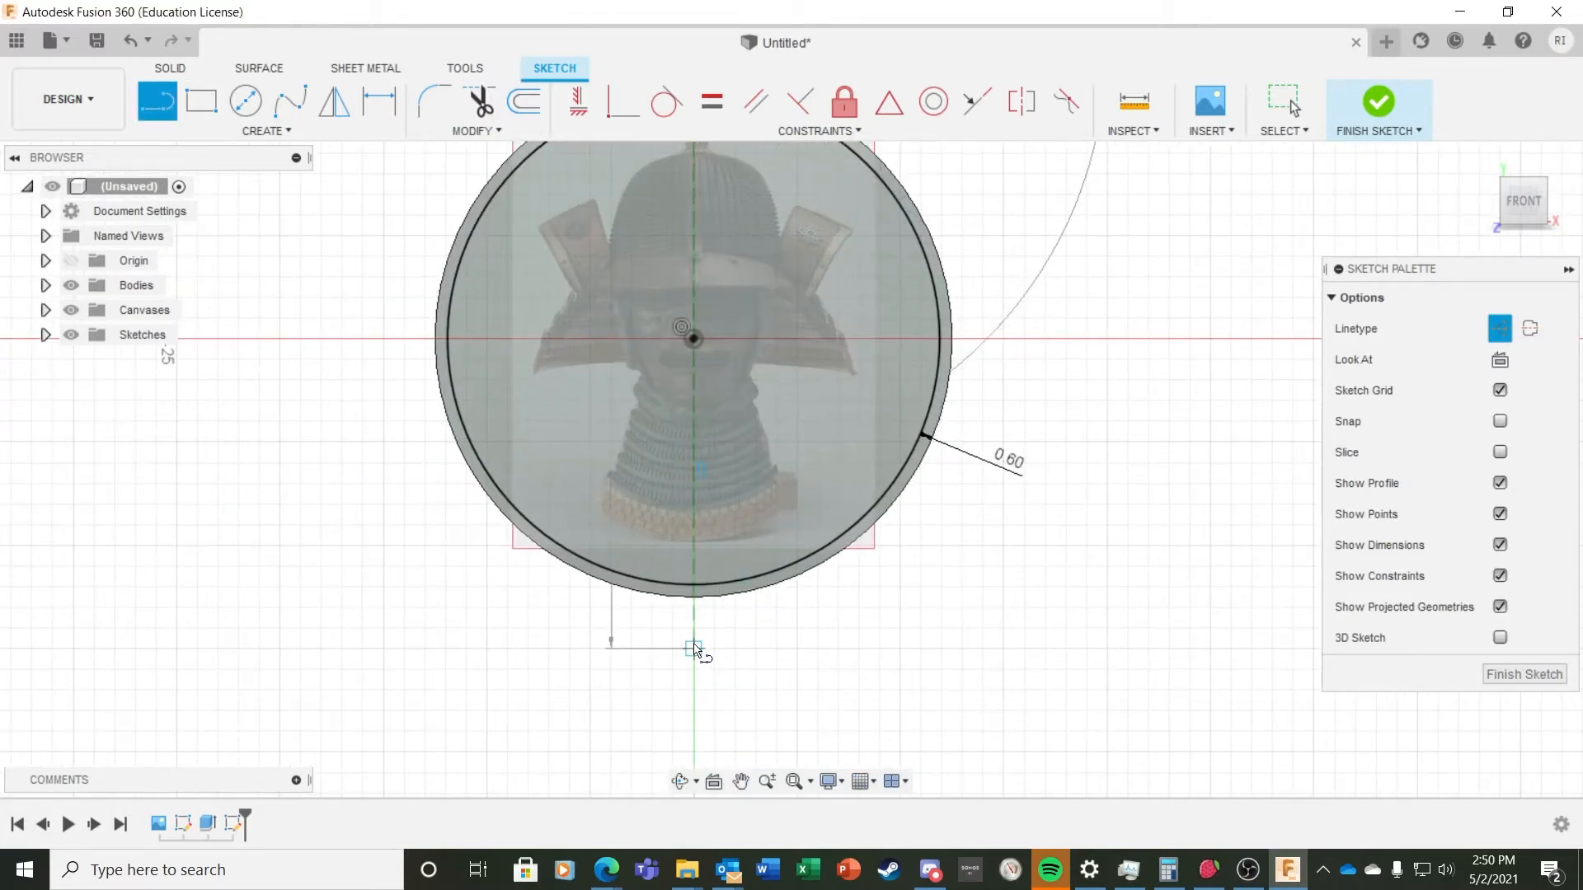
left_click_drag(691, 651, 1171, 308)
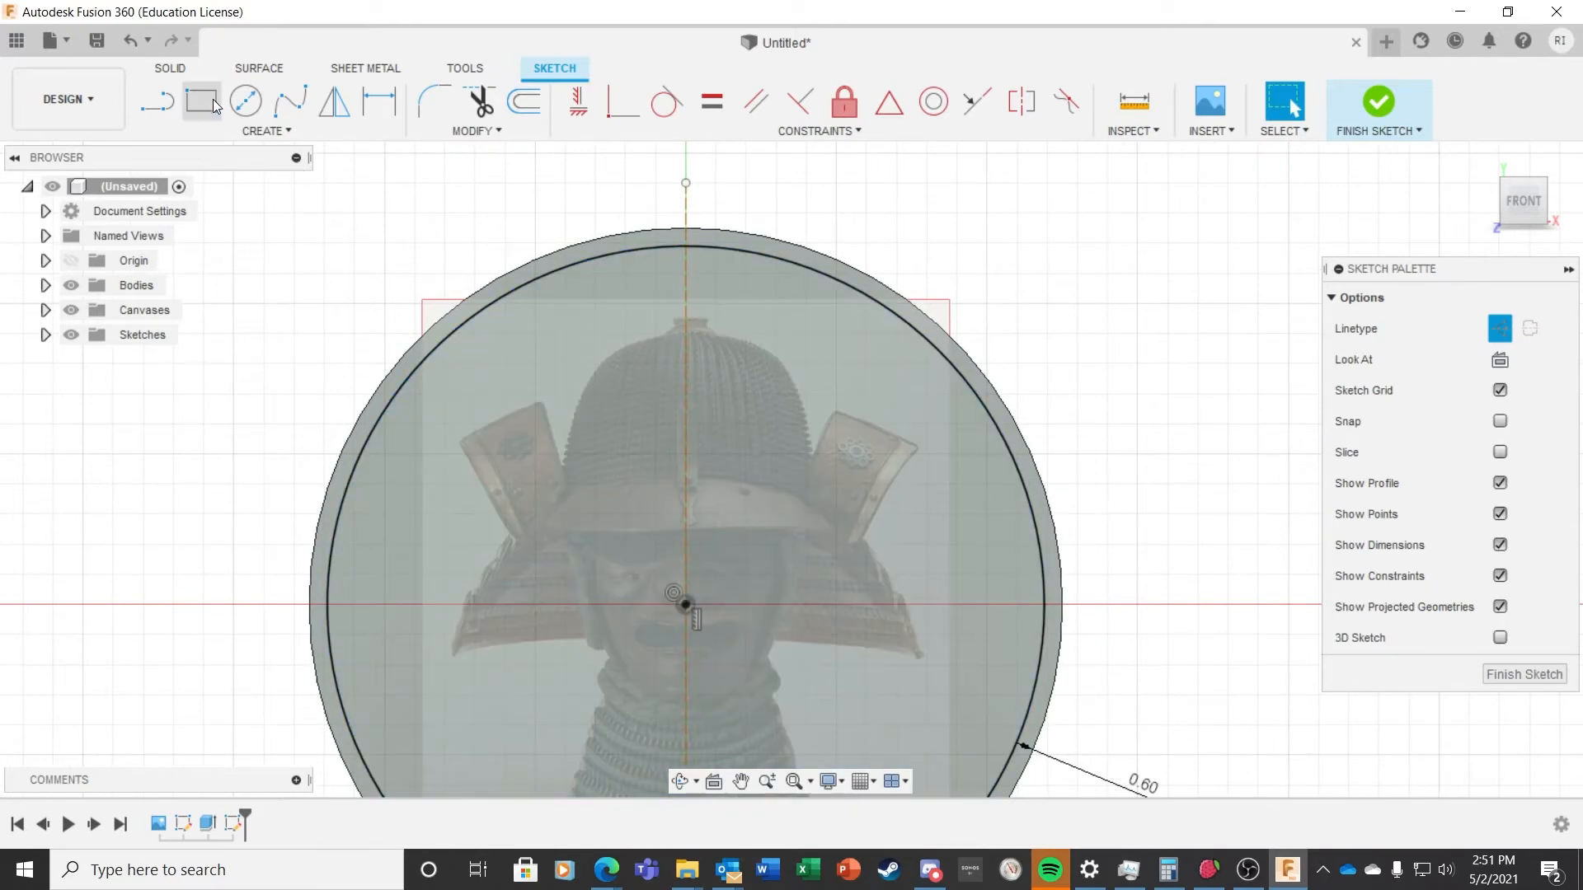
Step: Trace the right wing and begin the dome with a 3-point arc from its top
left_click(265, 130)
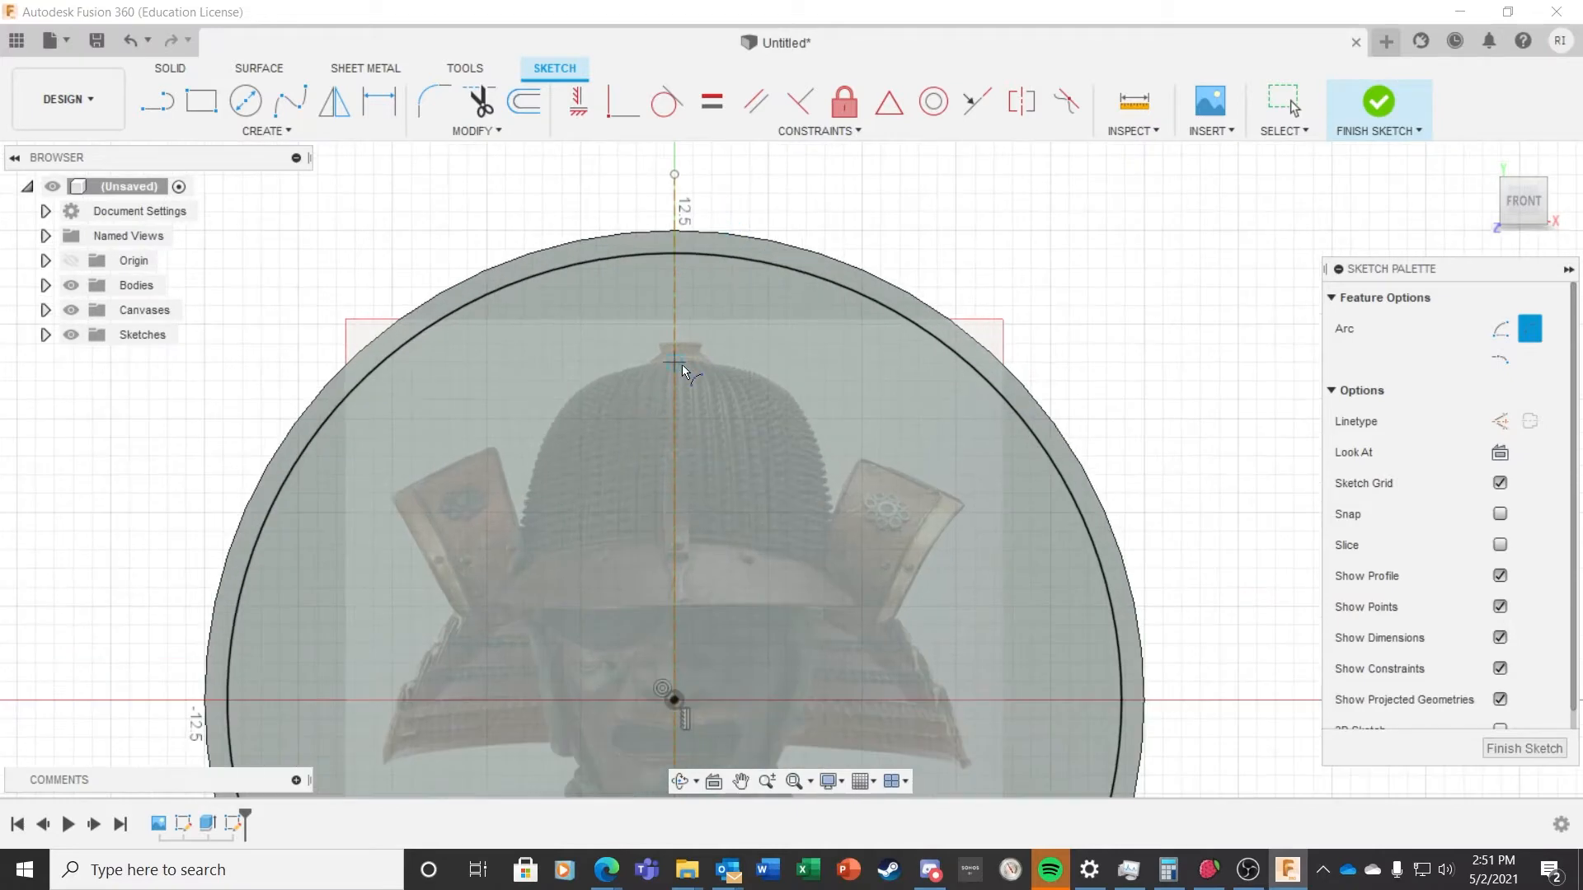
left_click(862, 781)
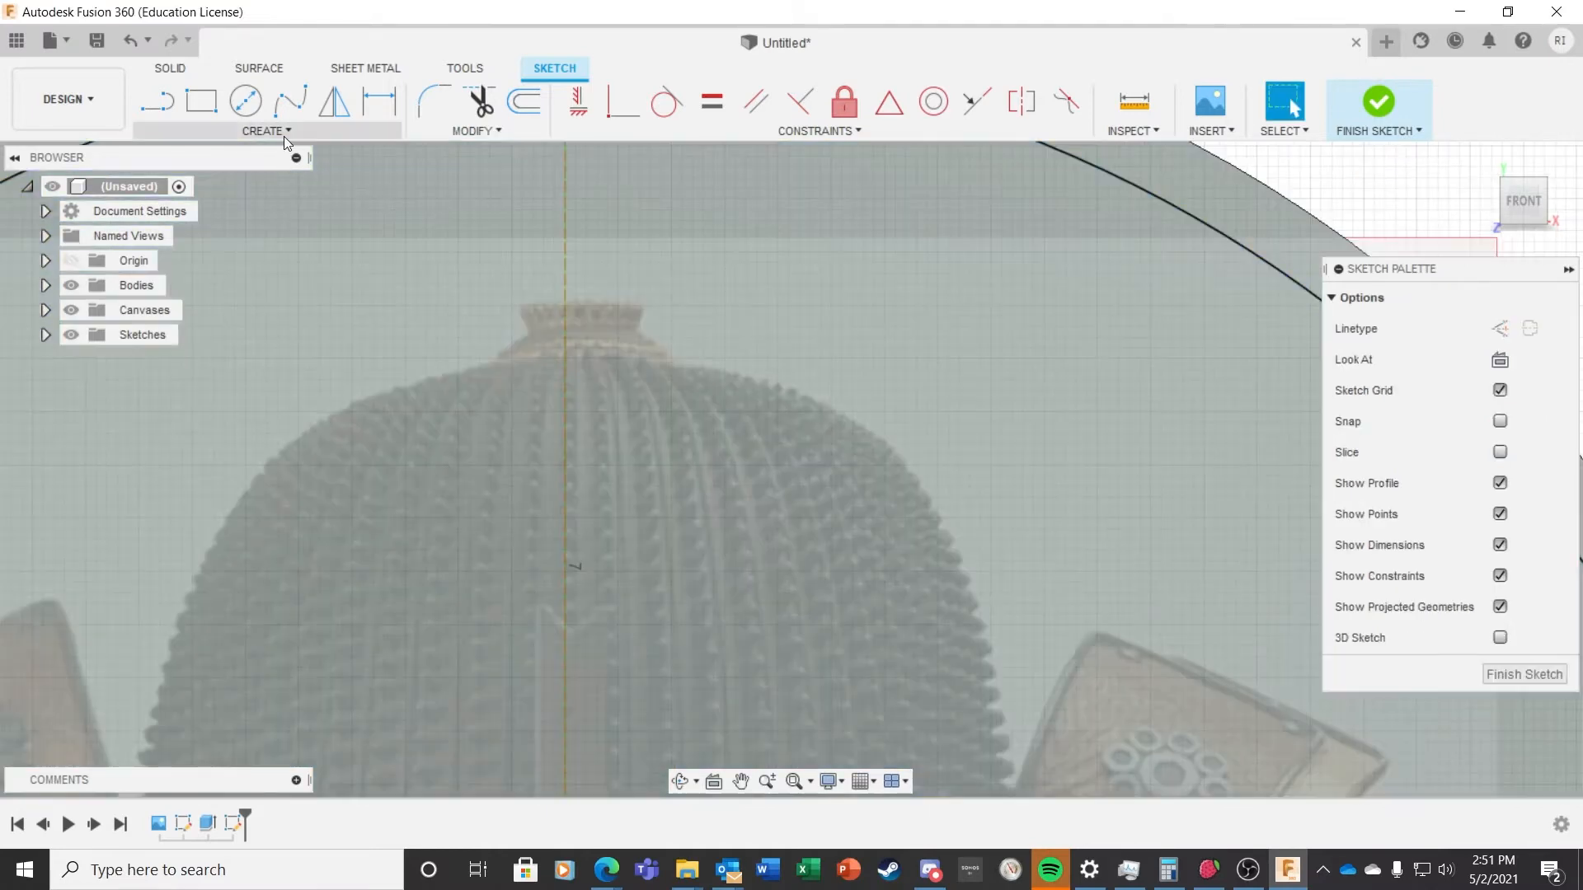
left_click(266, 131)
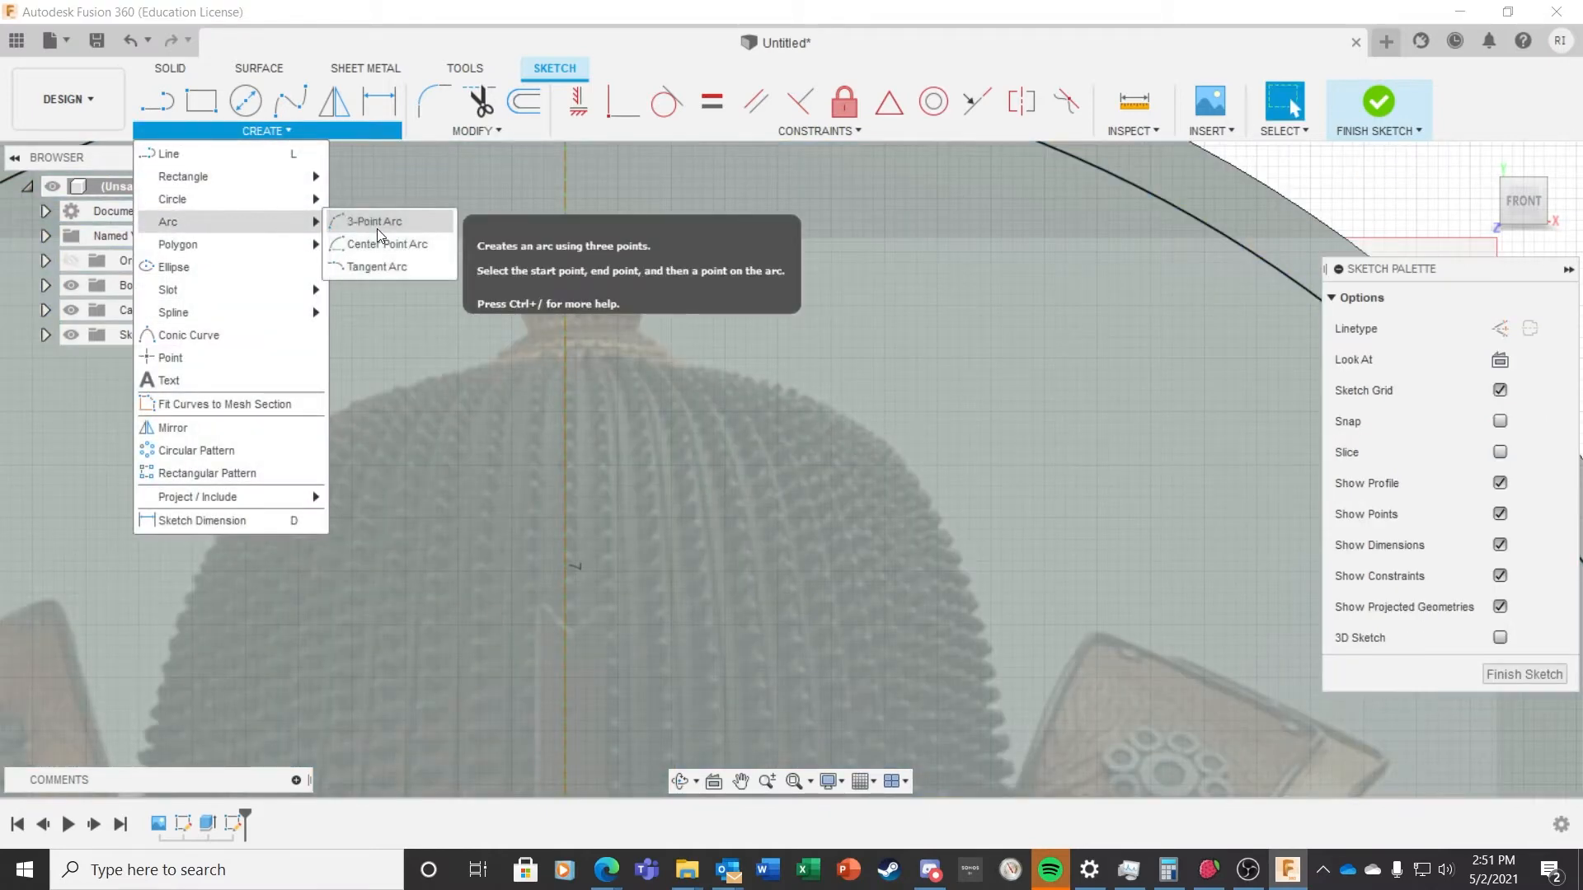
left_click(374, 221)
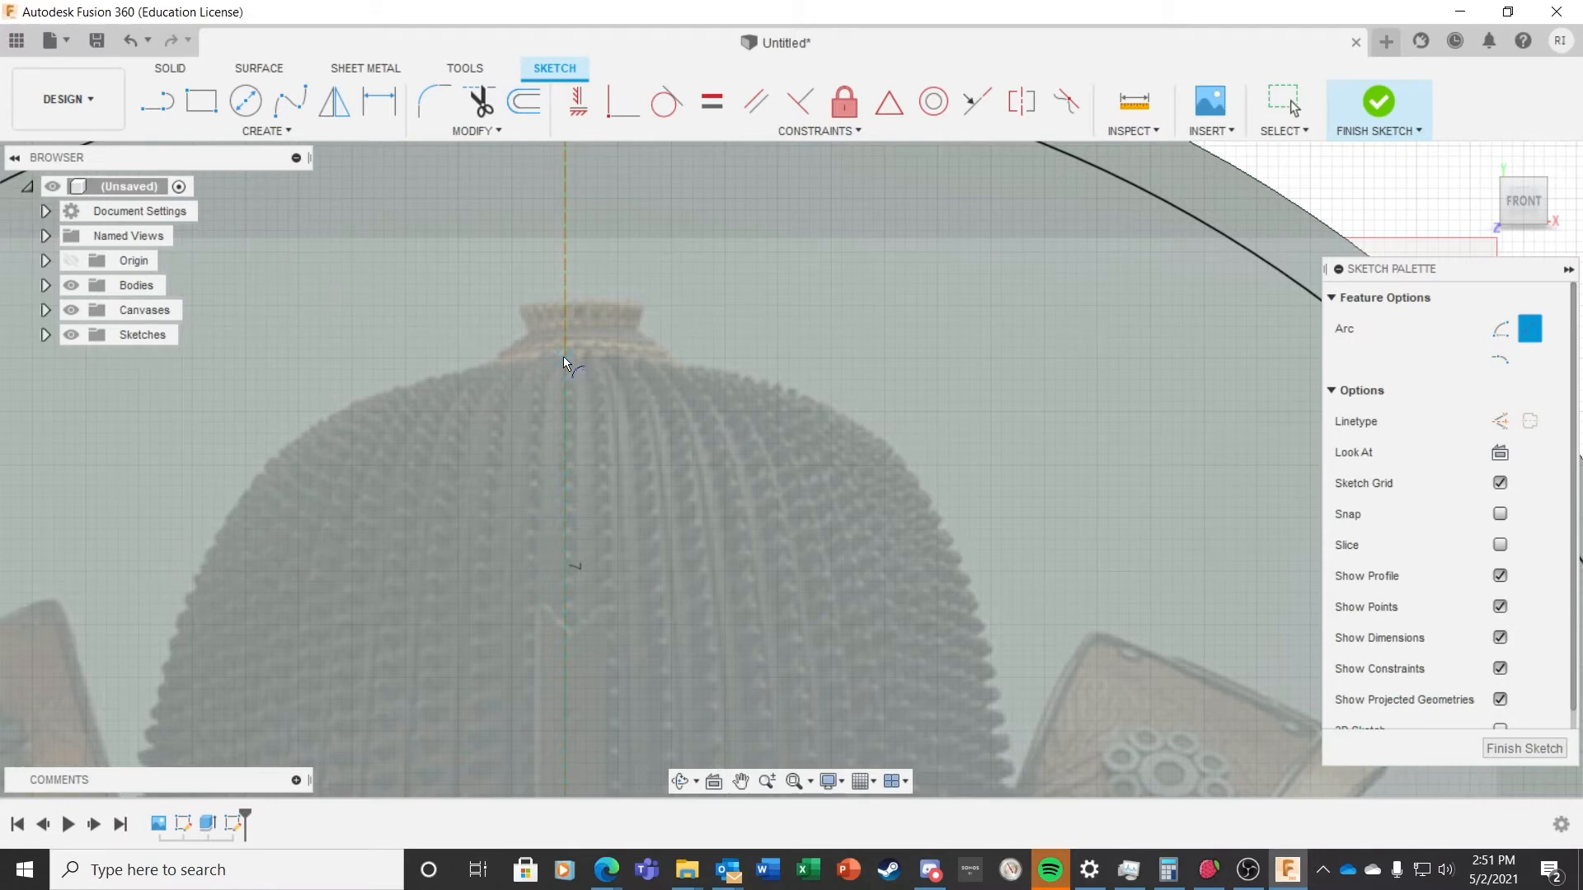
Step: Complete the dome arc and draw the arc-and-circle mouth slot outline
left_click(564, 357)
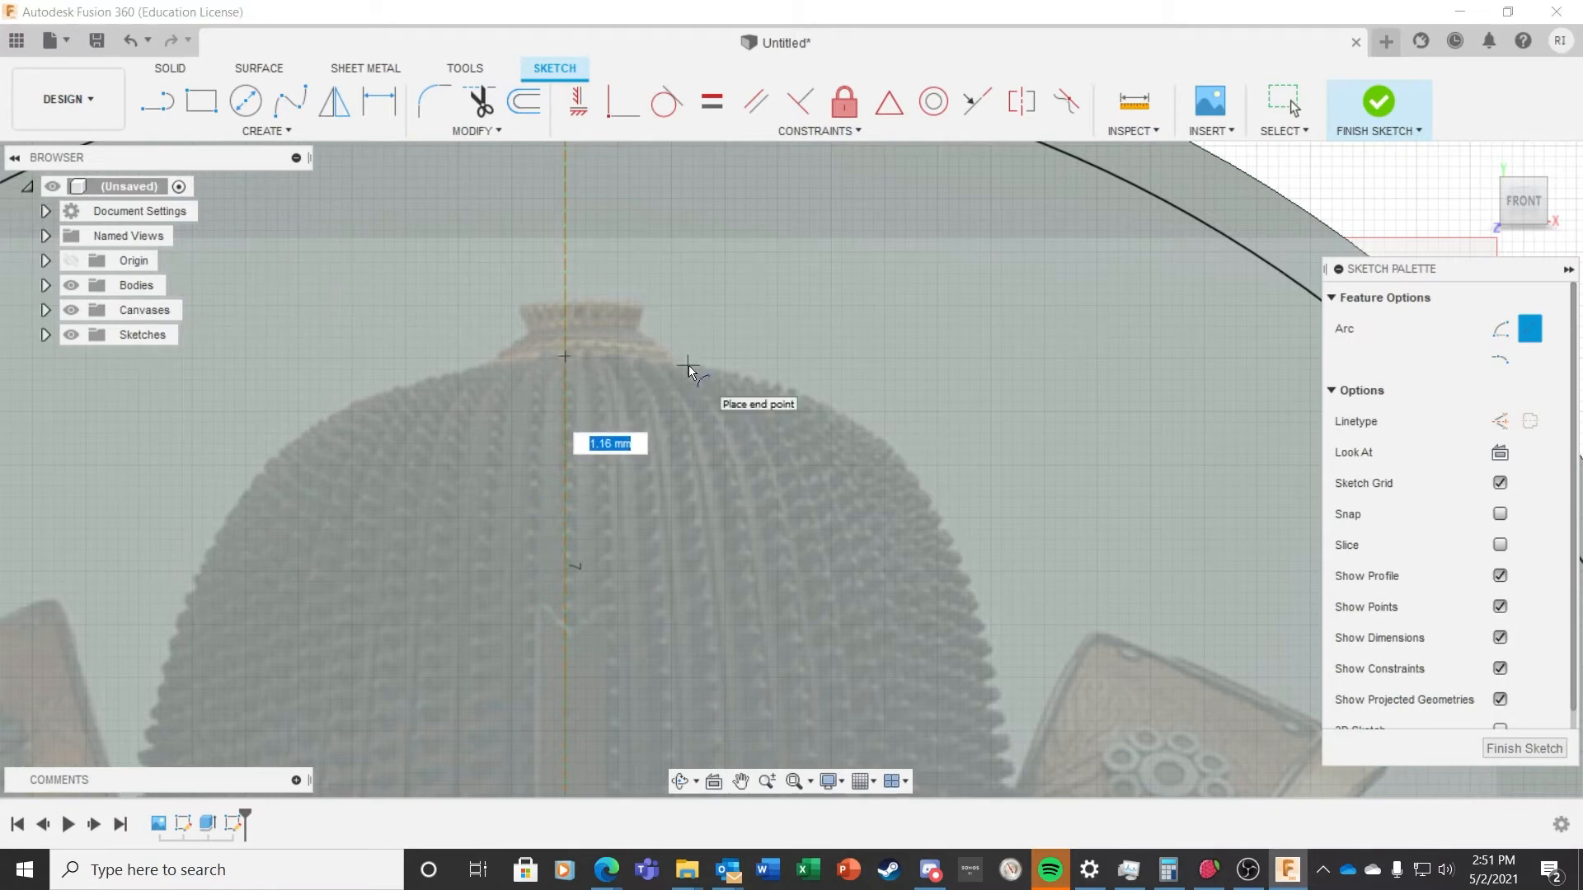
left_click(678, 364)
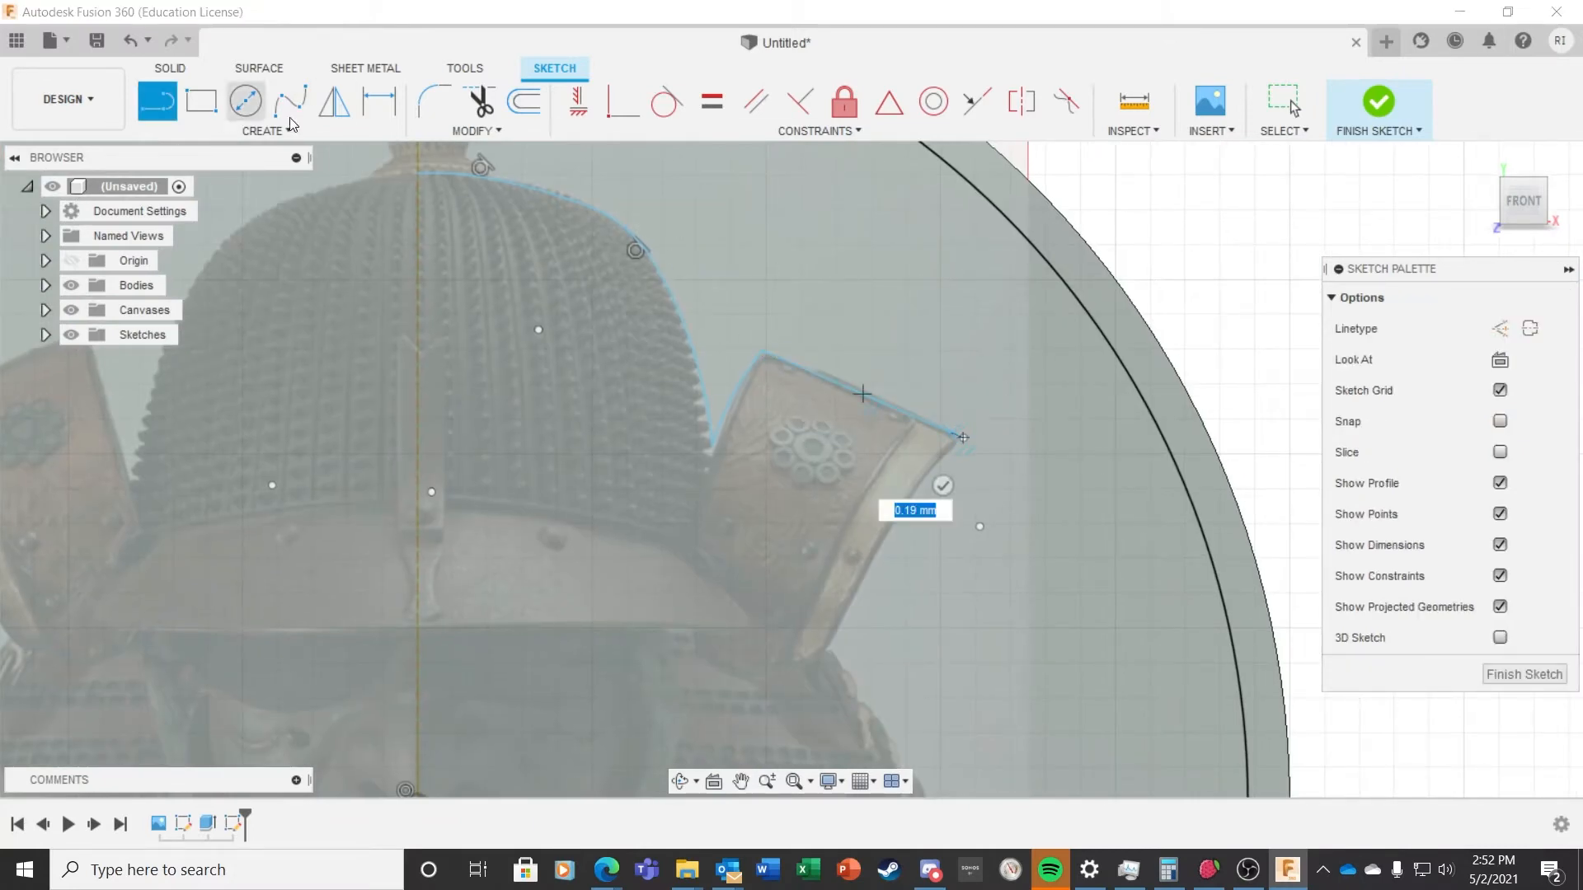
left_click(264, 130)
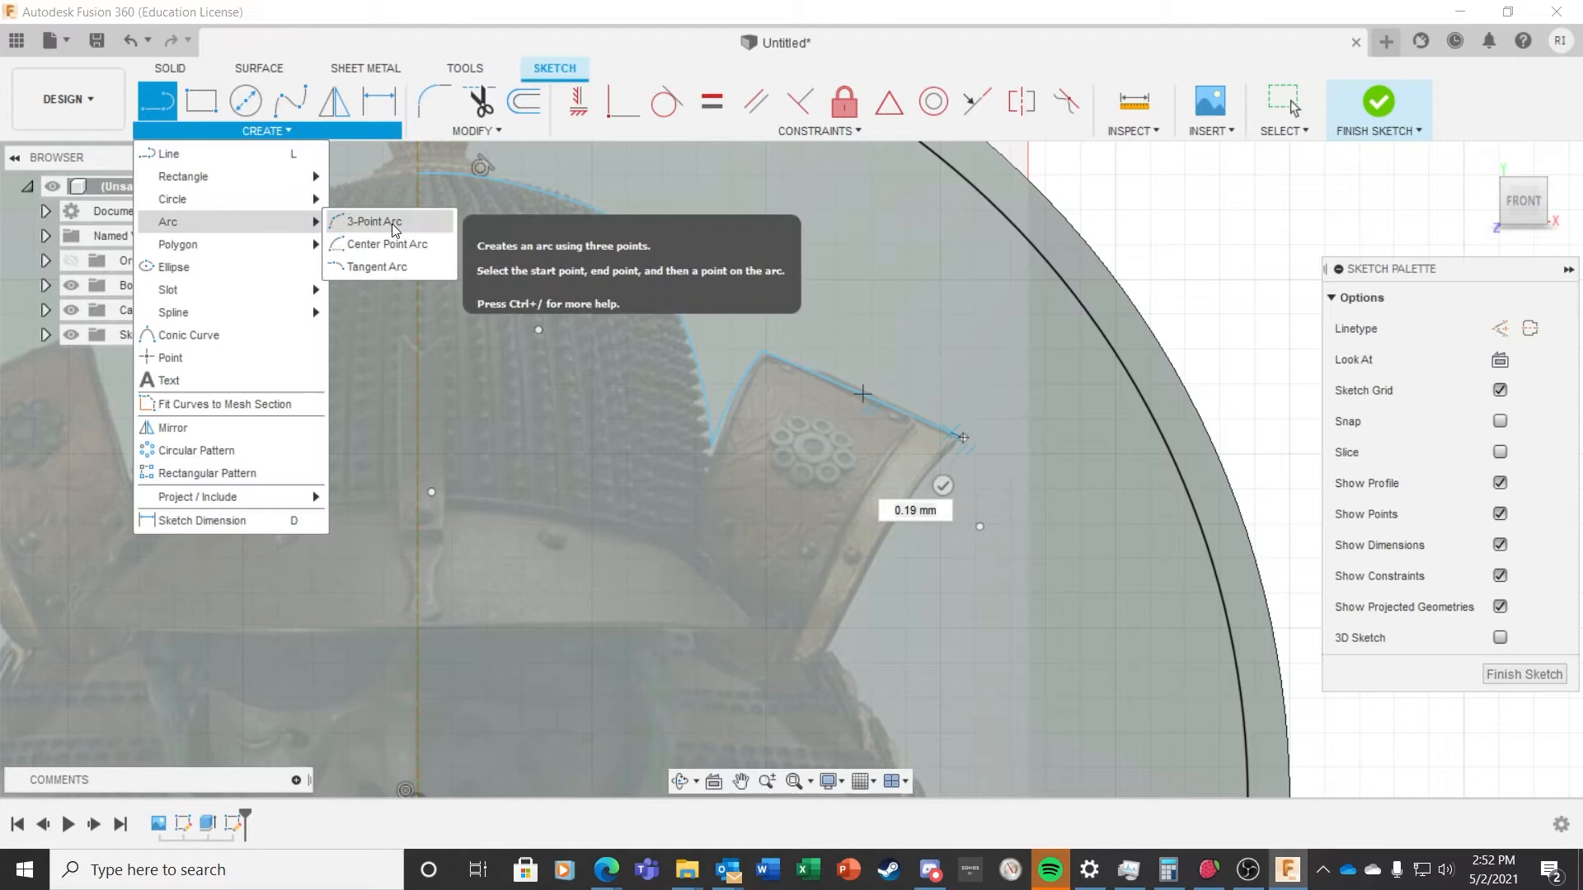
left_click(374, 221)
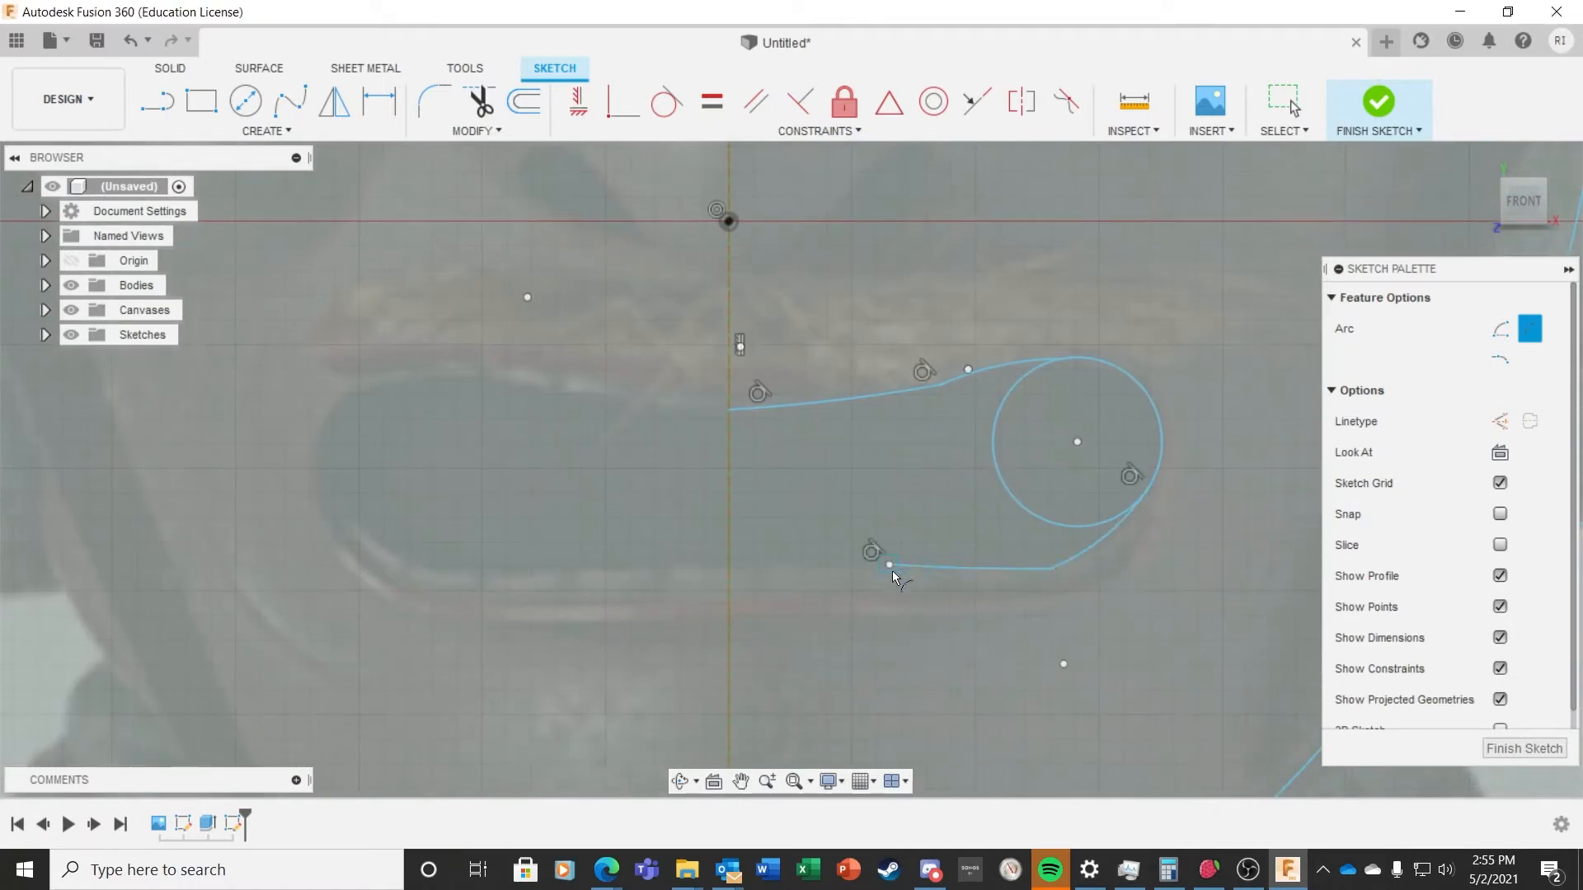
Step: Fillet the mouth-slot corners and finish tracing the right-half dome, visor and face
left_click(476, 131)
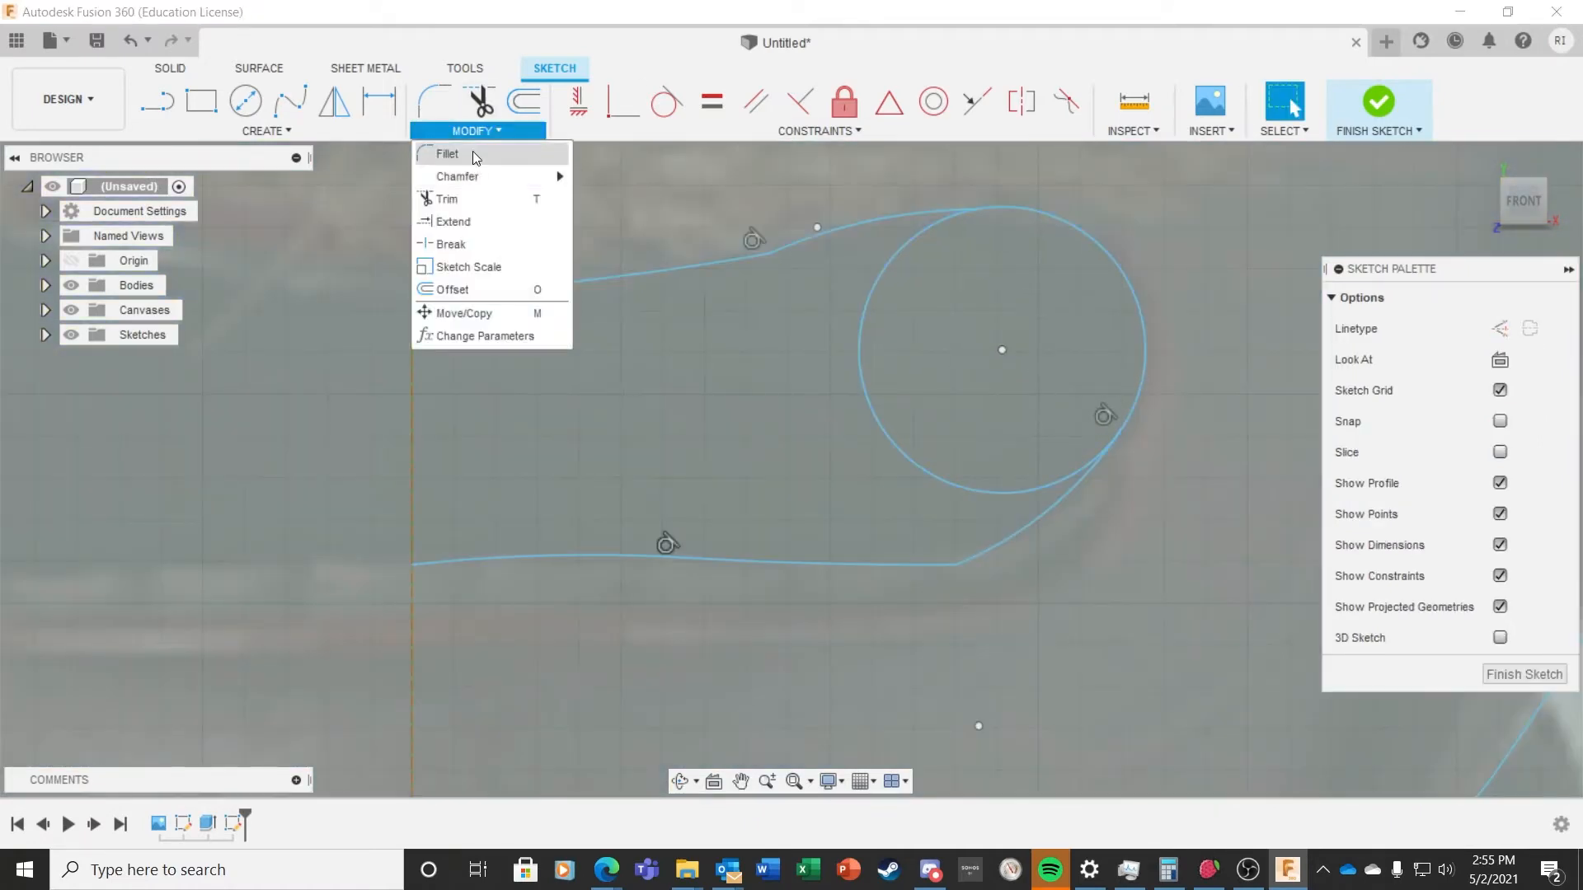
left_click(448, 154)
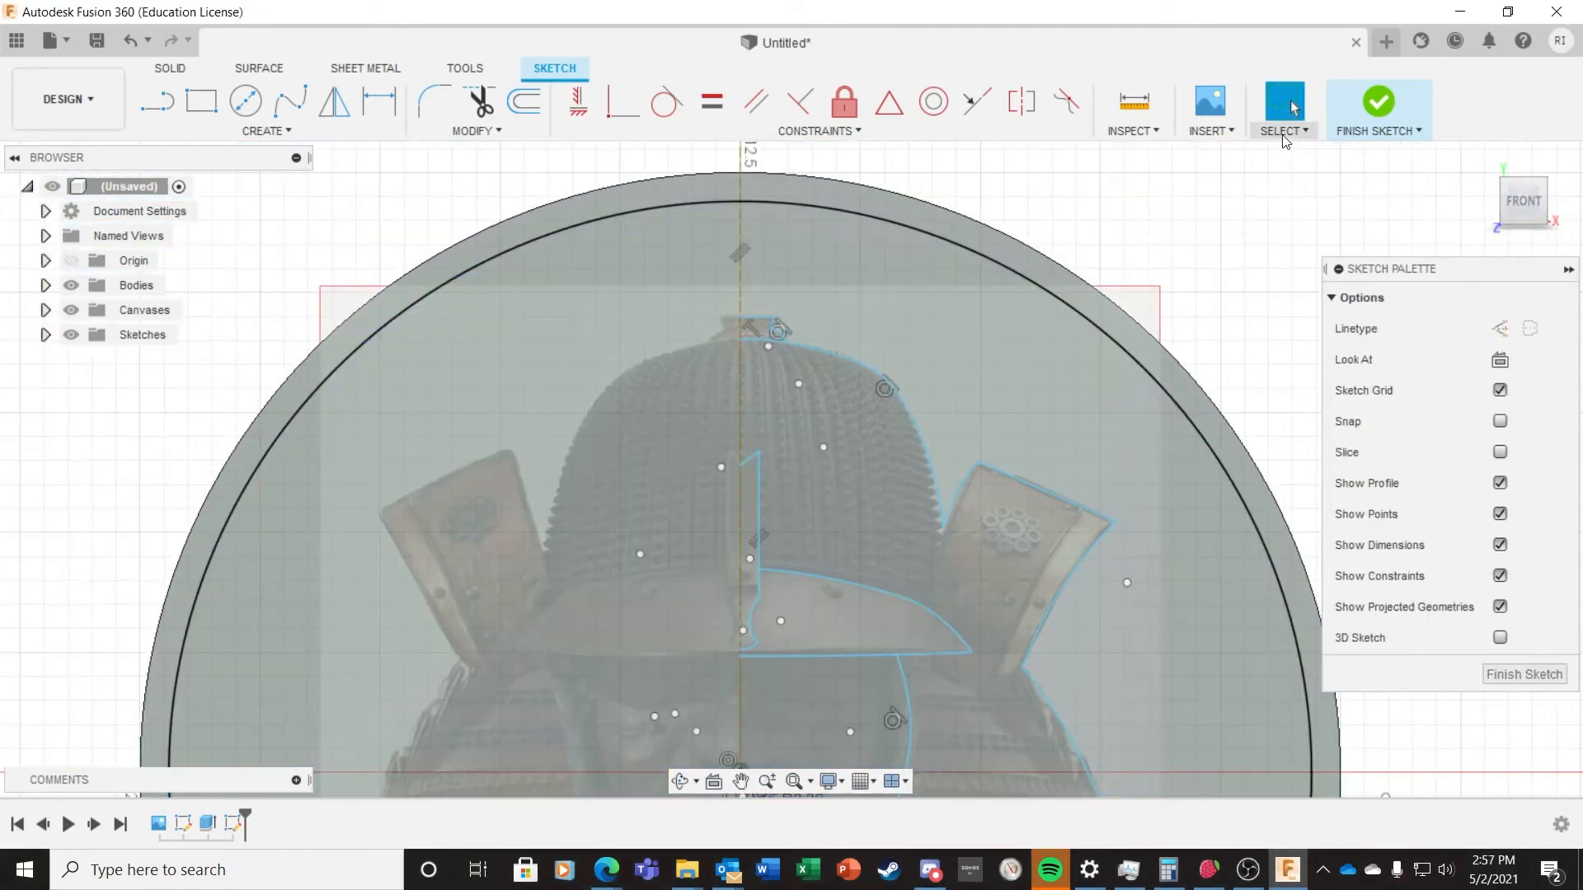
Step: Adjust the selection filters so only sketch curves can be picked
left_click(1284, 131)
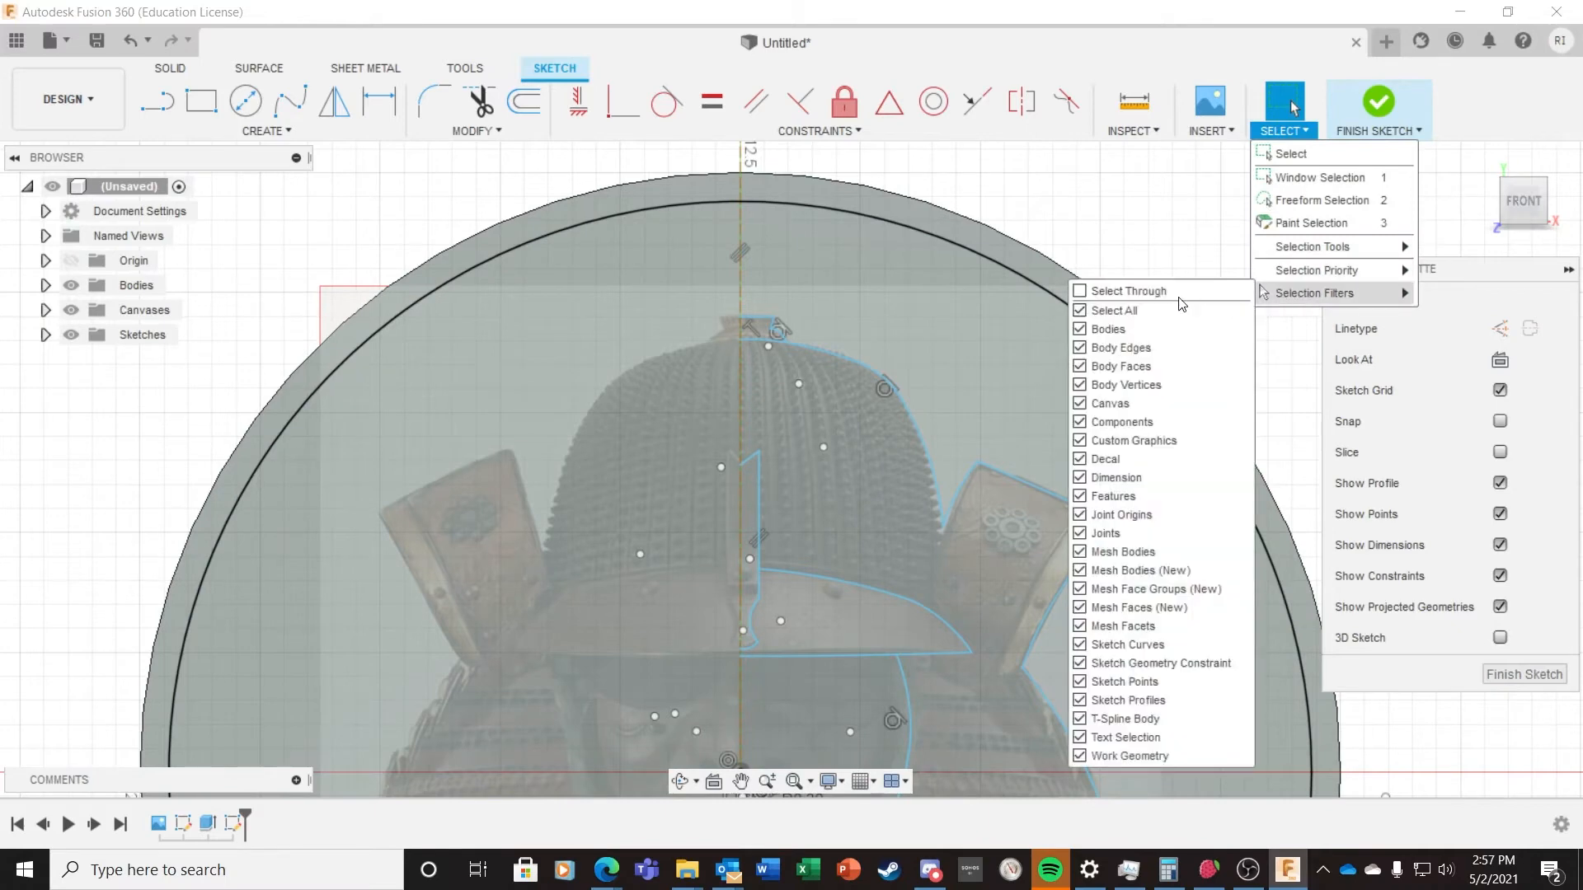
left_click(1080, 310)
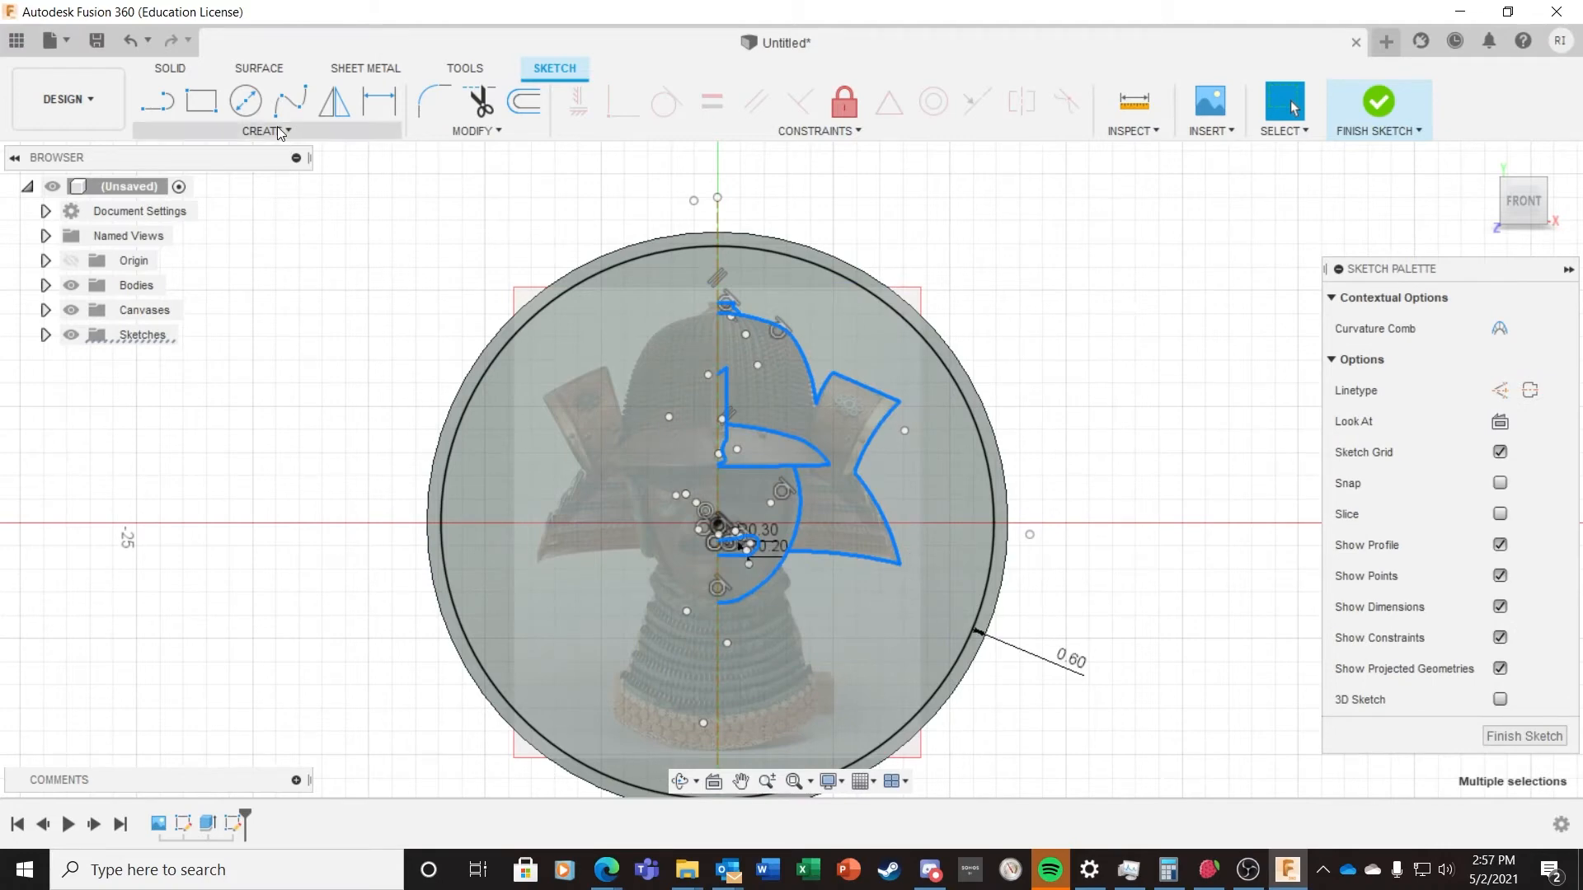
Step: Mirror the selected right-half helmet across the vertical centre line and clear the selection
left_click(264, 131)
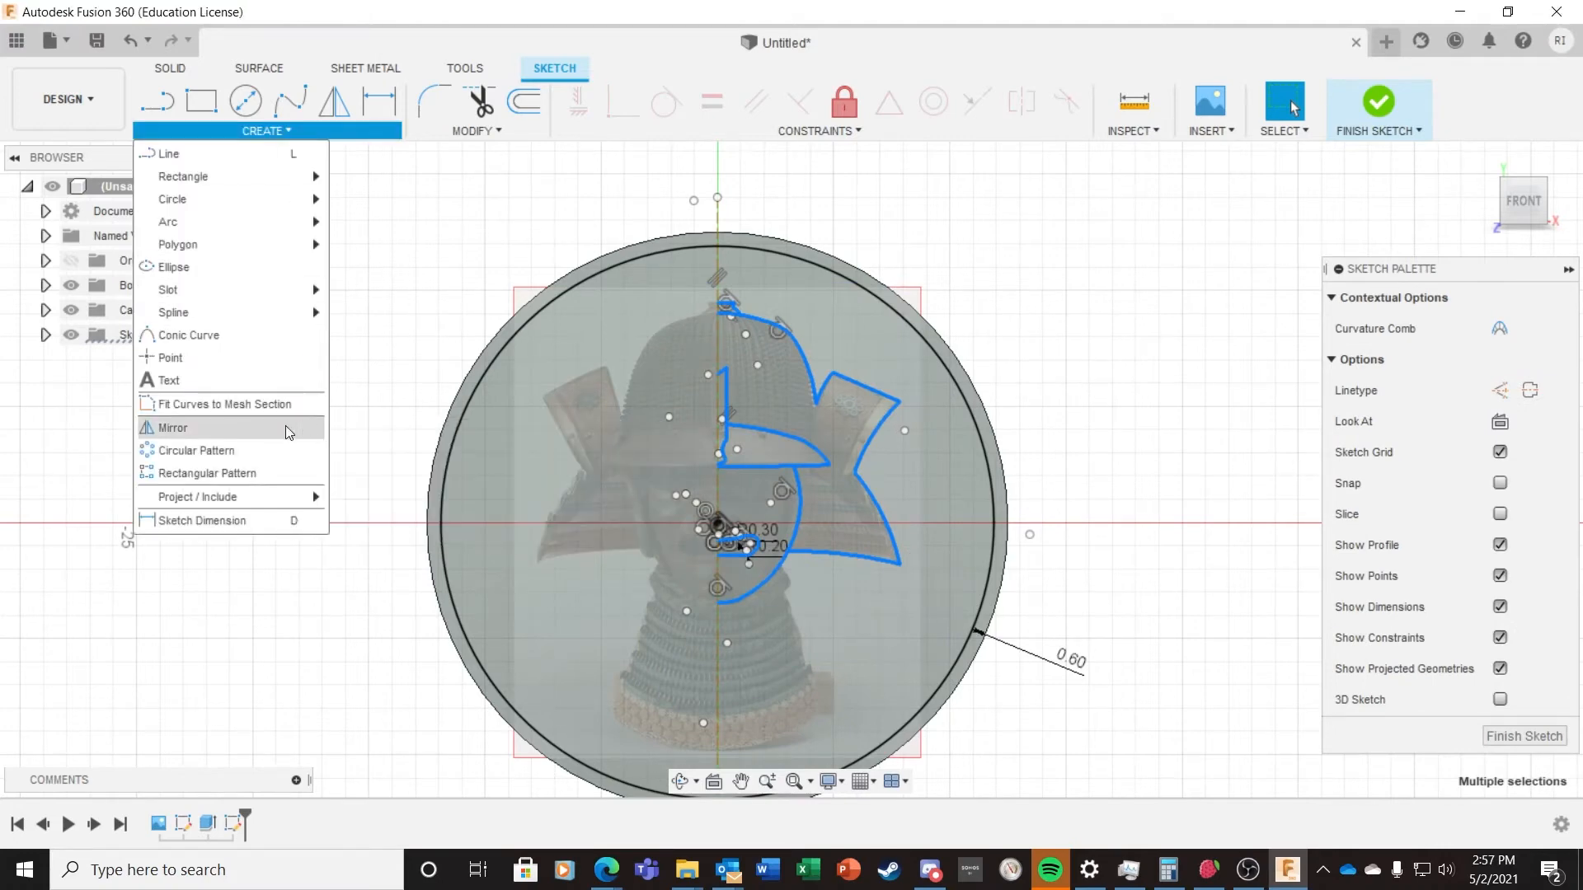
left_click(173, 428)
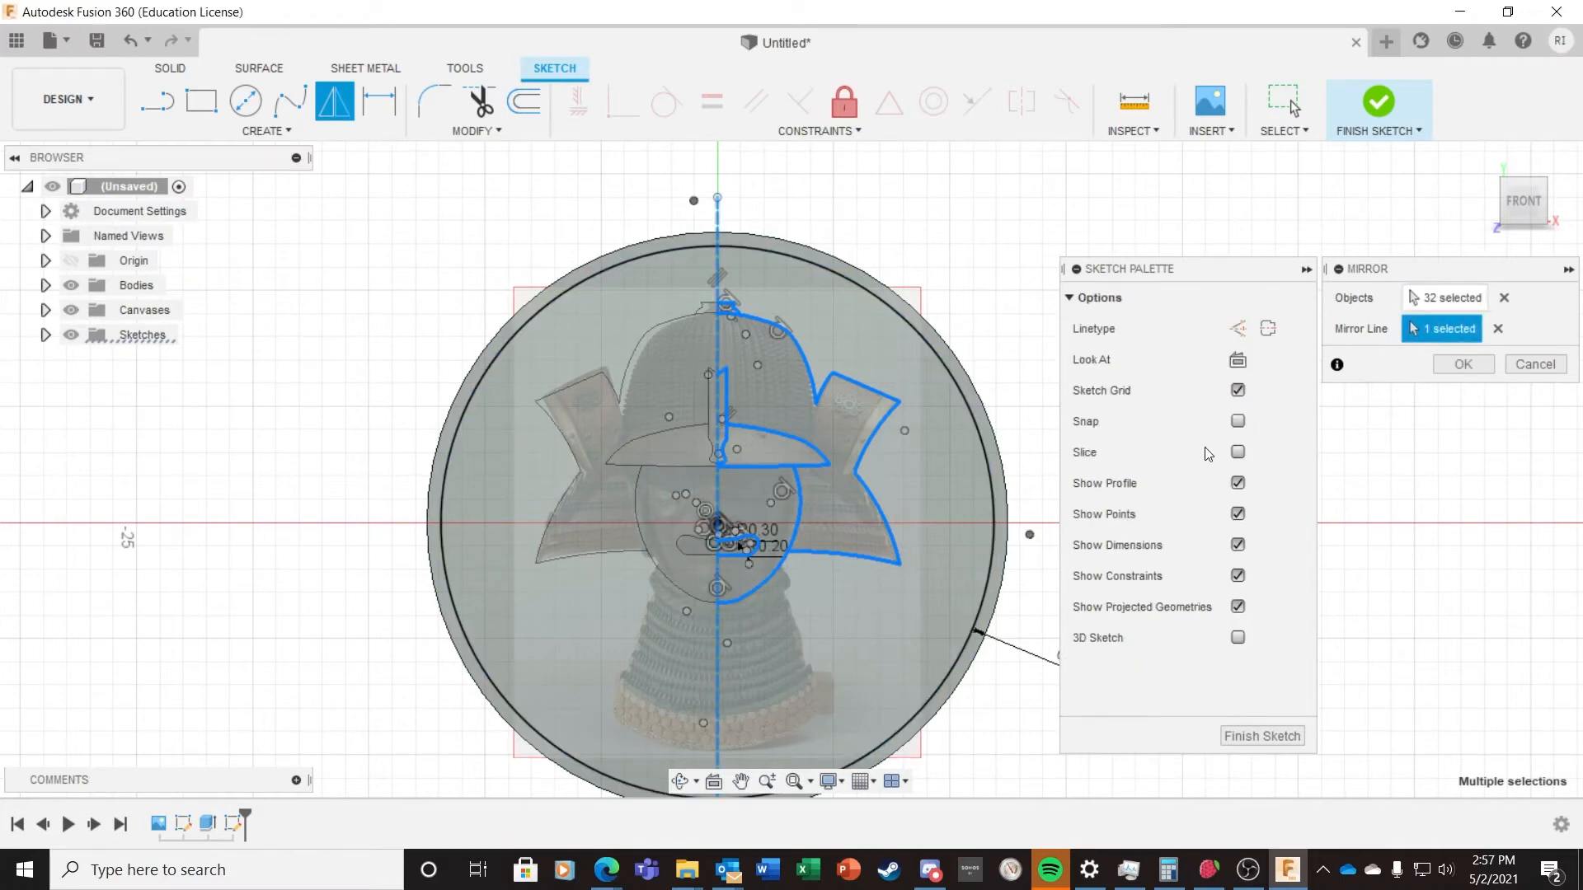
left_click(1463, 364)
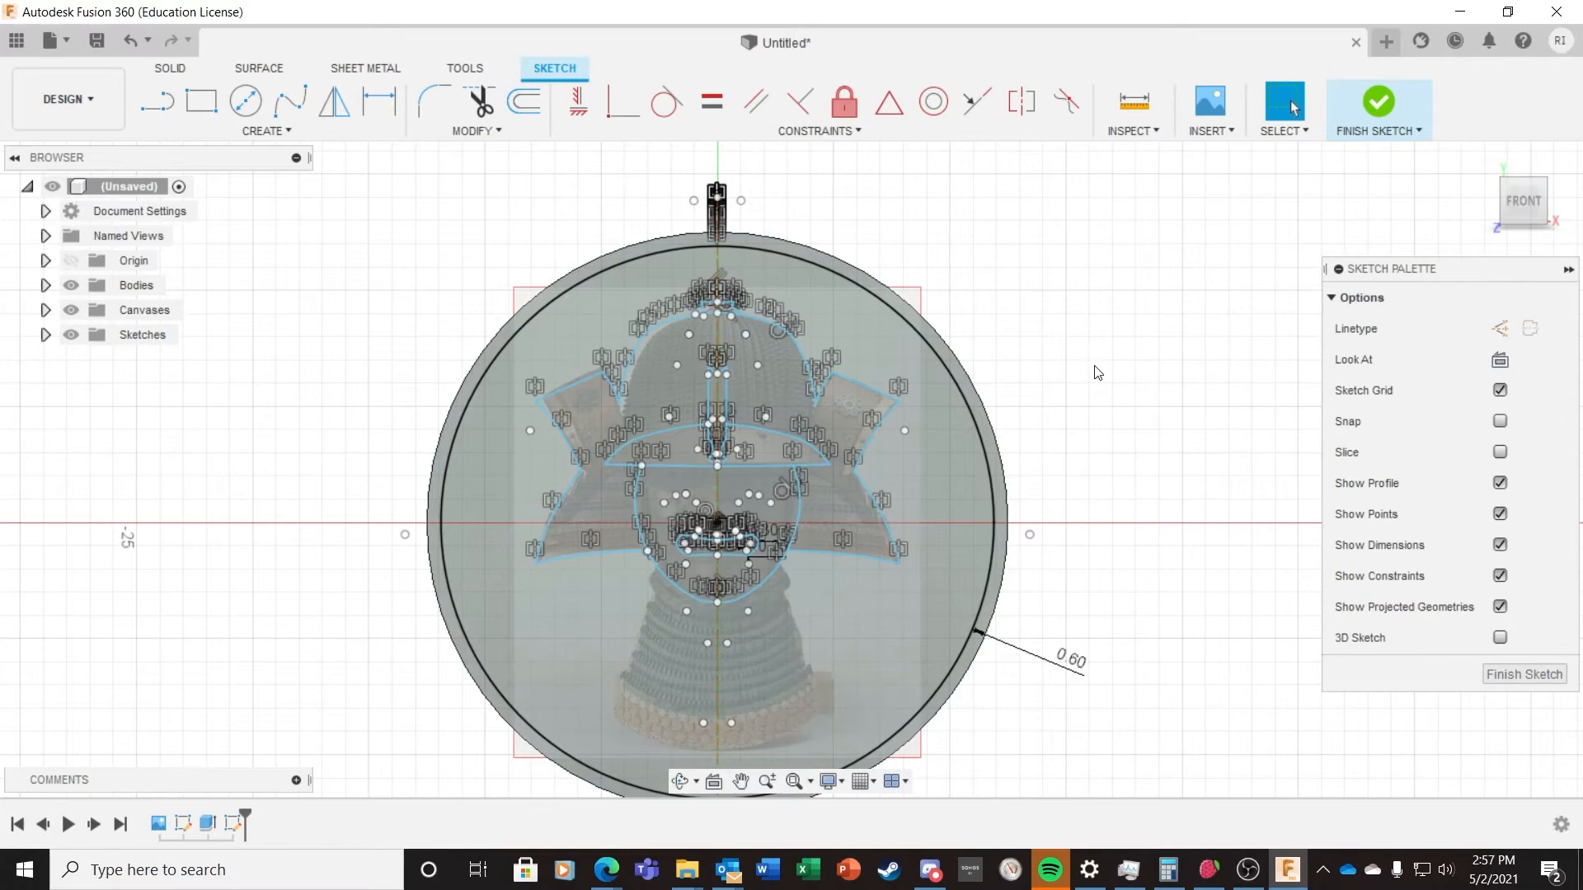
left_click(1499, 577)
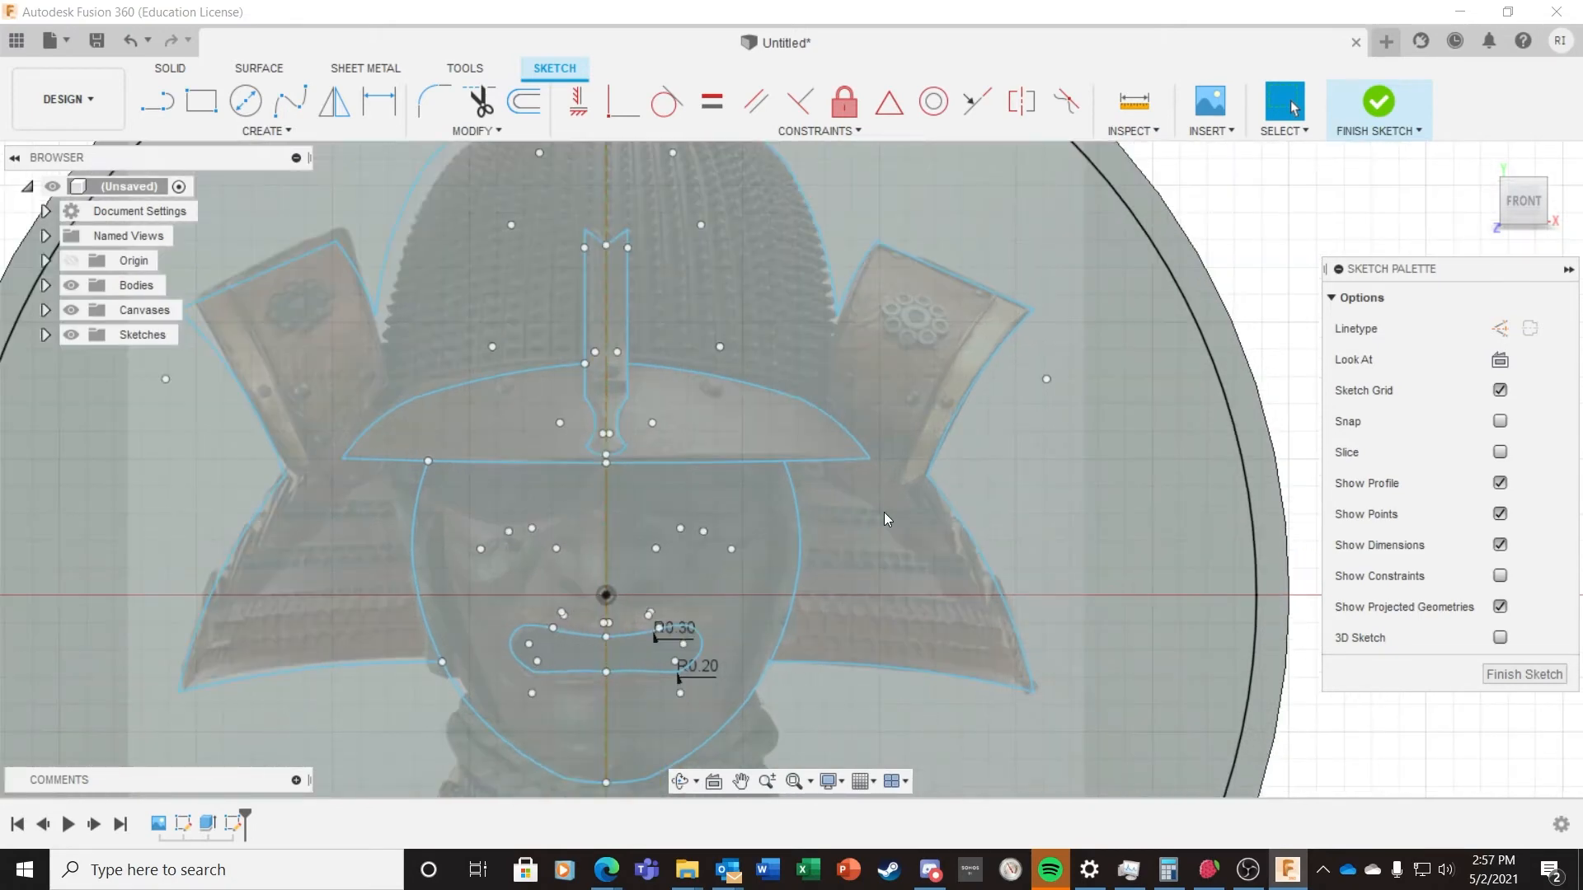
mouse_move(911, 546)
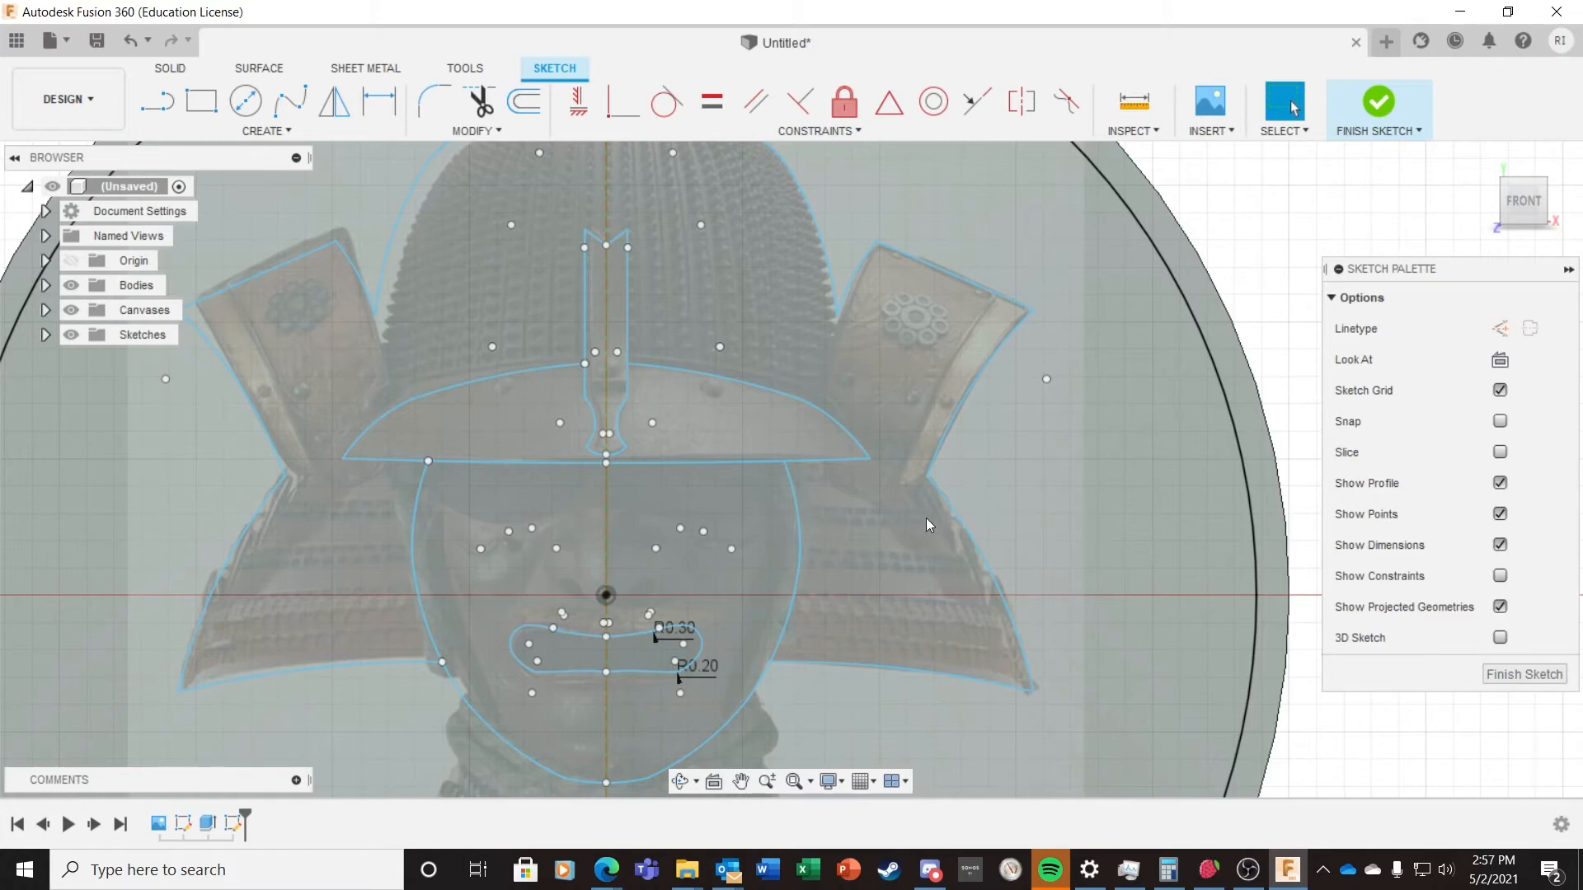
Step: Hide the helmet canvas and move the whole sketch -2.20 mm in Y
left_click(476, 462)
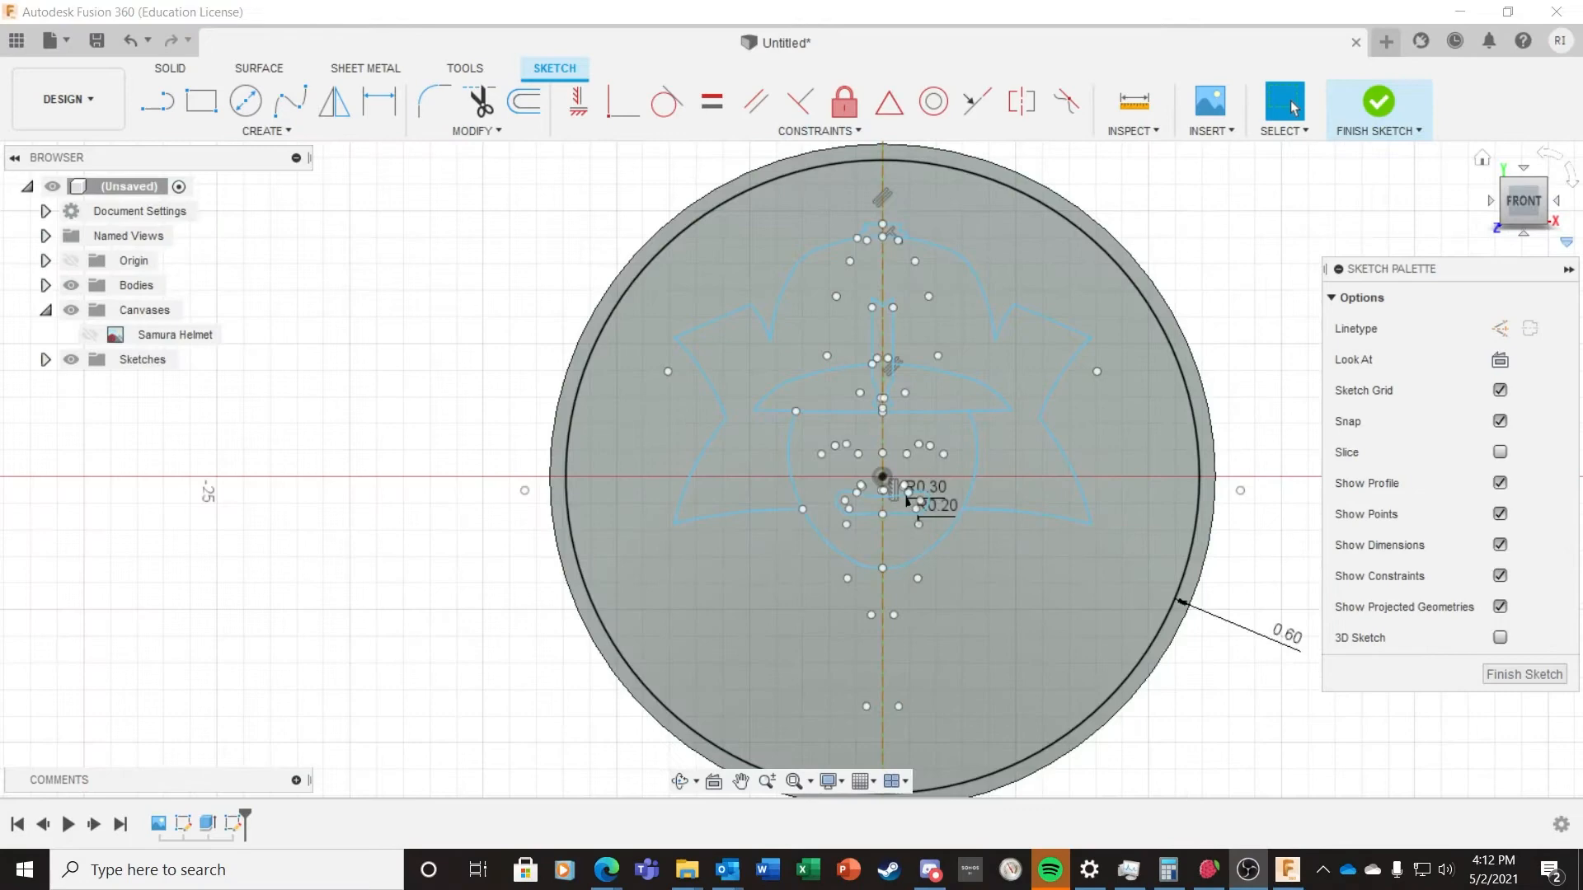
left_click(1283, 130)
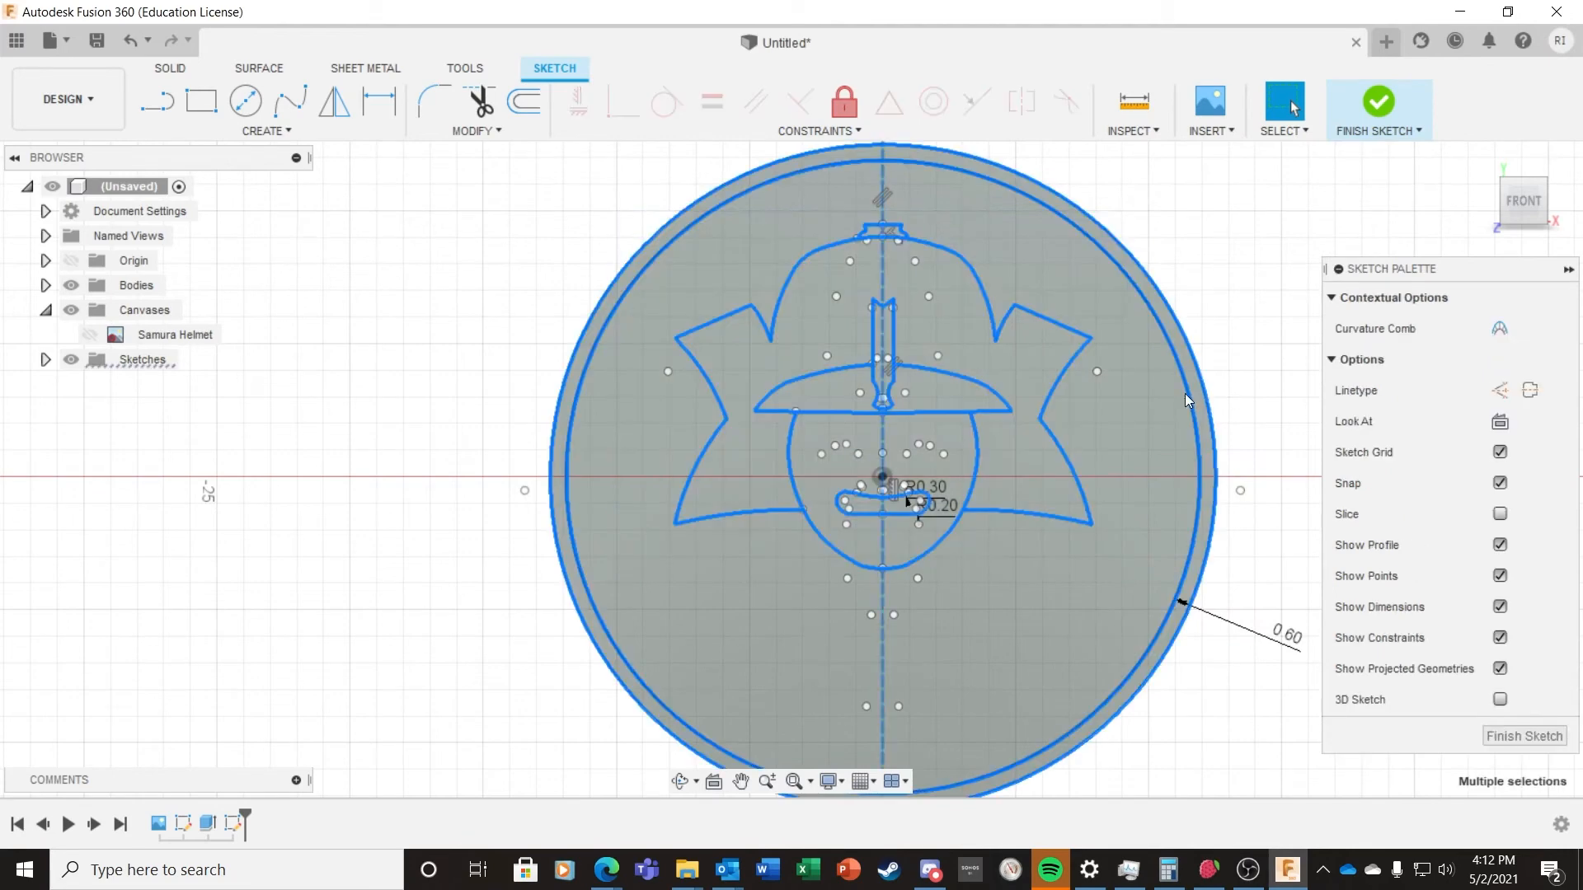
mouse_move(1095, 378)
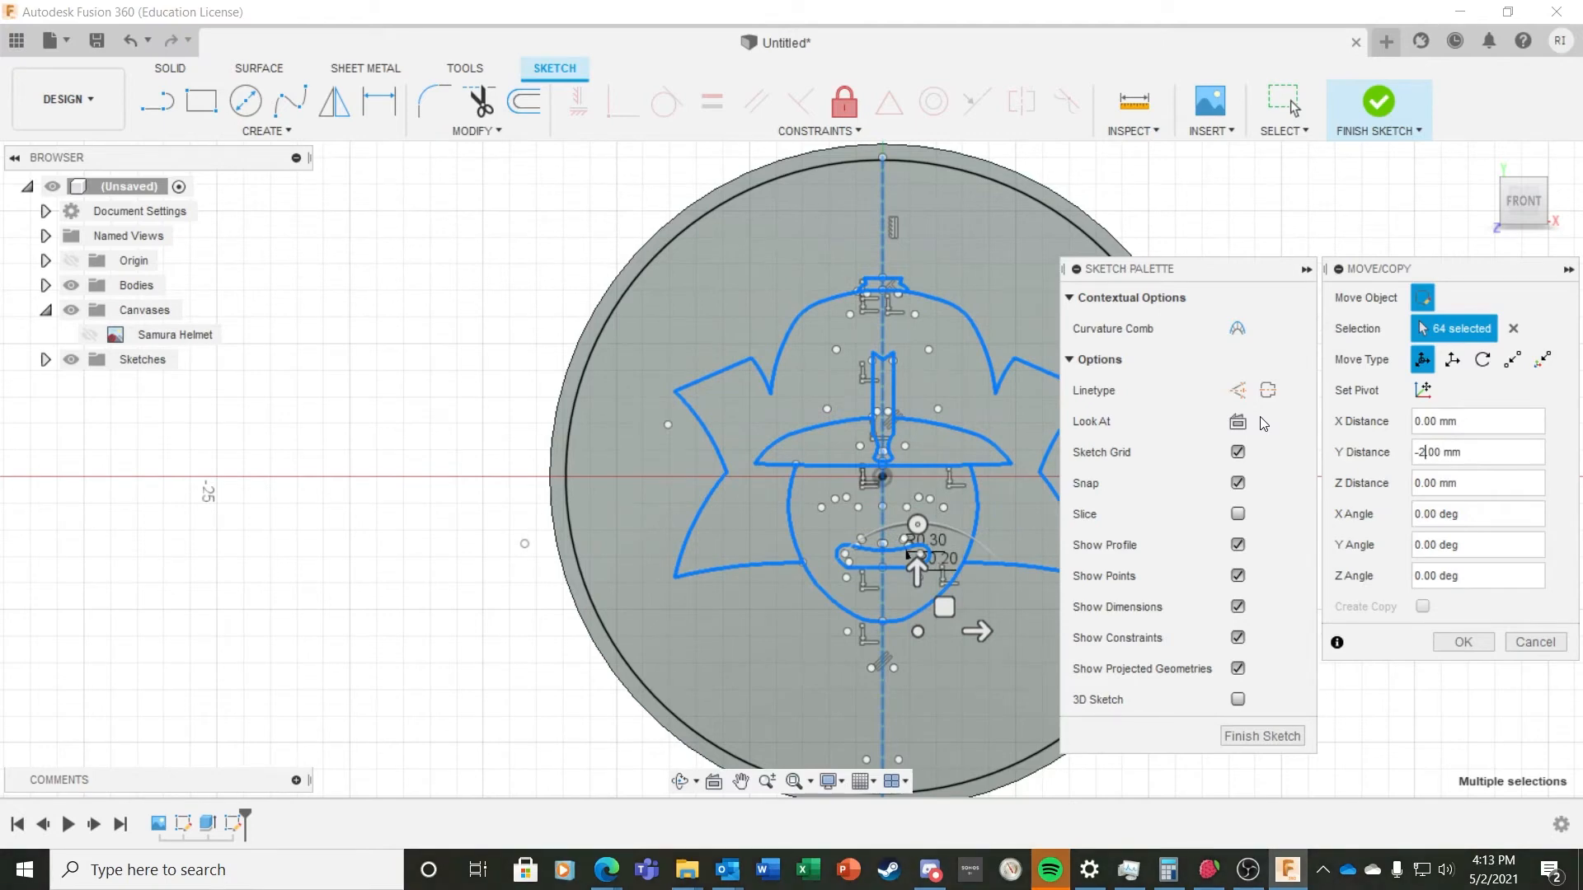
type("-2.20")
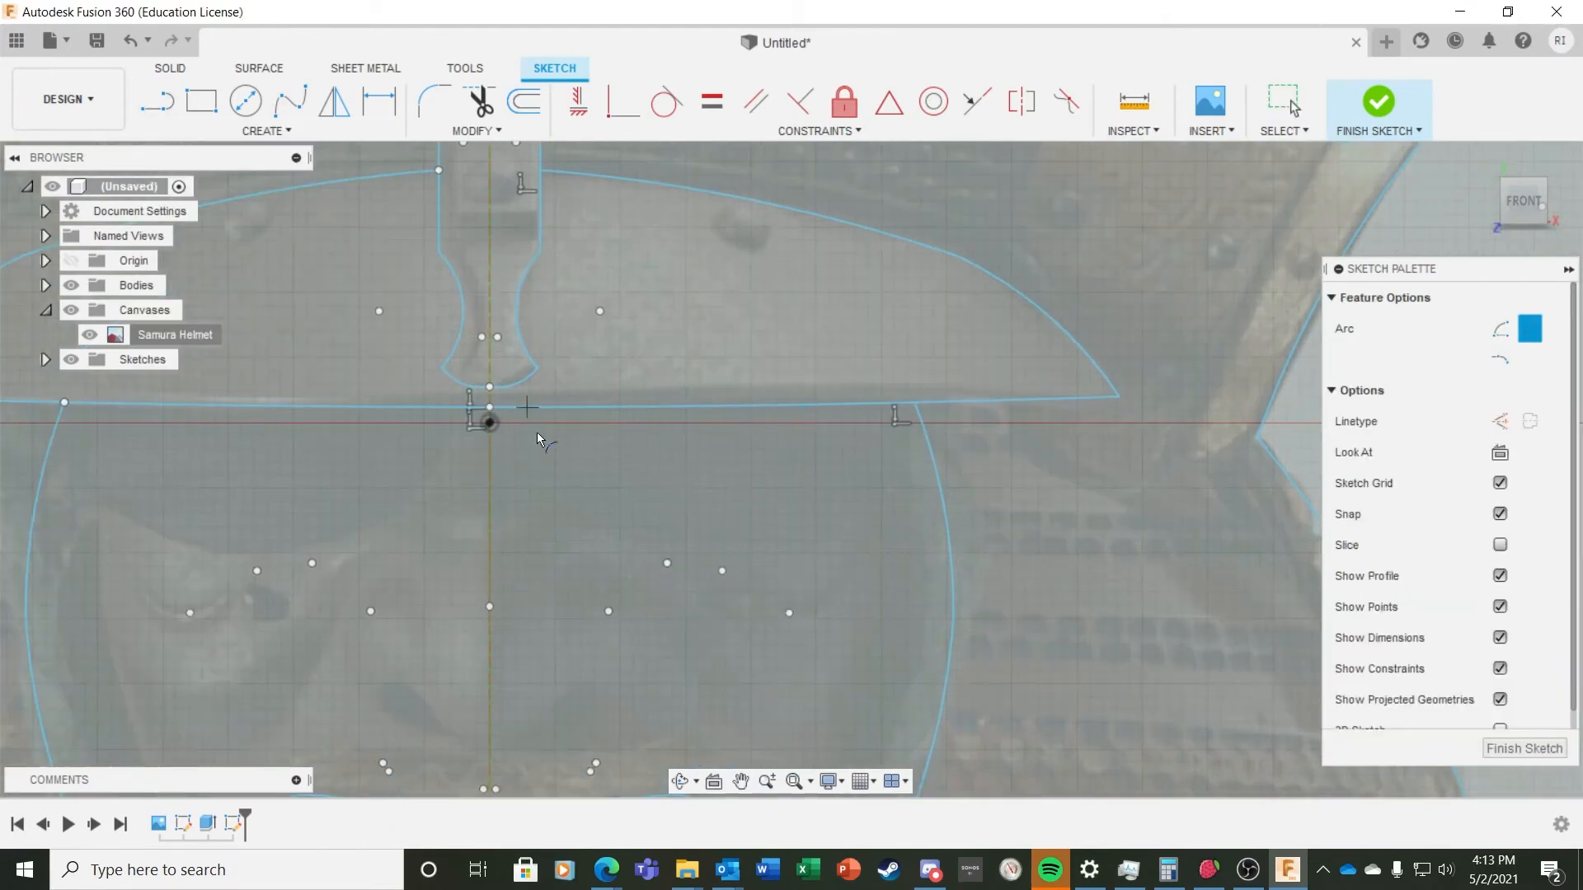
Step: Draw the eye-opening arcs beneath the visor on both sides
left_click(859, 782)
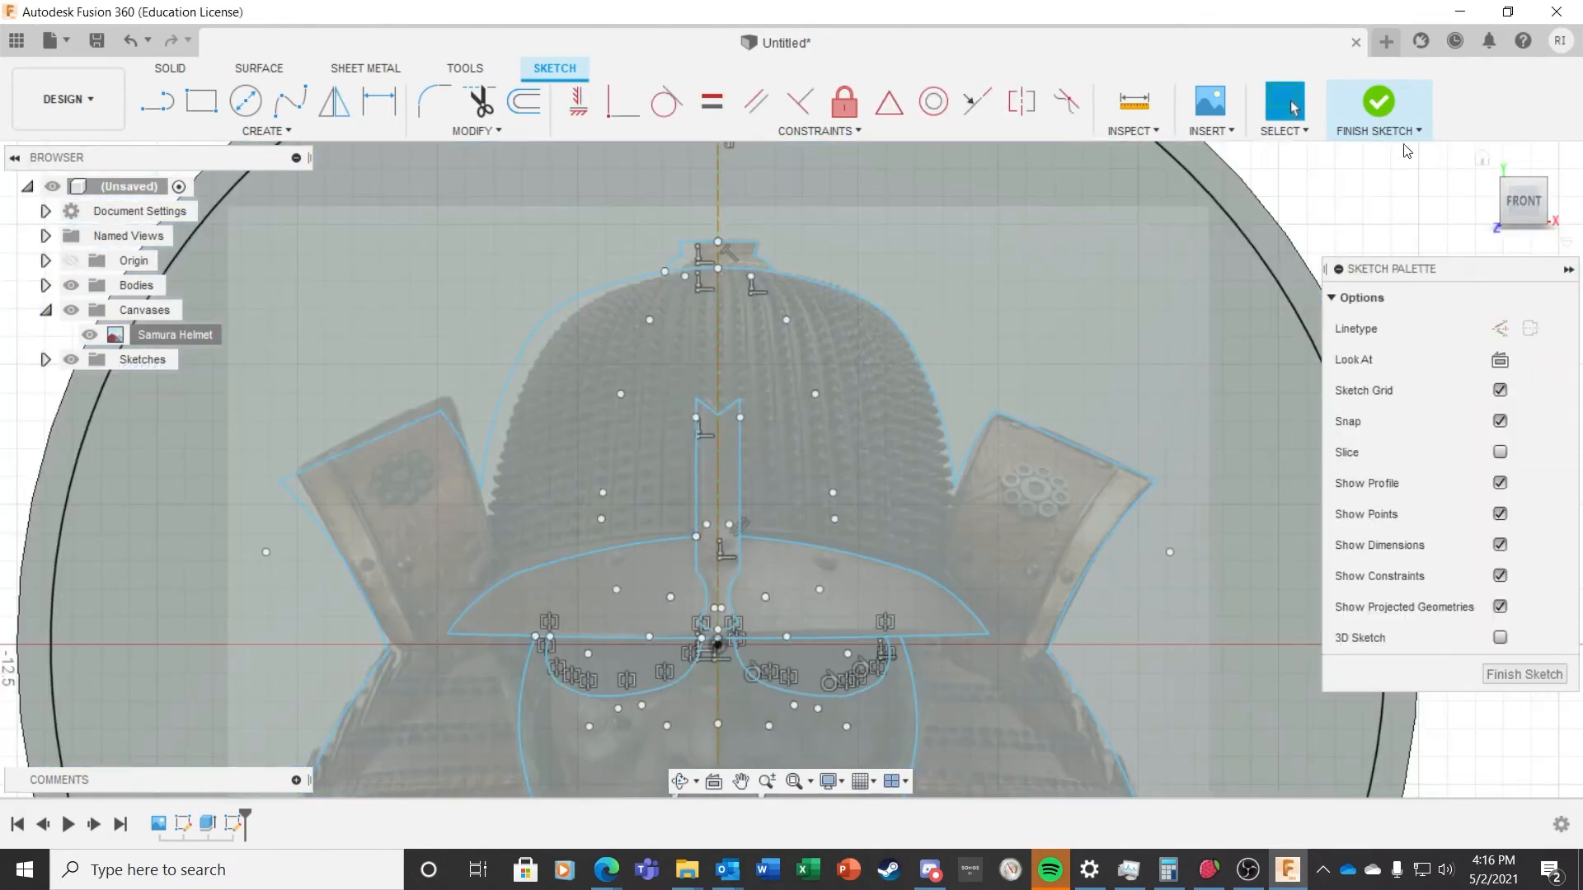
Step: Finish the sketch and hide its curves, leaving only the disc and helmet image
left_click(1379, 99)
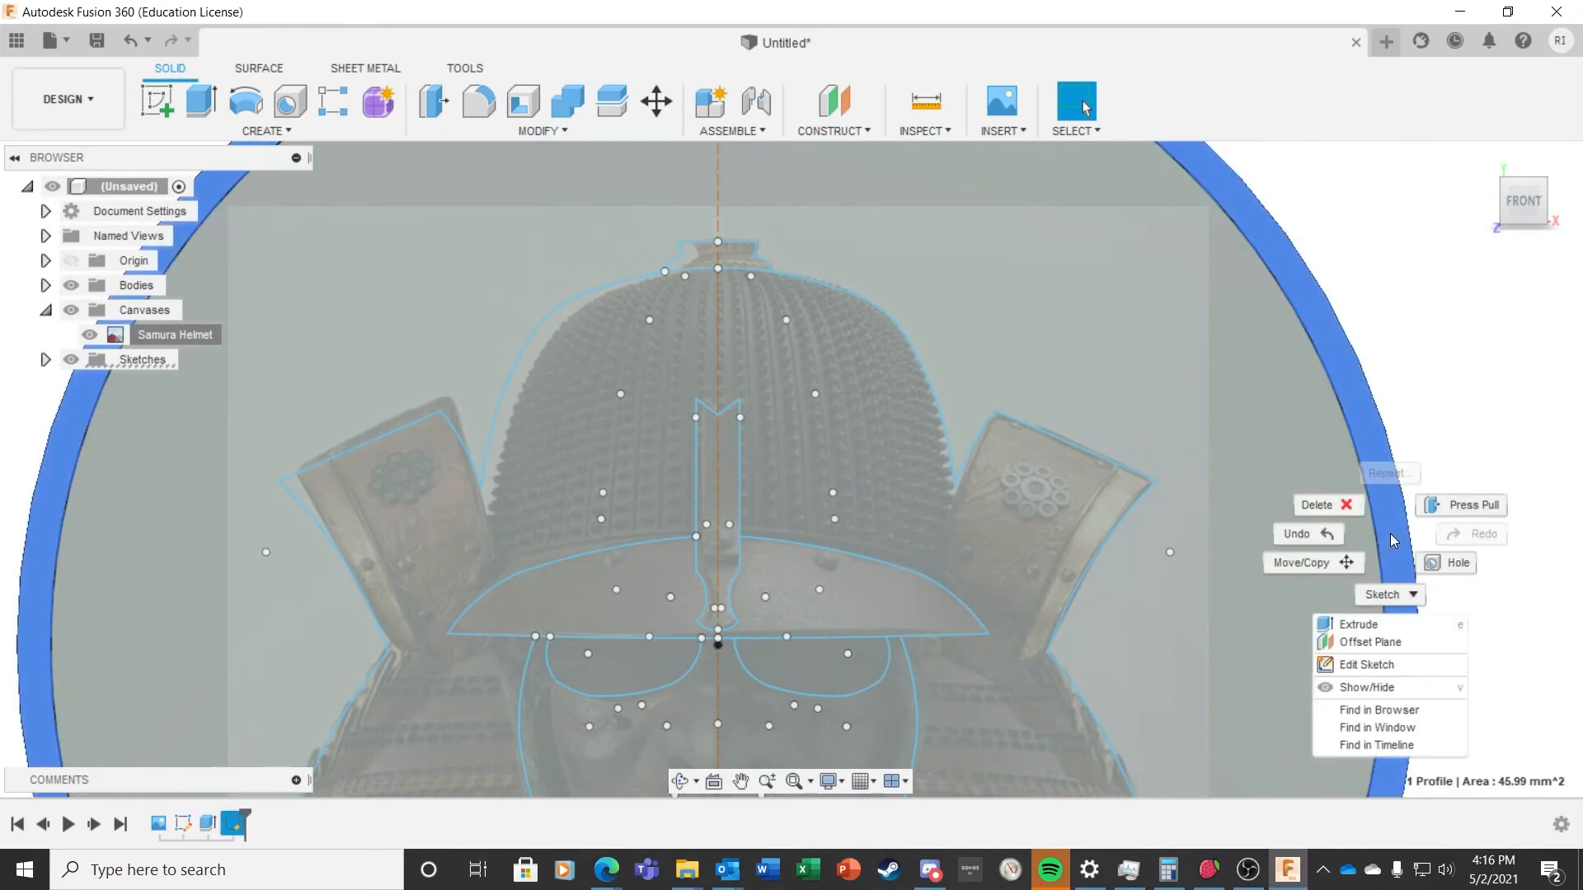
left_click(1359, 625)
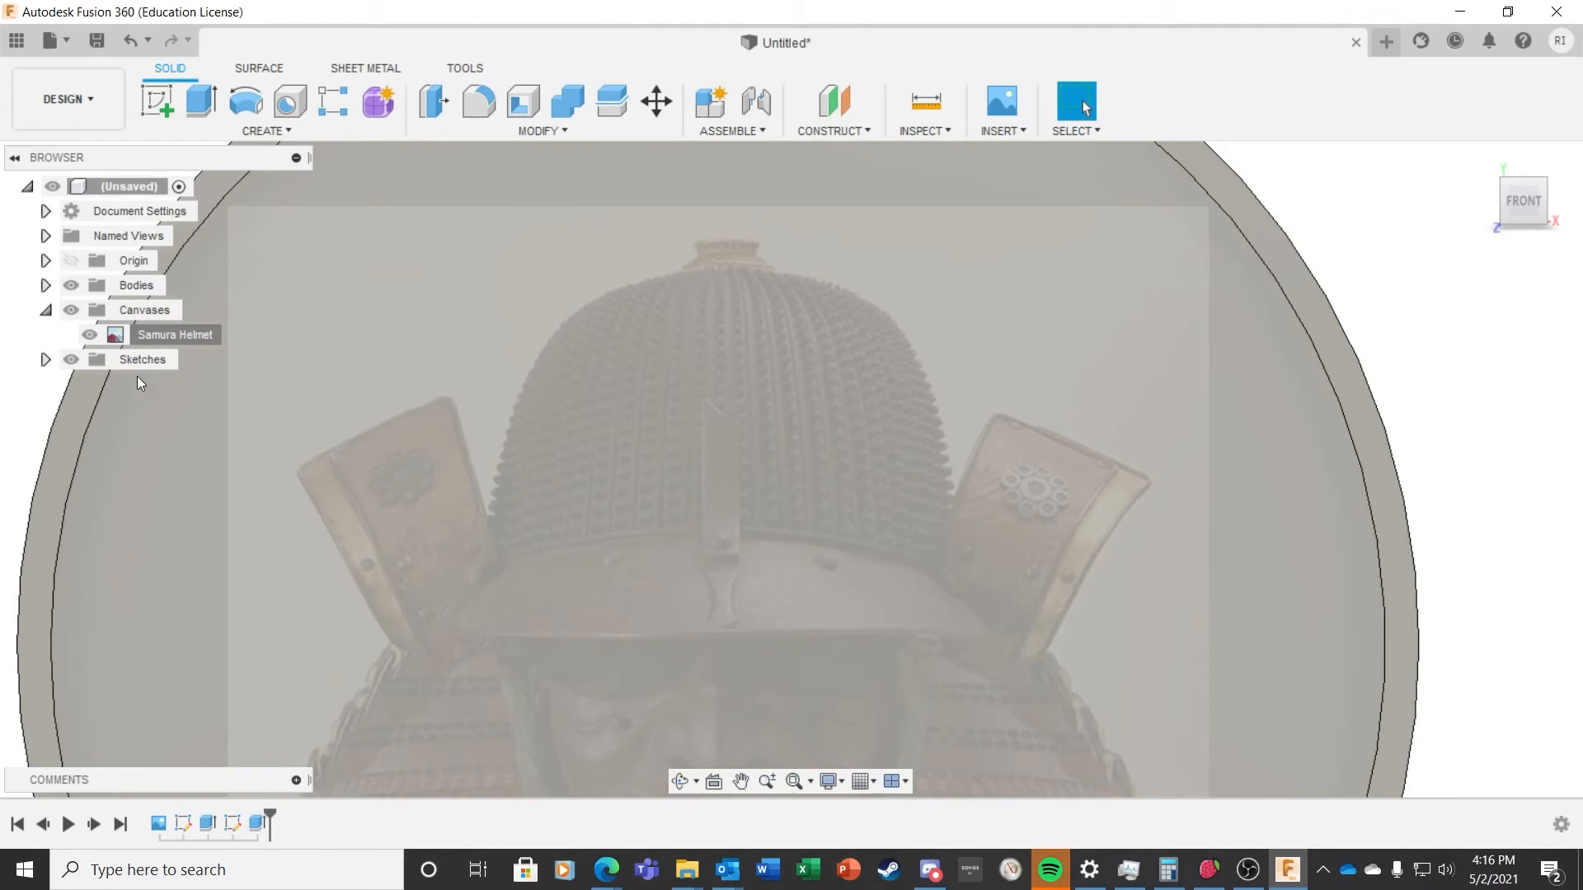
Step: Mirror the new dome-edge curve about the centre line, then select both wing profiles
left_click(86, 335)
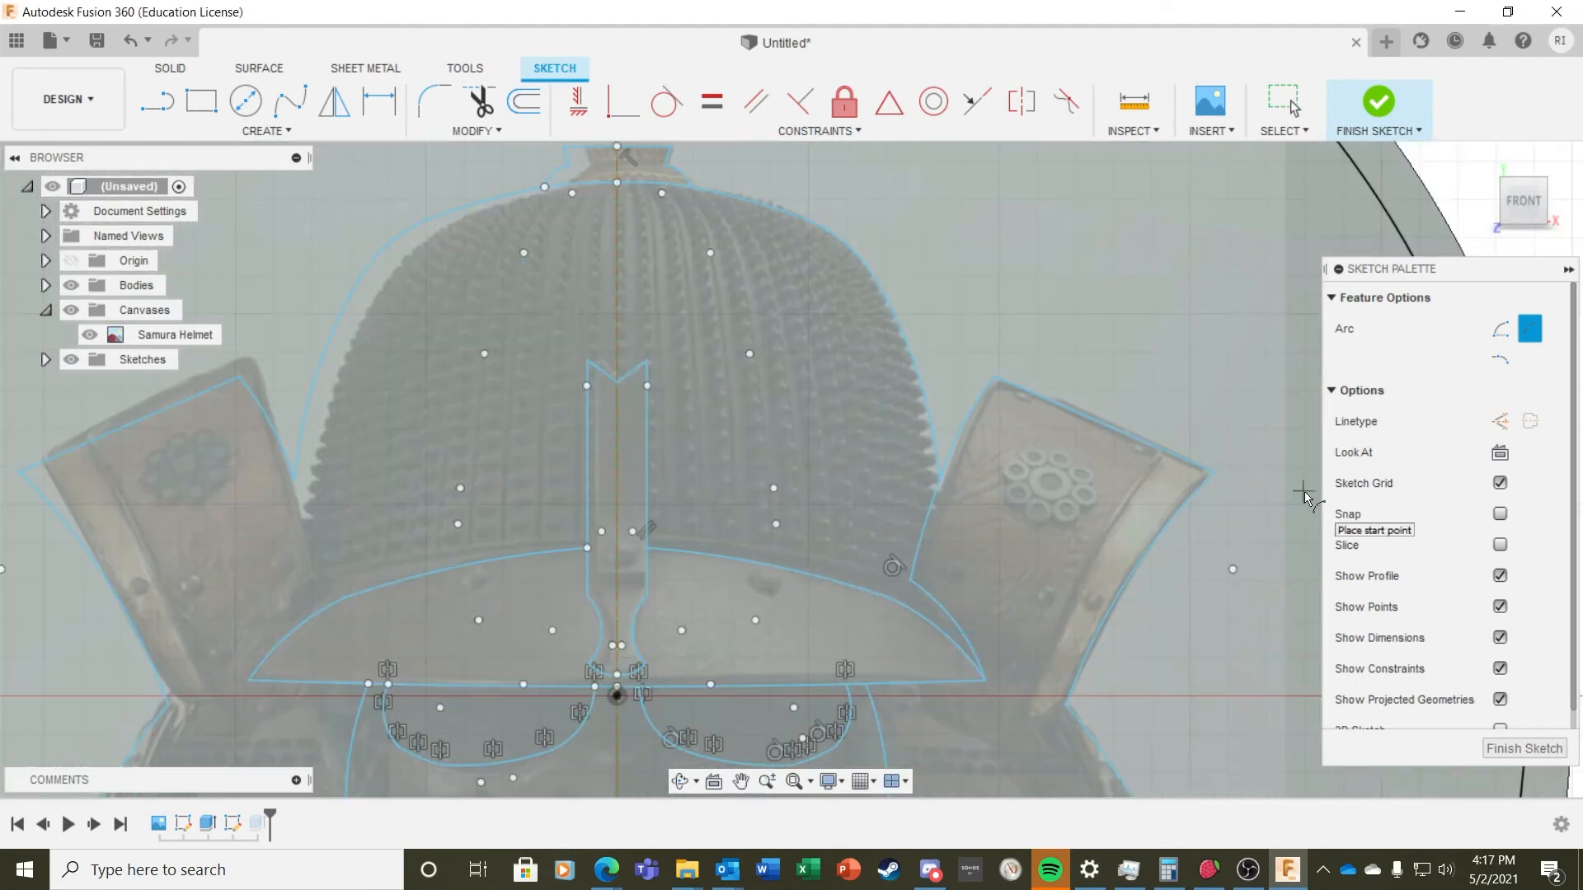
left_click(335, 100)
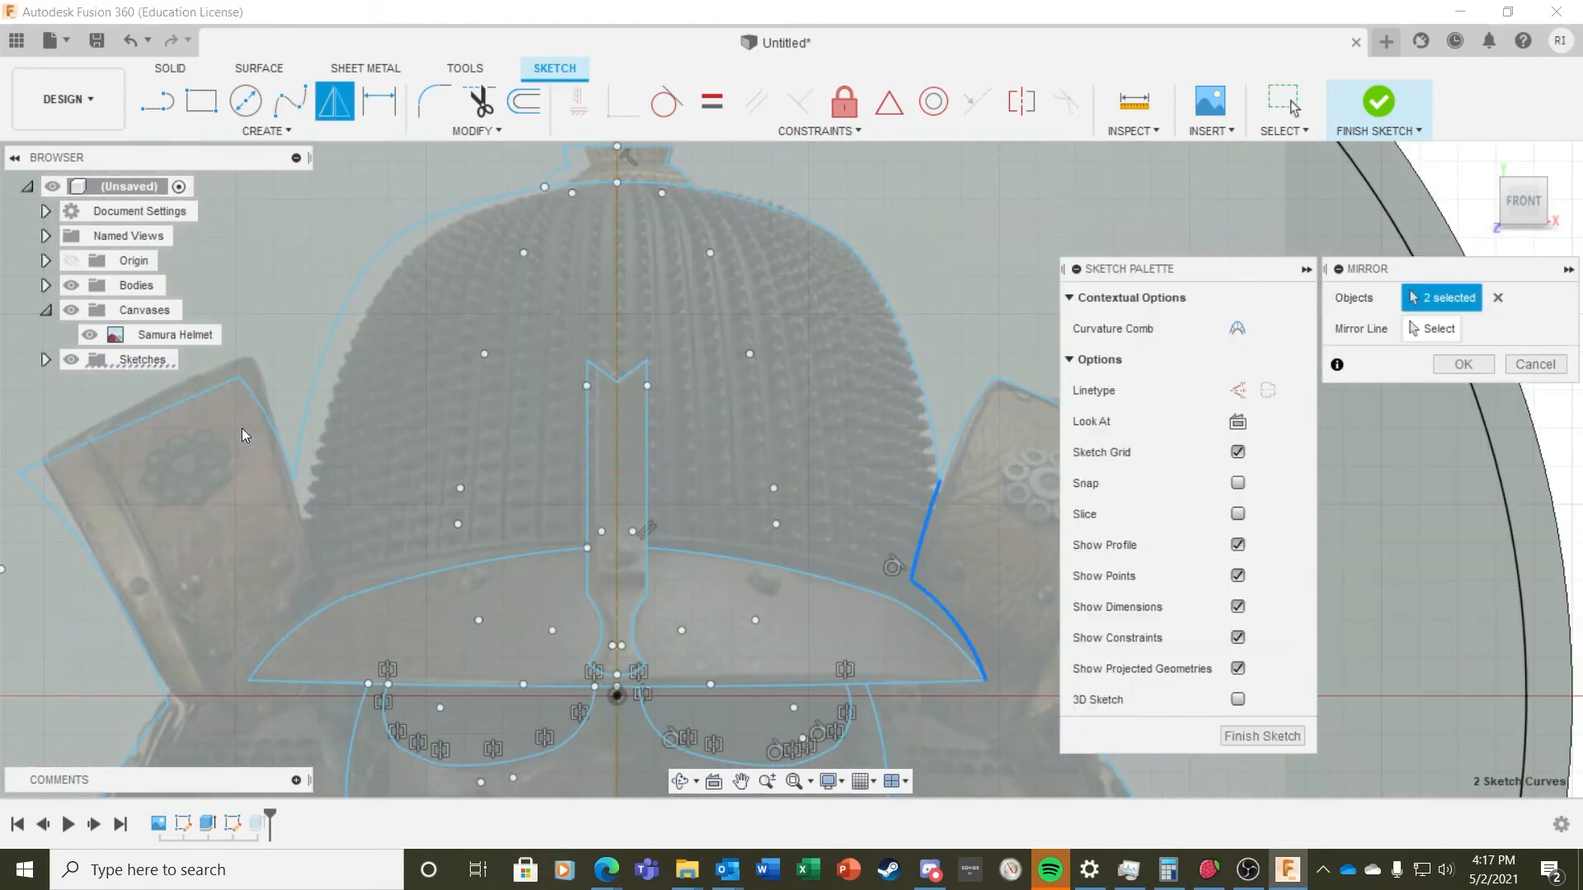
left_click(1462, 363)
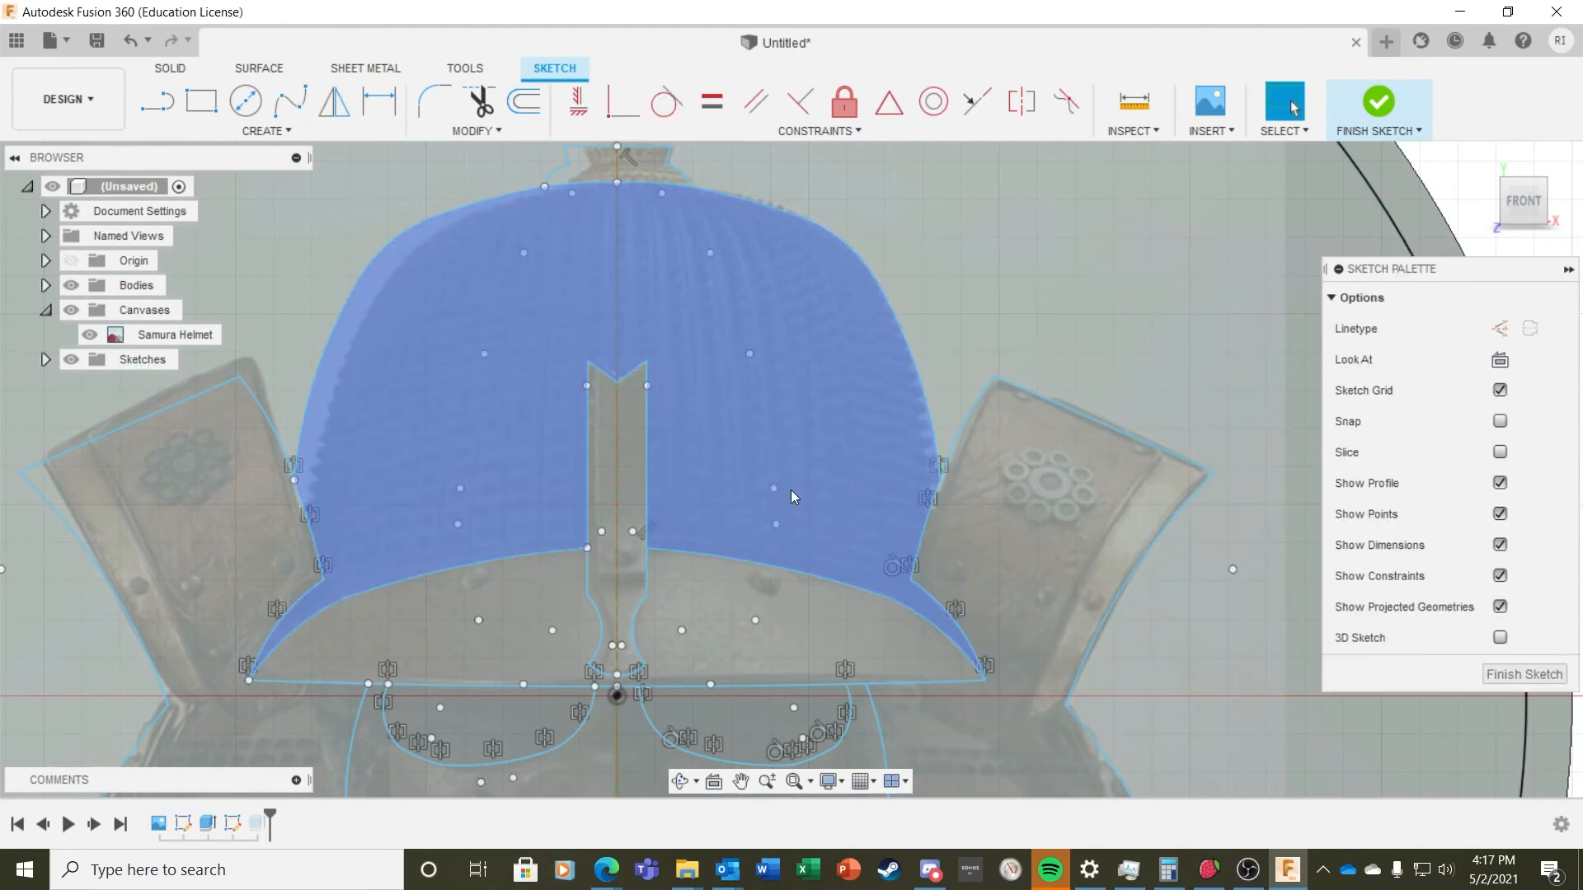
left_click(1378, 101)
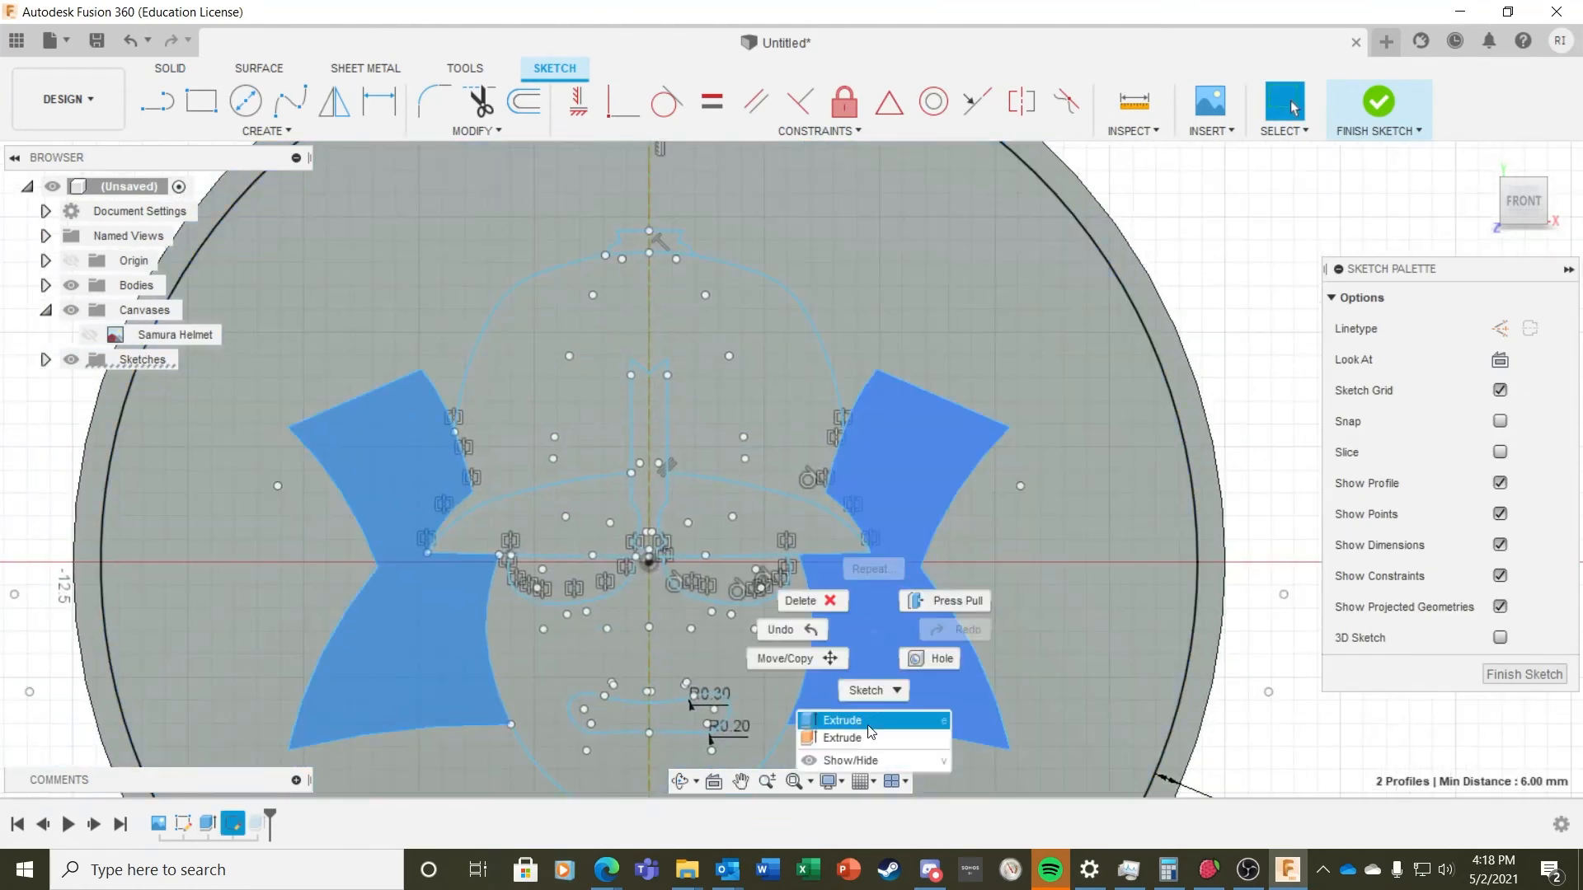
Step: Extrude the wing profiles, then bring up quick actions on the face and dome profiles
left_click(841, 719)
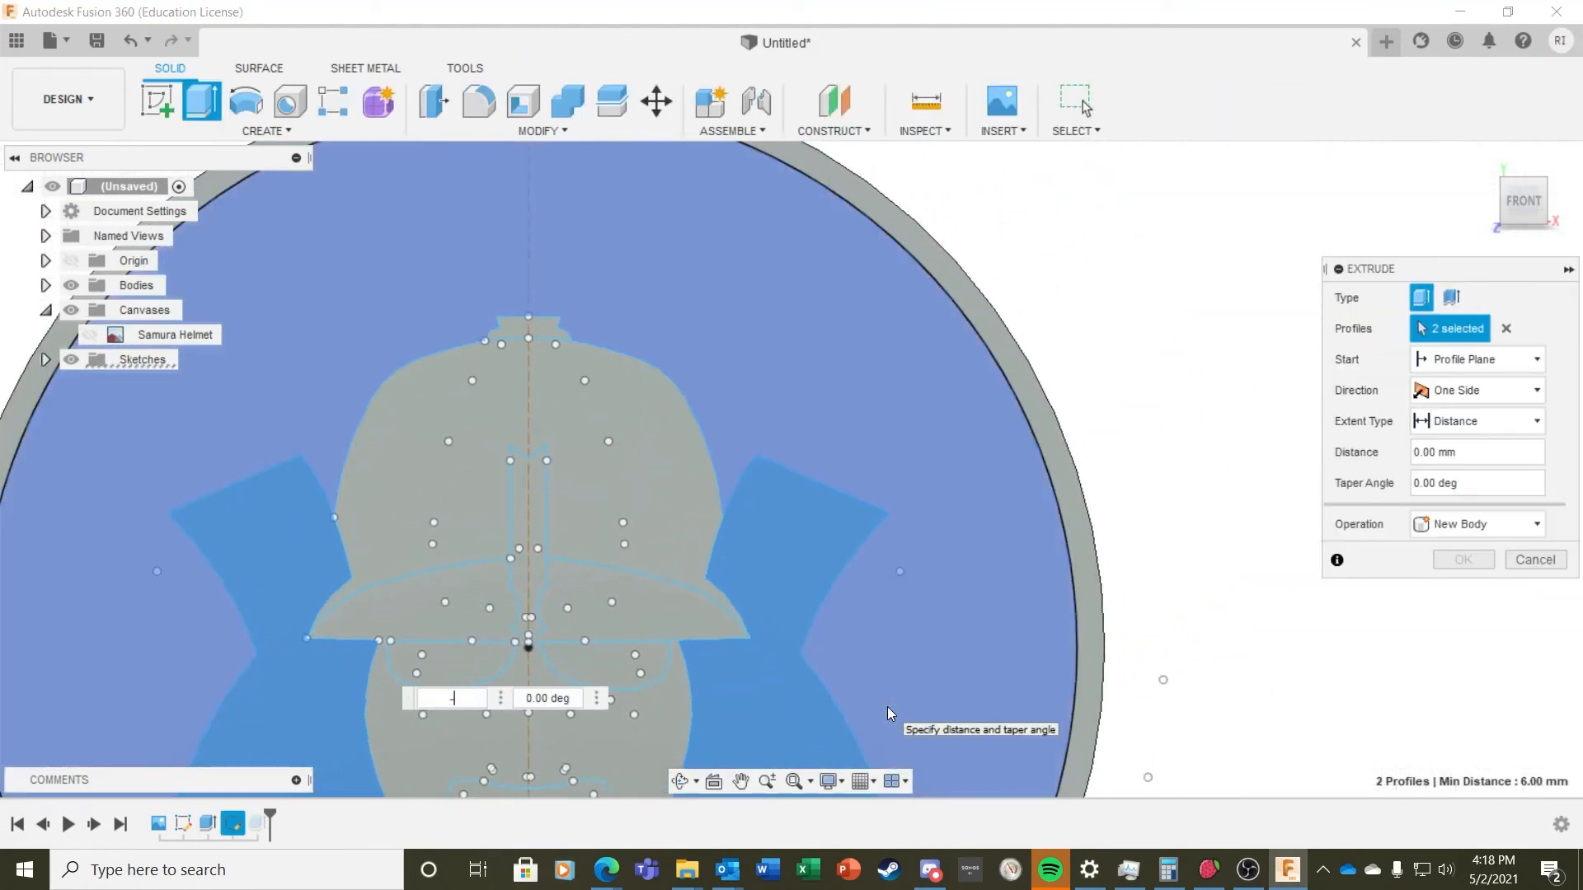
left_click(1535, 560)
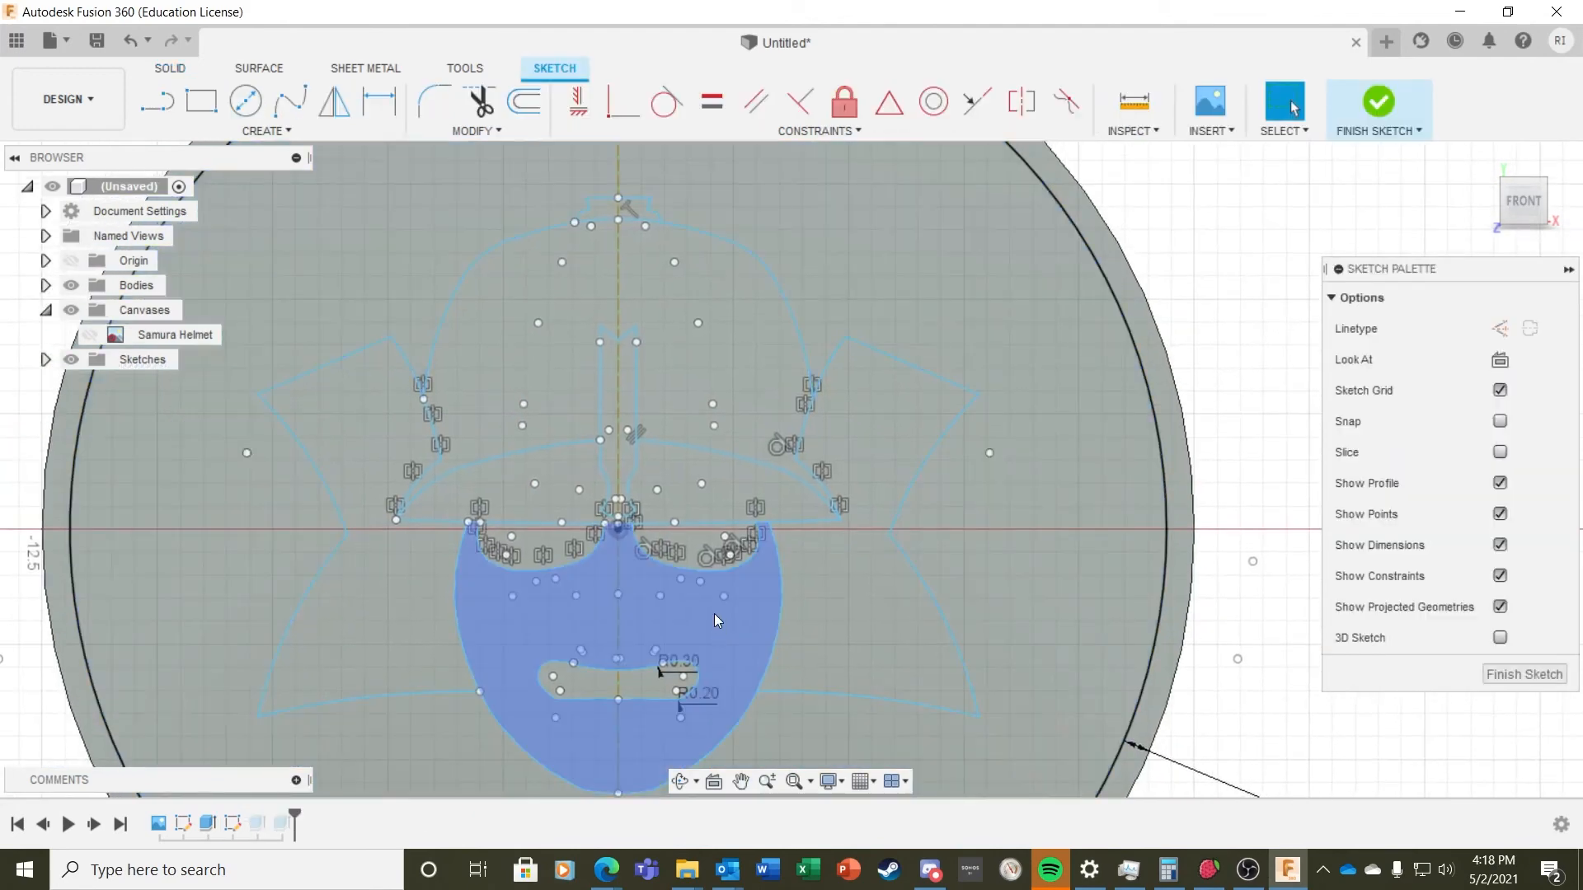
right_click(717, 620)
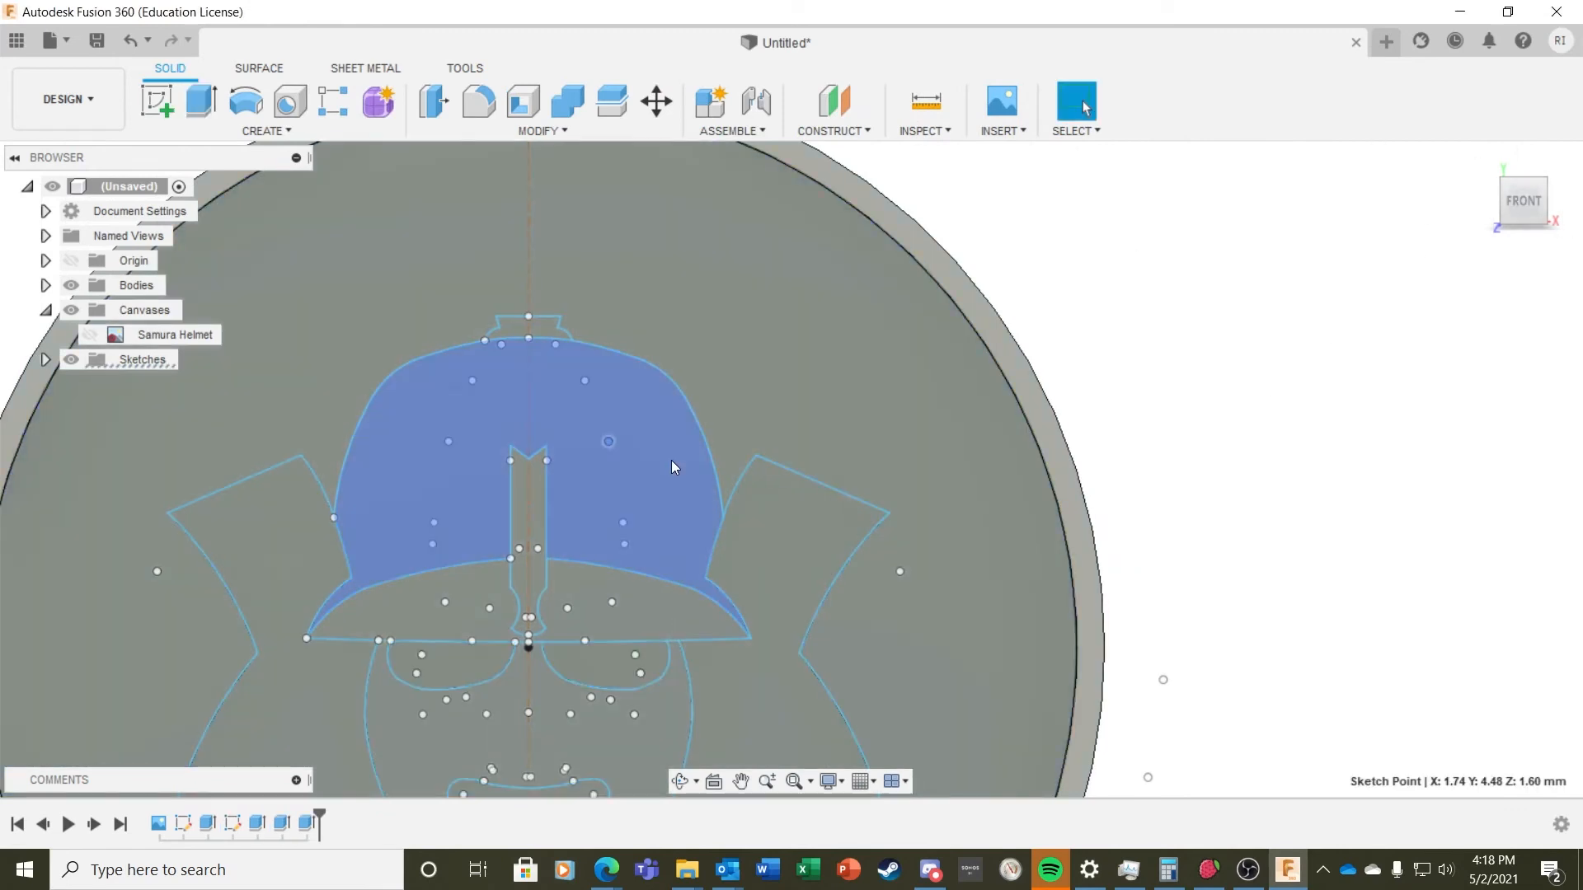
right_click(674, 467)
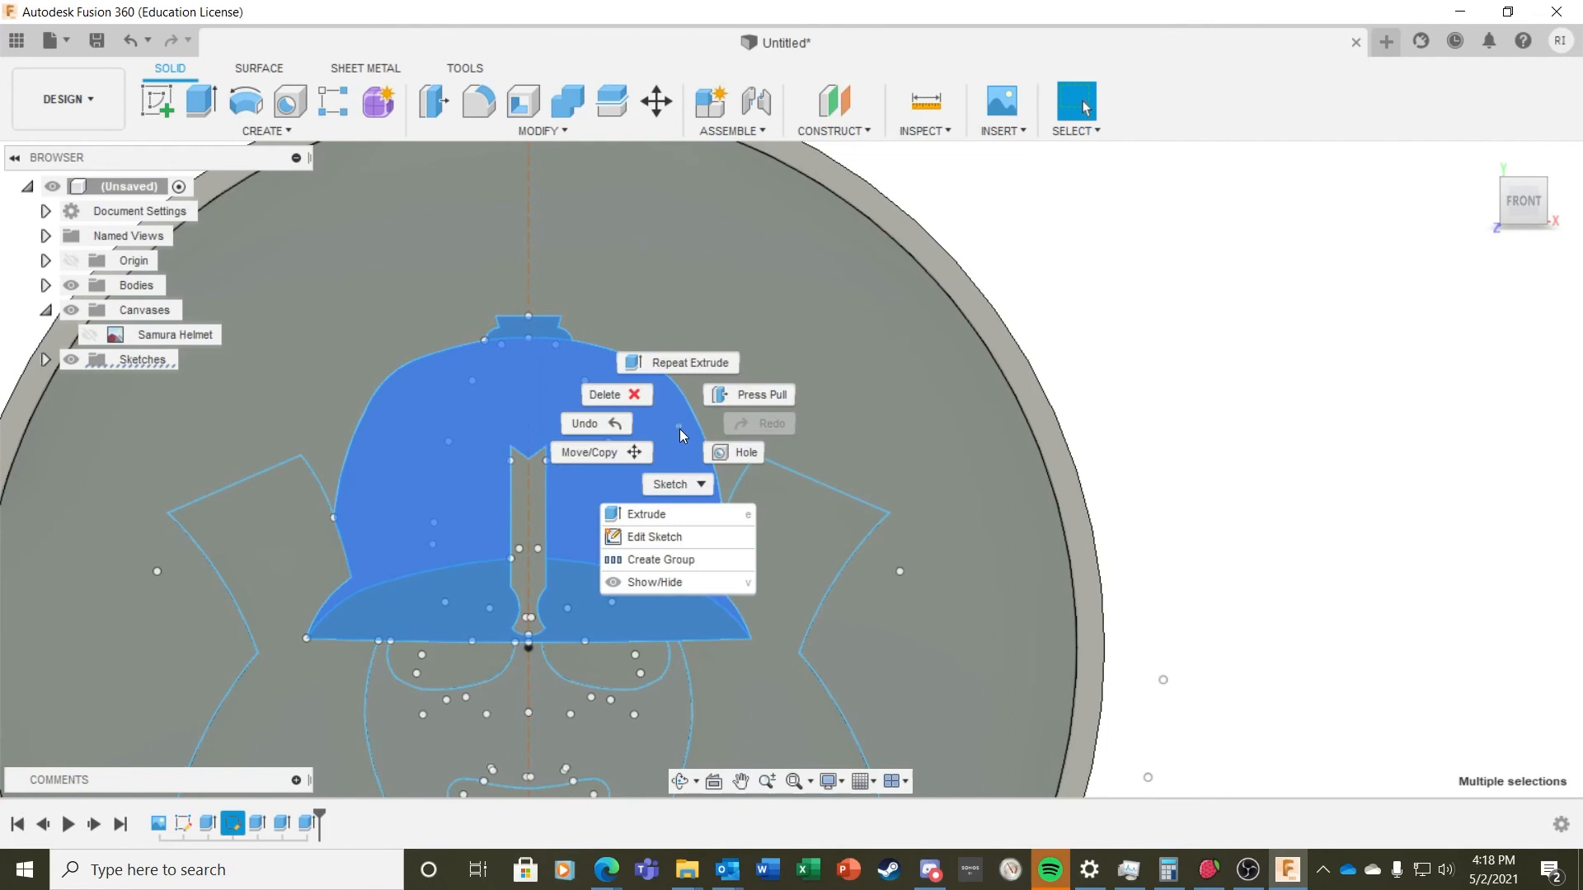